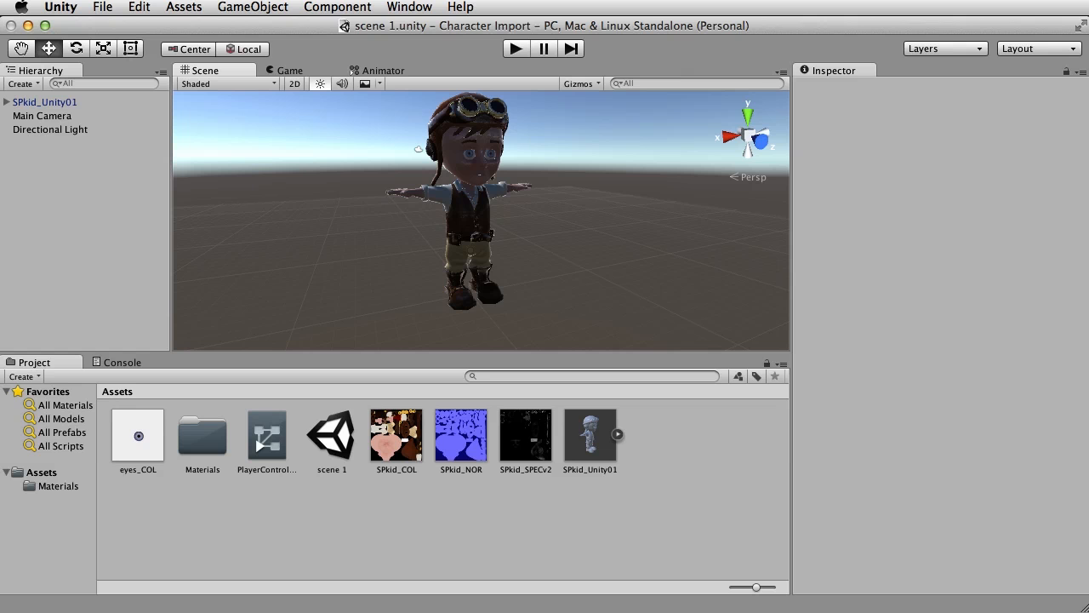
pyautogui.moveTo(504, 57)
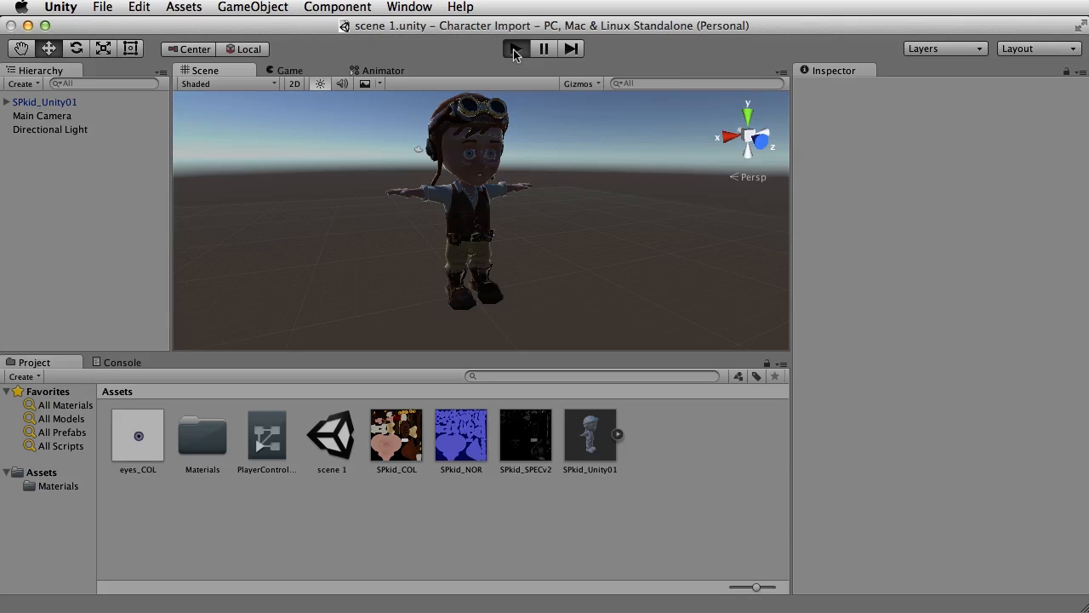
# Step: Play and stop the game to test the character
pyautogui.click(515, 48)
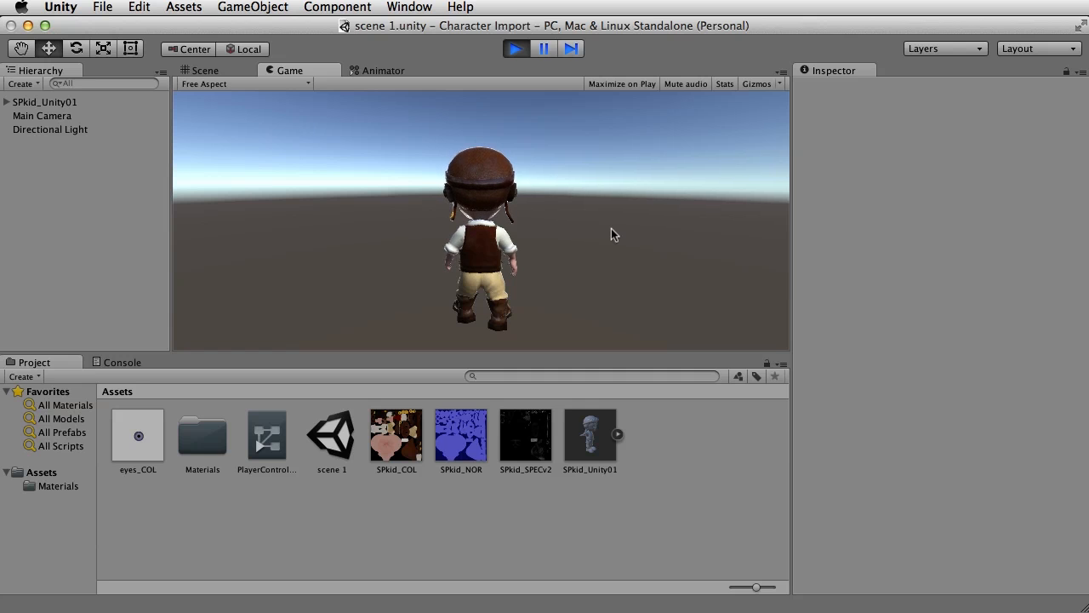
pyautogui.click(515, 48)
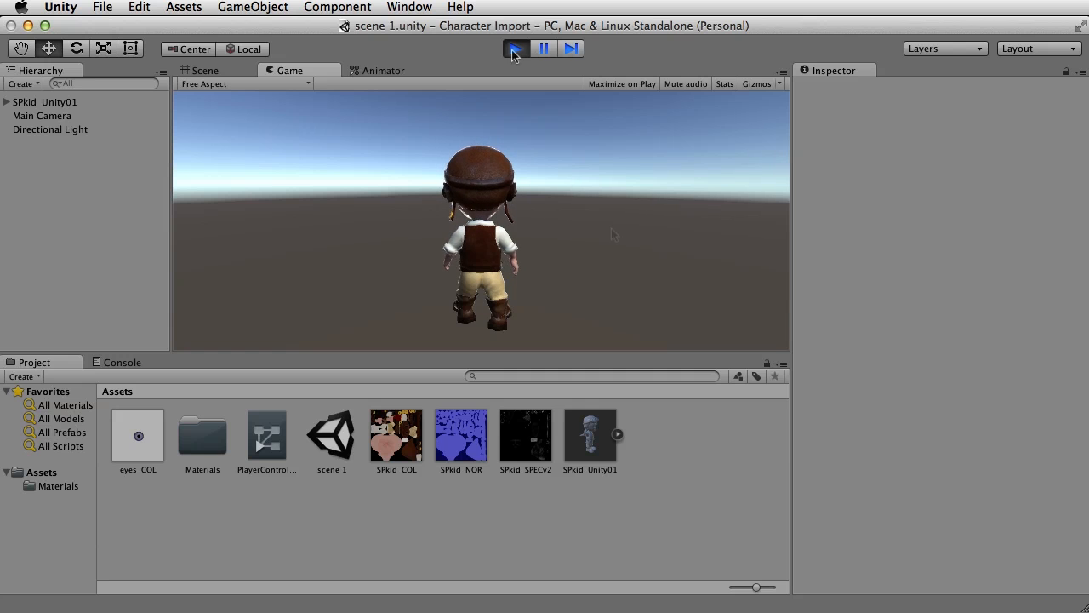
pyautogui.click(204, 70)
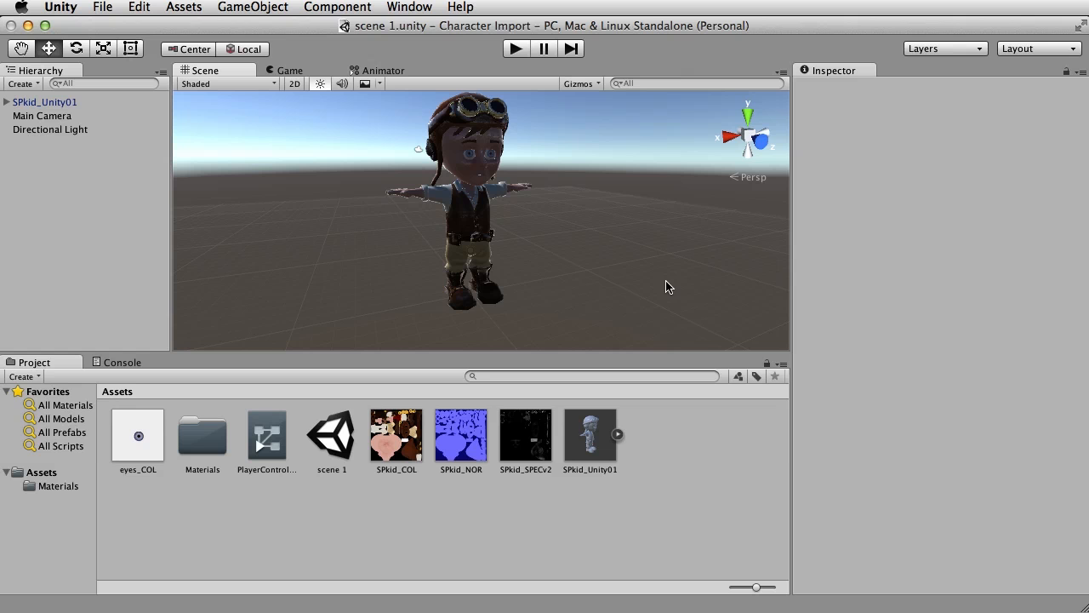
pyautogui.moveTo(590, 446)
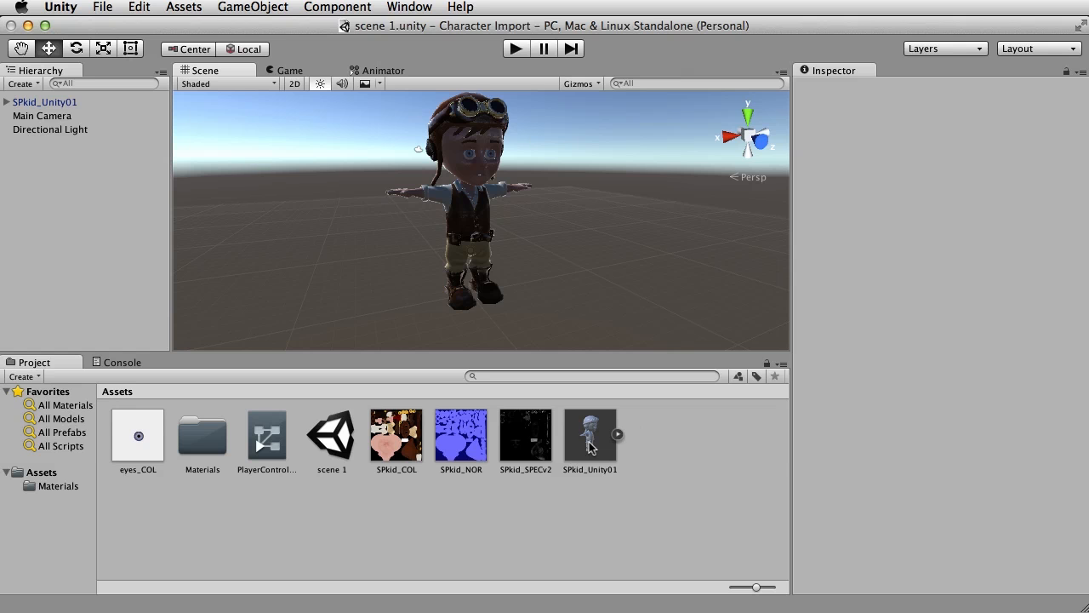
# Step: Select SPkid_Unity01, widen the Inspector, and rename the ArmatureAction clip to Run
pyautogui.click(589, 437)
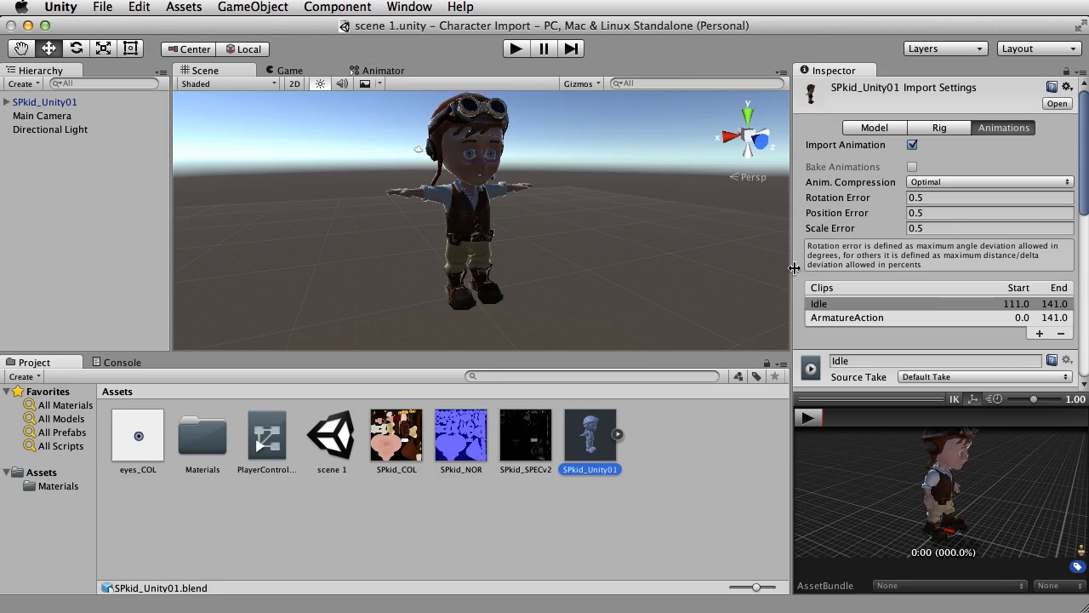
pyautogui.moveTo(793, 268); pyautogui.dragTo(712, 273)
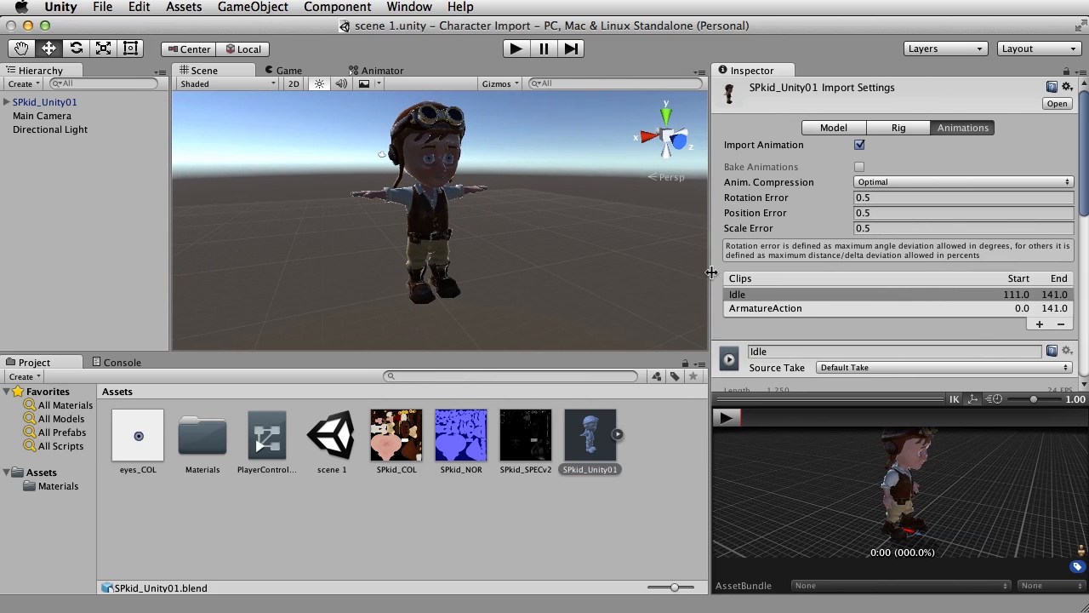
pyautogui.moveTo(793, 313)
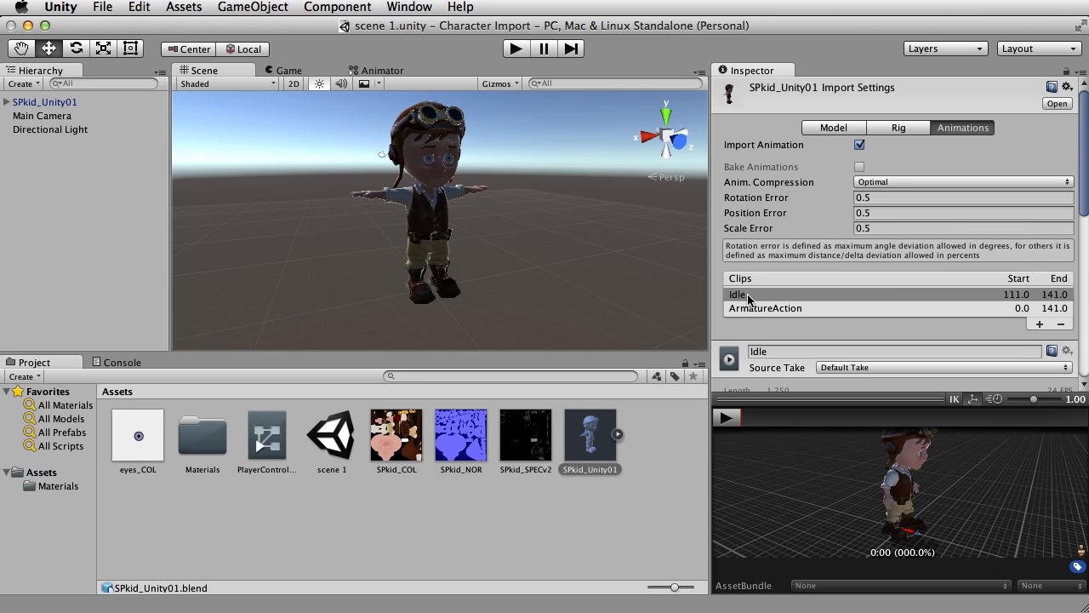
pyautogui.moveTo(804, 308)
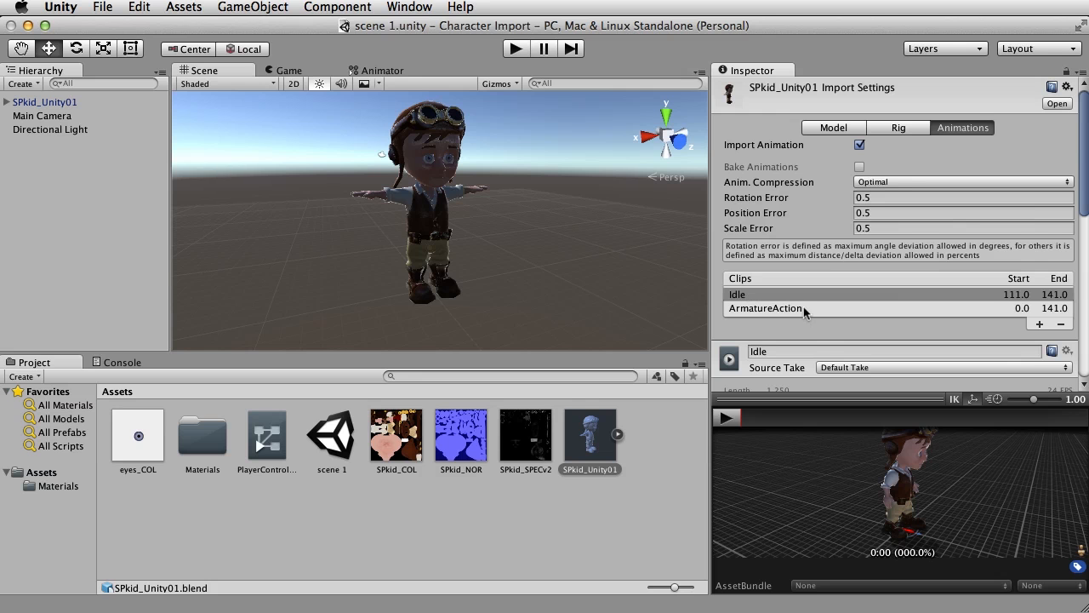
pyautogui.click(765, 308)
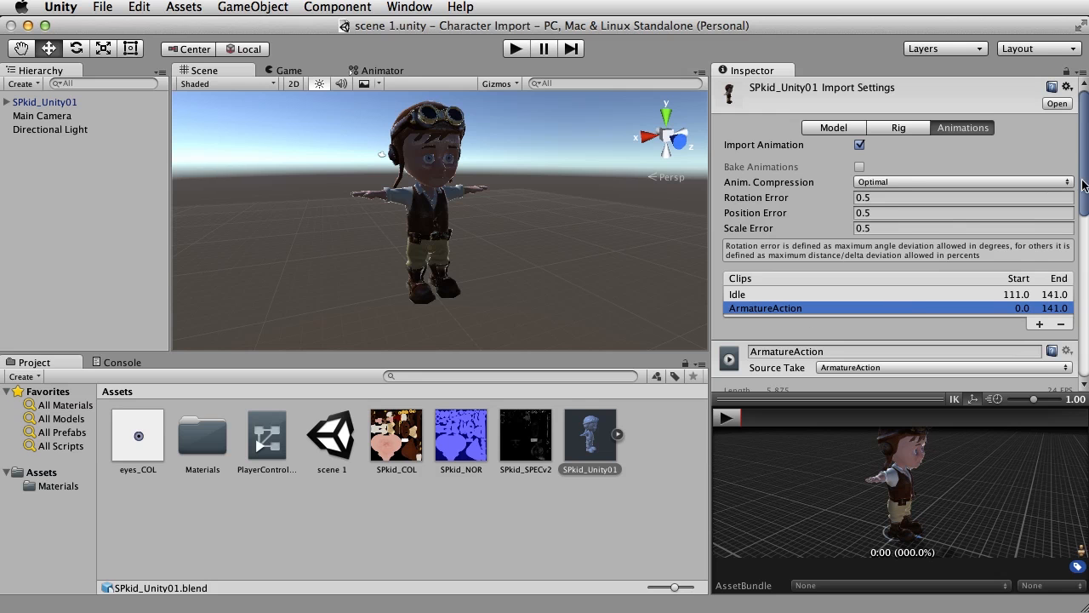
pyautogui.scroll(-3)
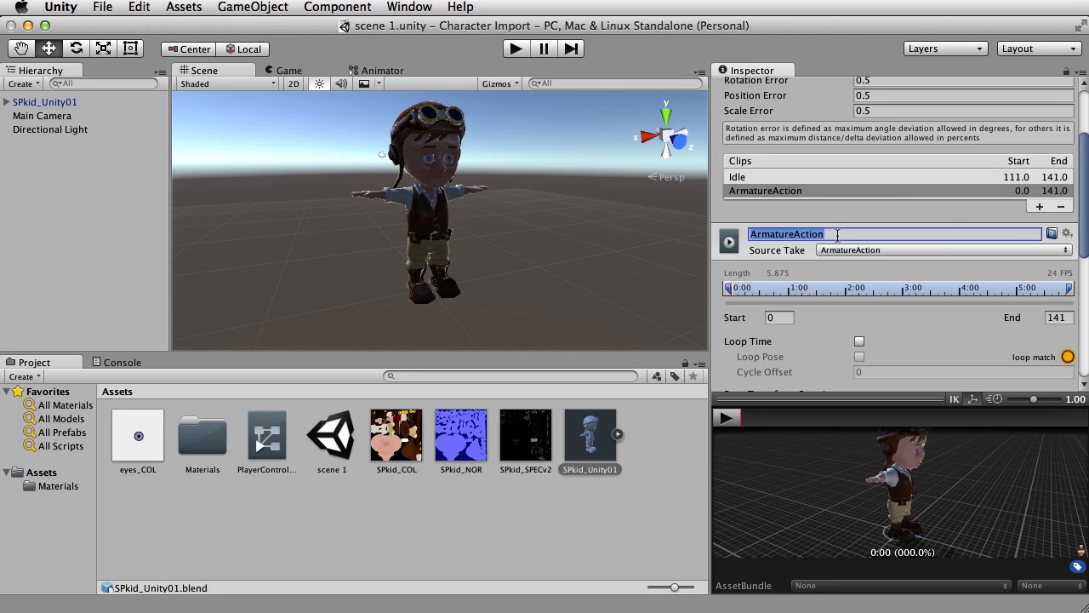
pyautogui.write('Run')
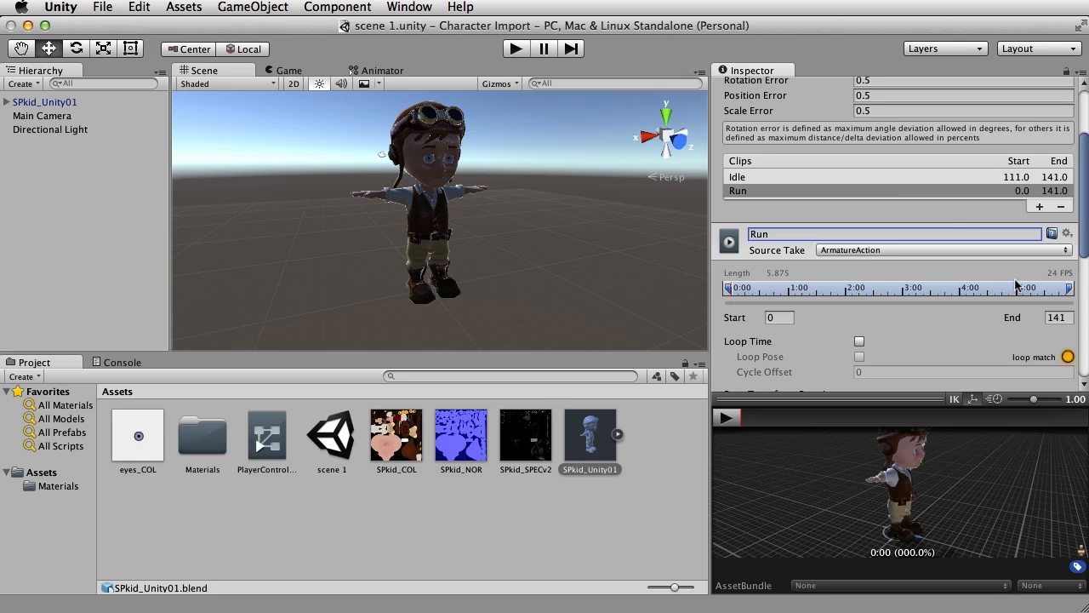
pyautogui.moveTo(777, 321)
pyautogui.write('22')
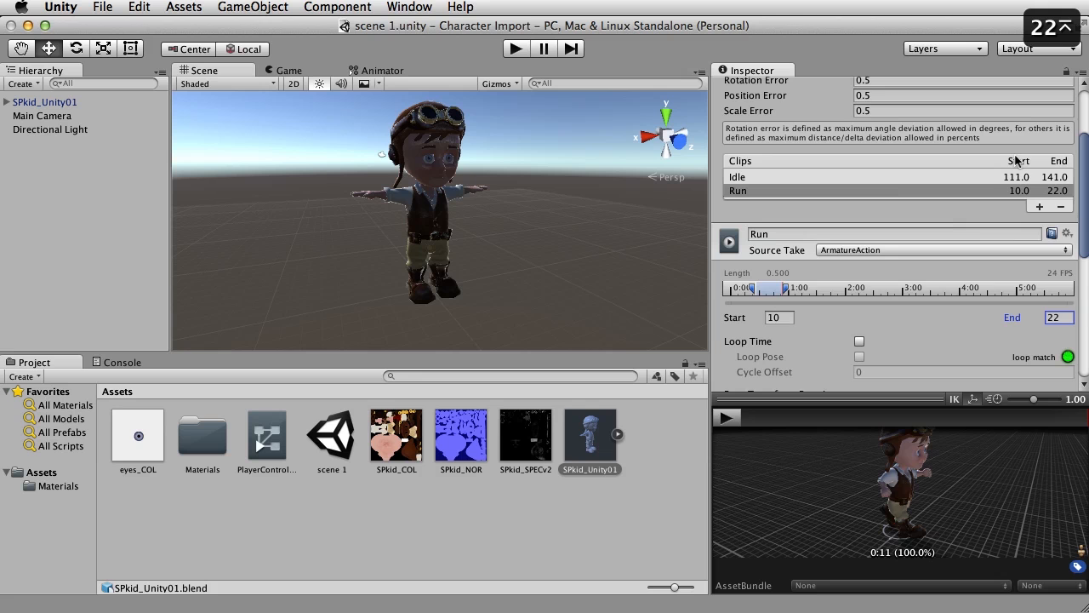
# Step: Enable Loop Time and bake root rotation and position into pose for Run
pyautogui.scroll(-3)
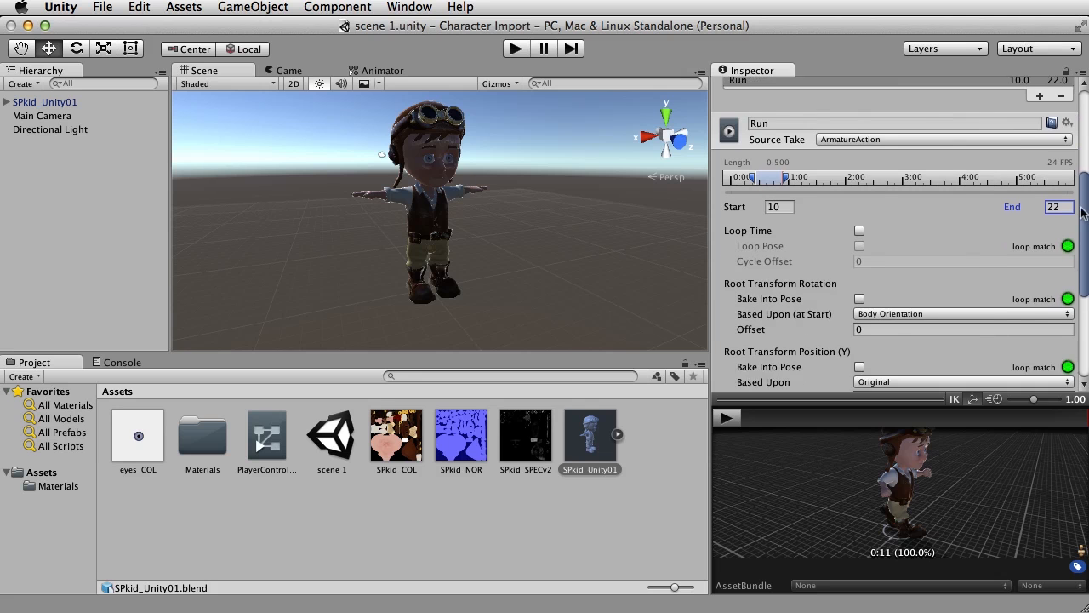
pyautogui.scroll(-3)
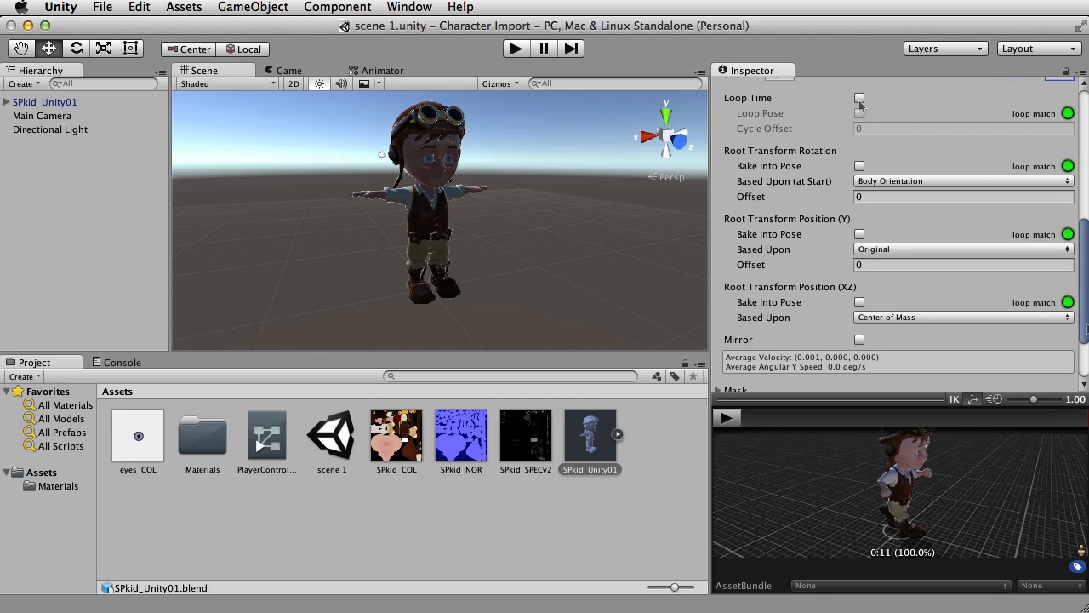
pyautogui.click(859, 99)
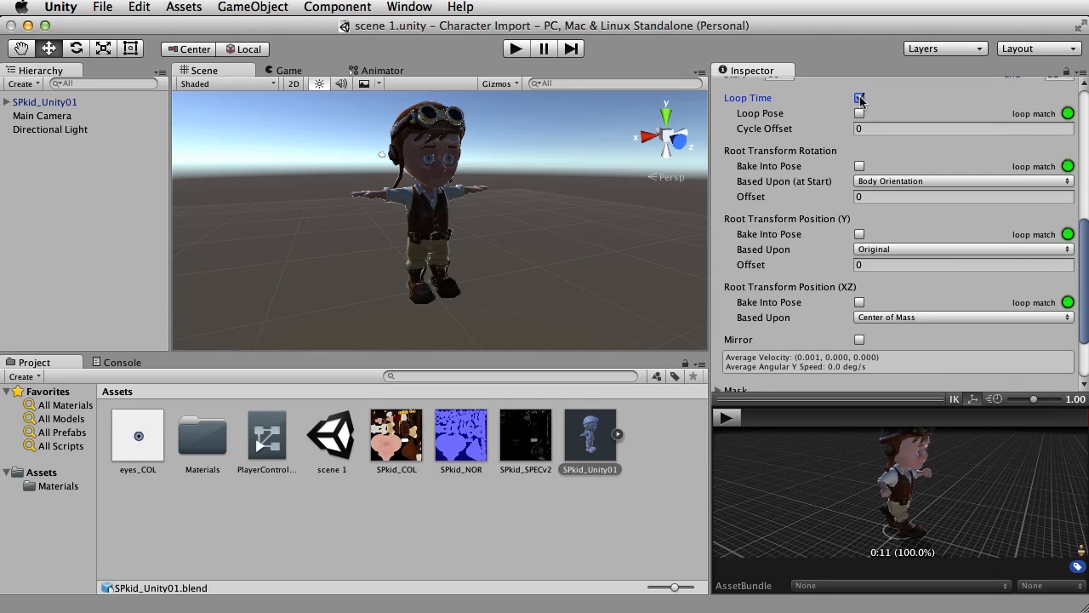
pyautogui.click(859, 98)
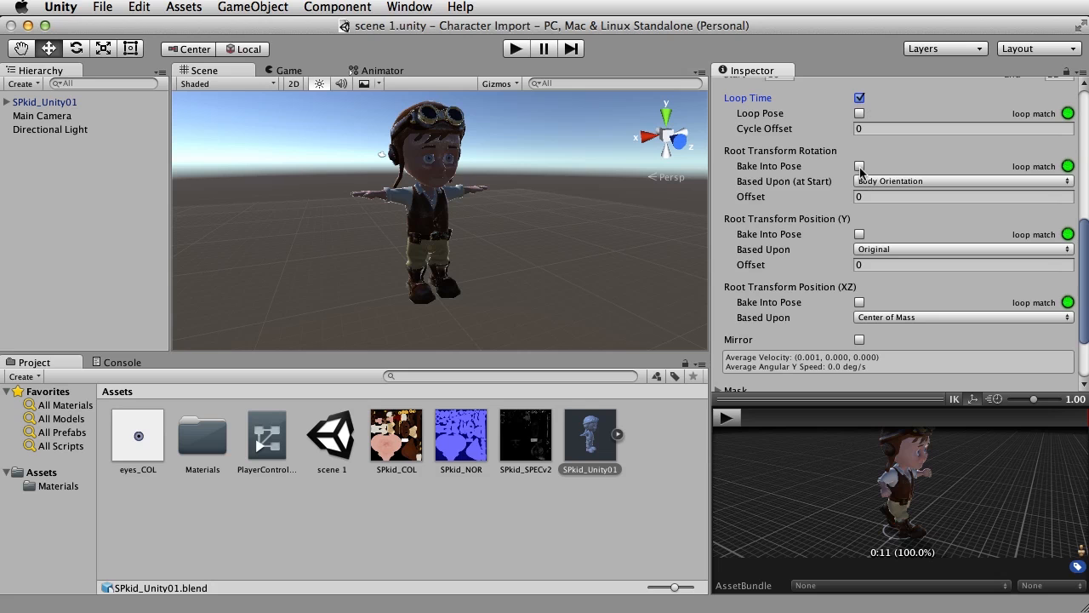
pyautogui.click(859, 165)
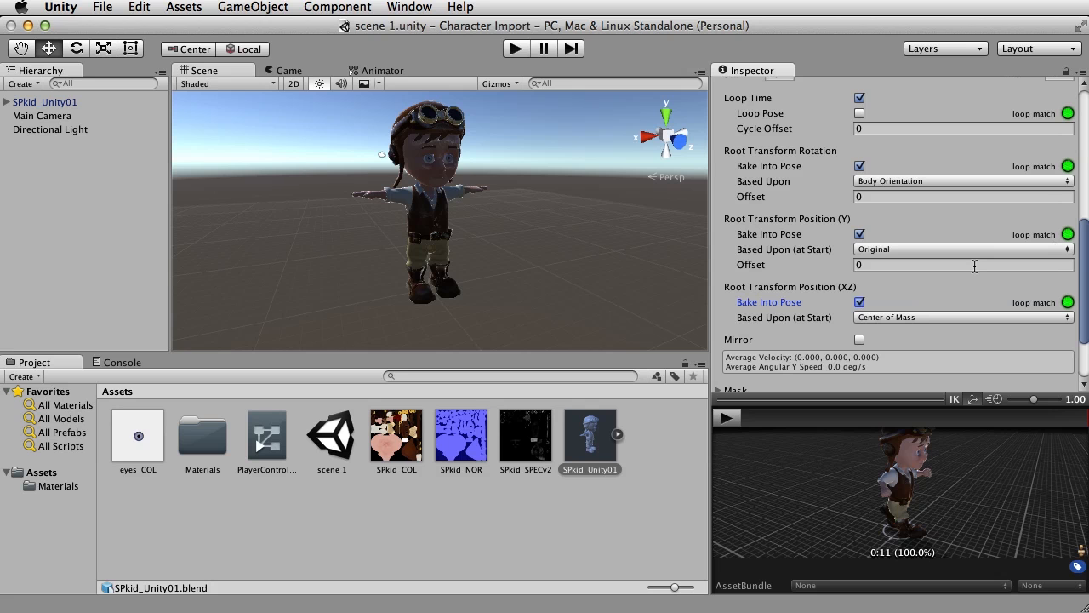
pyautogui.moveTo(1082, 277)
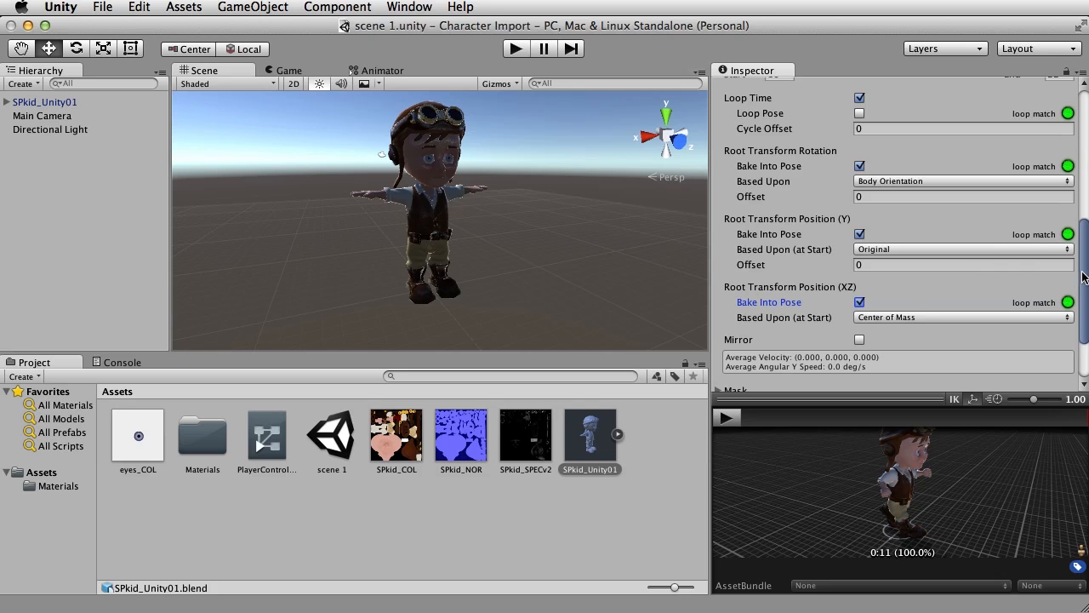
# Step: Apply the clip import changes and play the Run clip preview
pyautogui.scroll(-3)
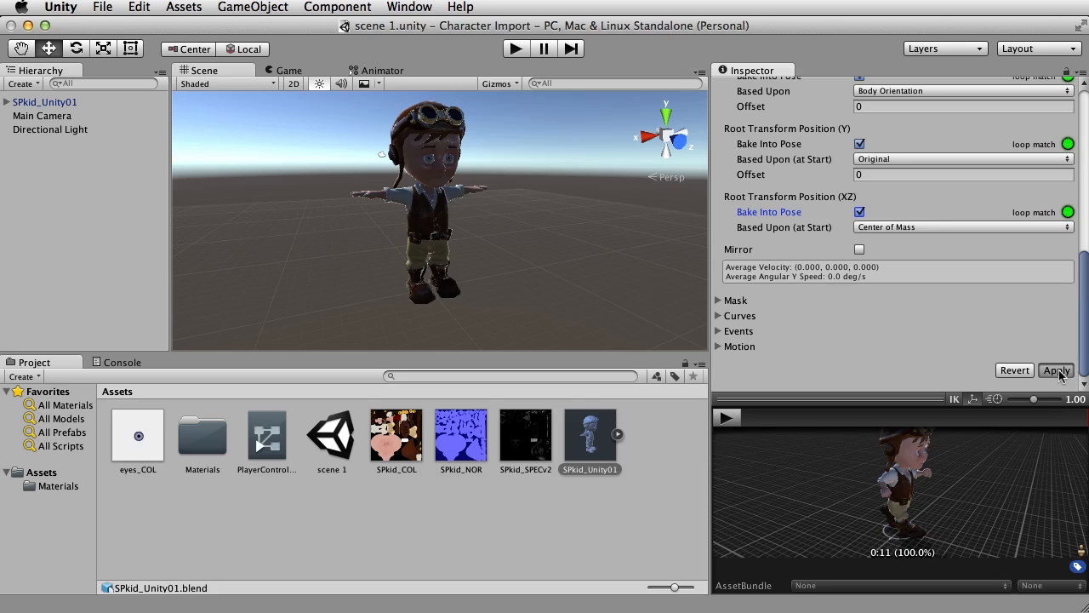
pyautogui.click(1056, 370)
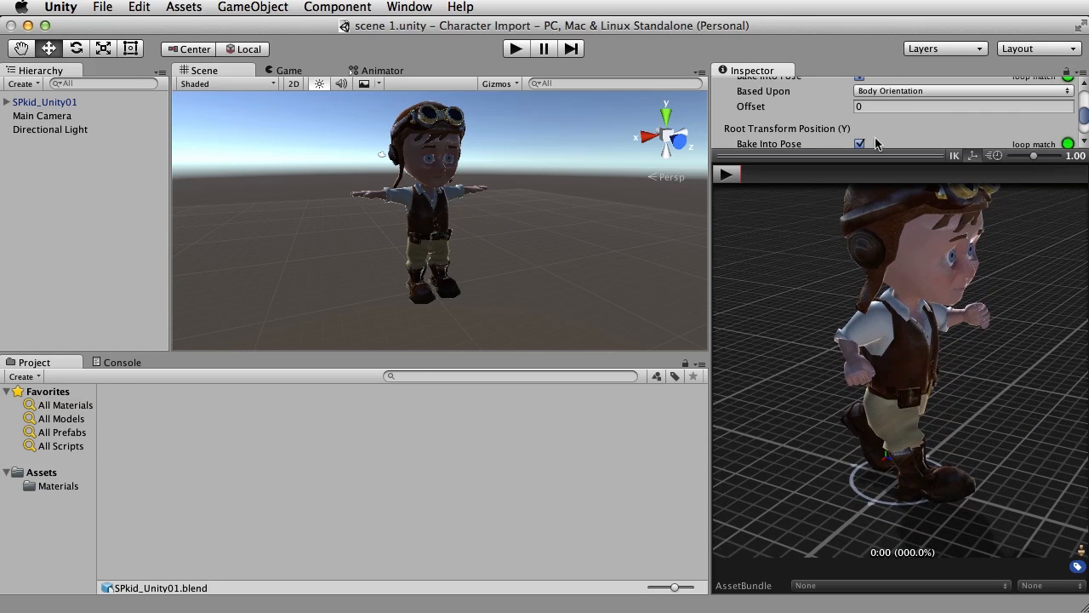
pyautogui.click(727, 174)
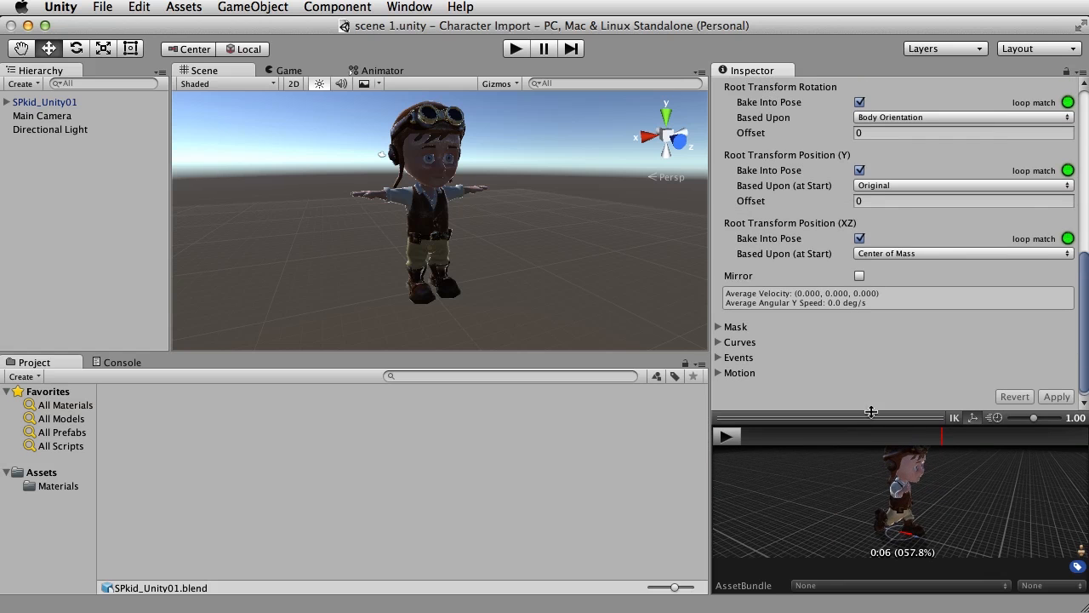
pyautogui.scroll(3)
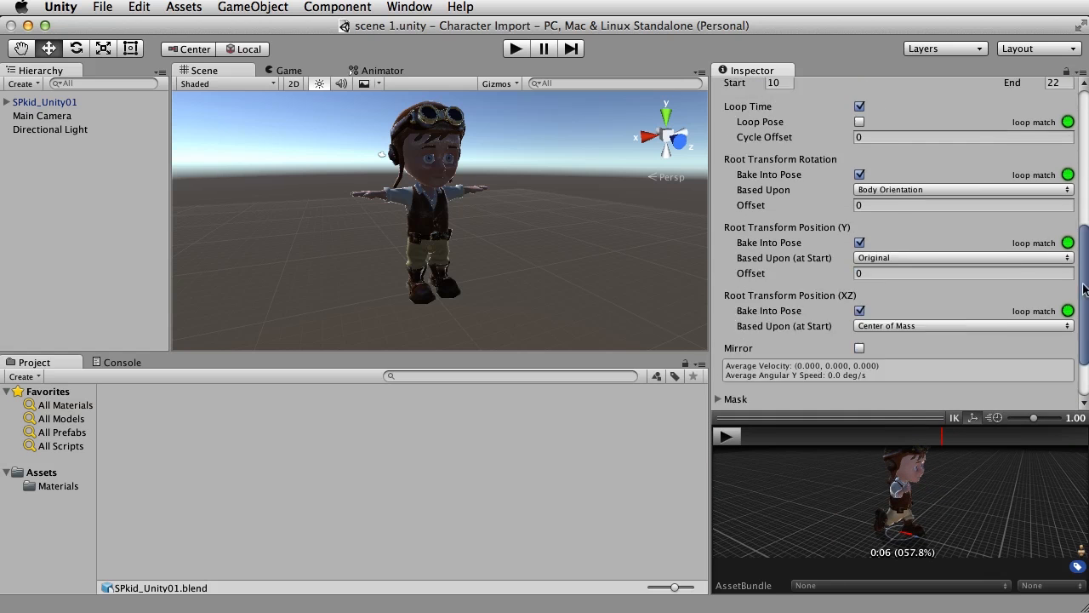
pyautogui.scroll(3)
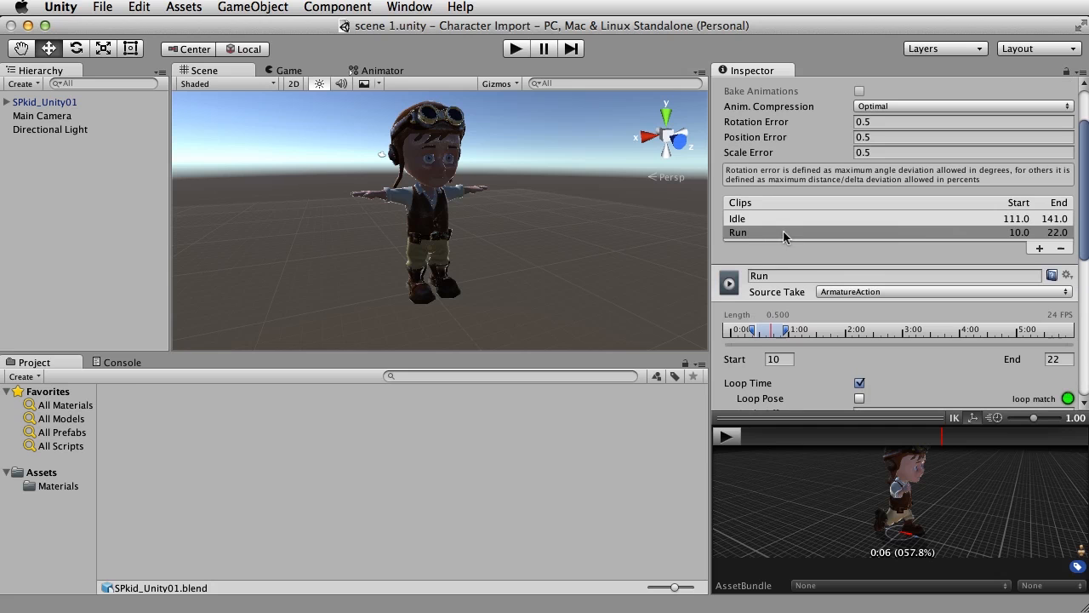
pyautogui.moveTo(623, 436)
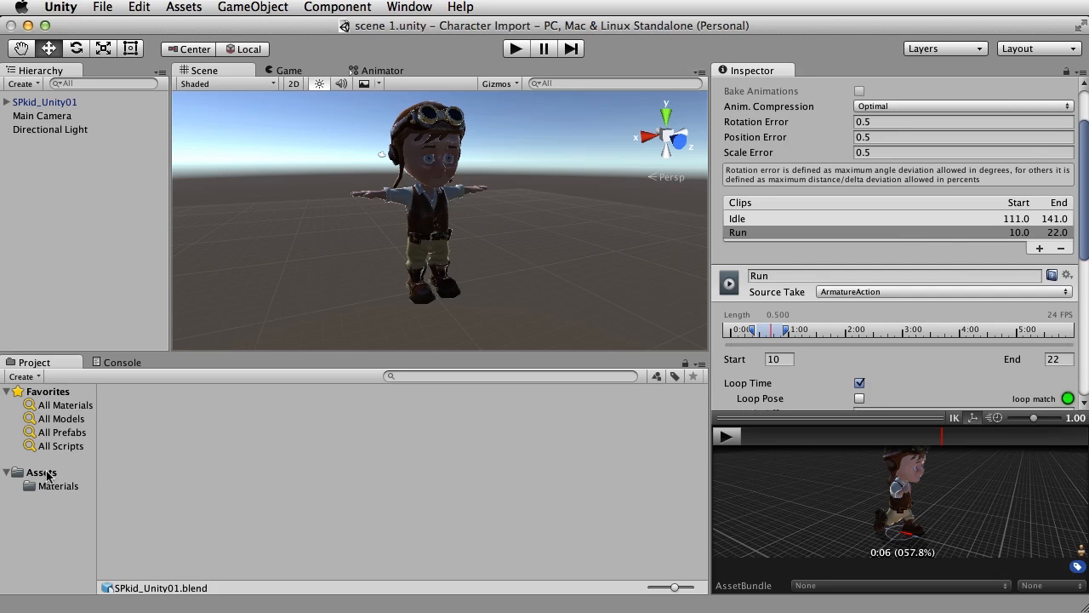
# Step: Show the Assets folder and expand the character model to reveal its Idle and Run clips
pyautogui.click(41, 471)
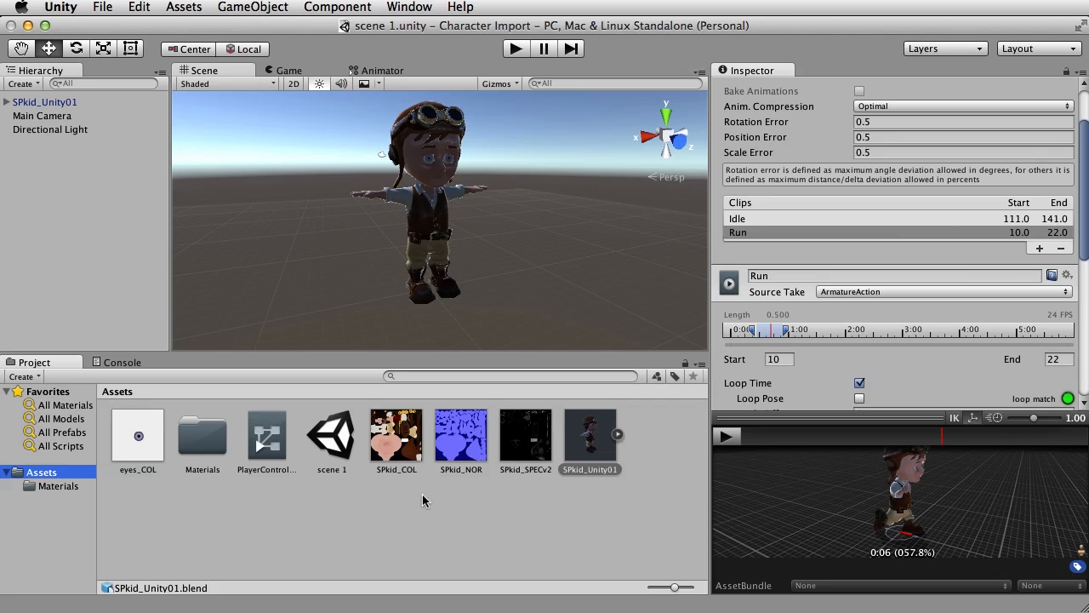
pyautogui.moveTo(622, 440)
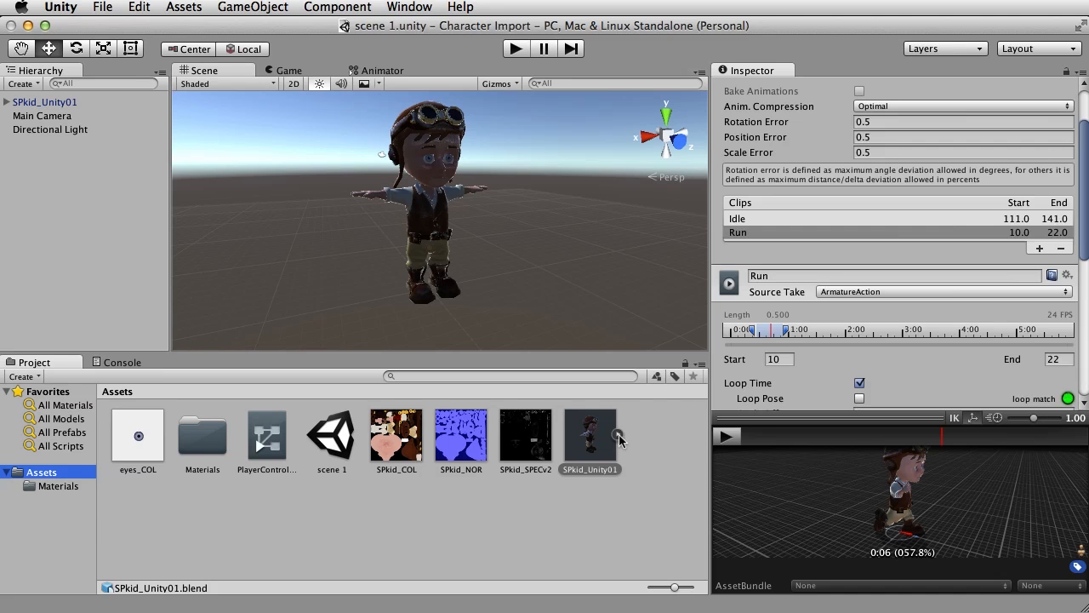
pyautogui.click(620, 436)
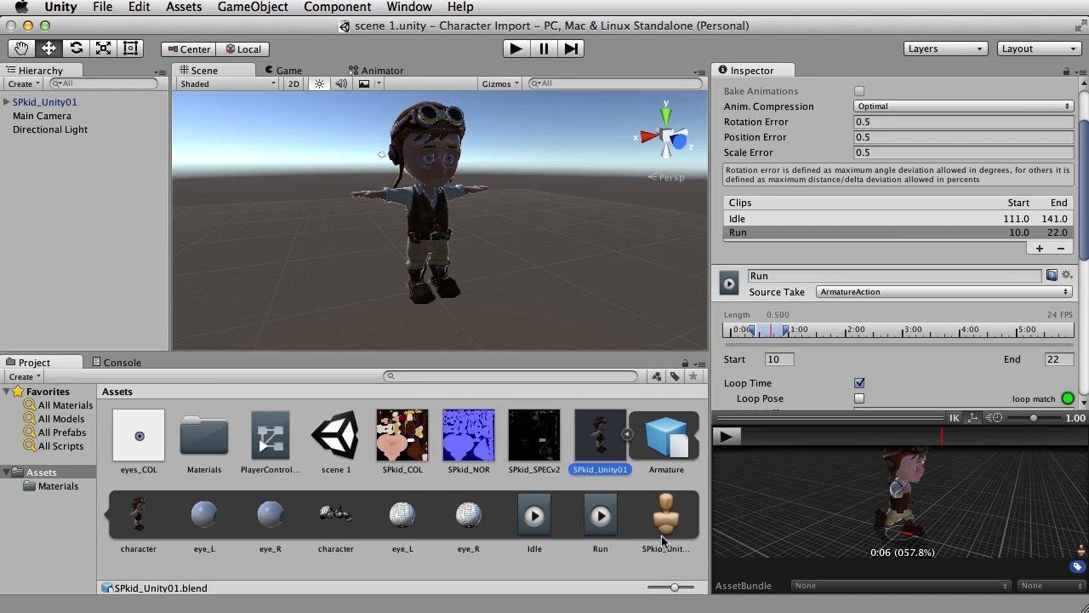
pyautogui.moveTo(600, 532)
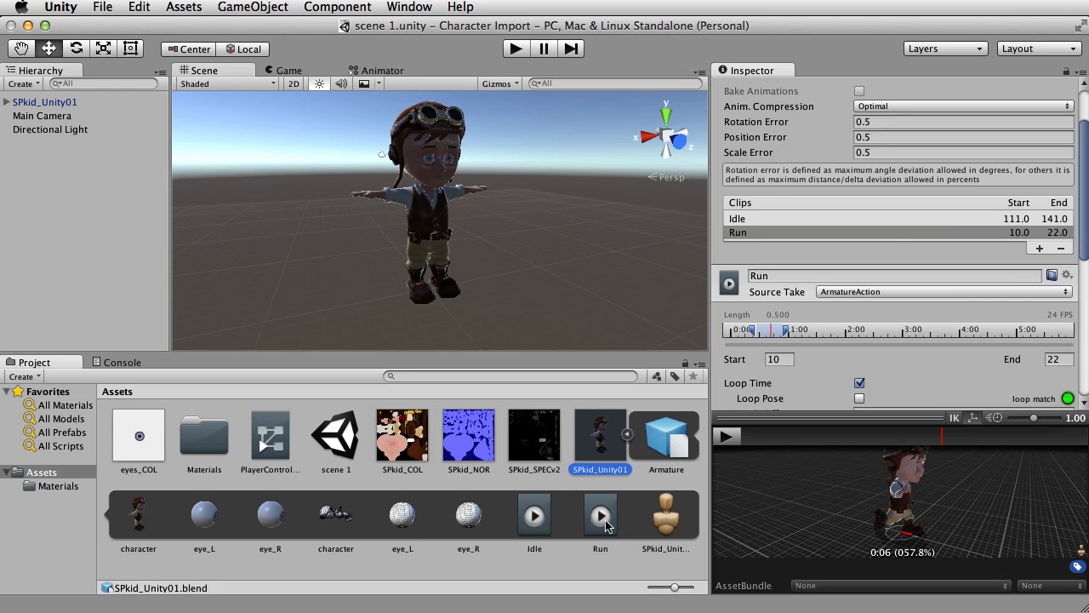
pyautogui.moveTo(626, 478)
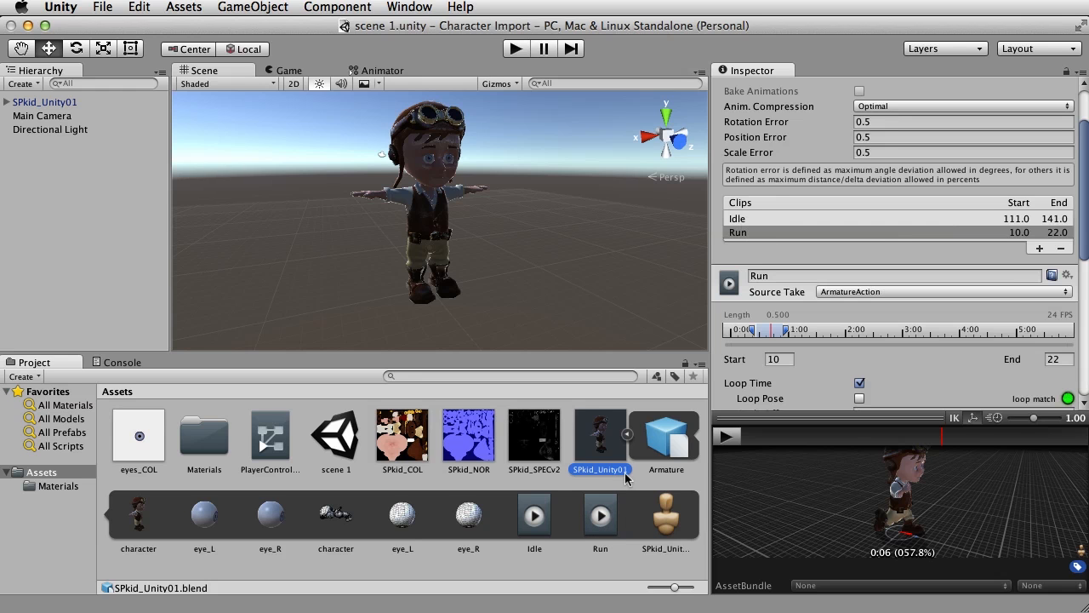
pyautogui.moveTo(770, 238)
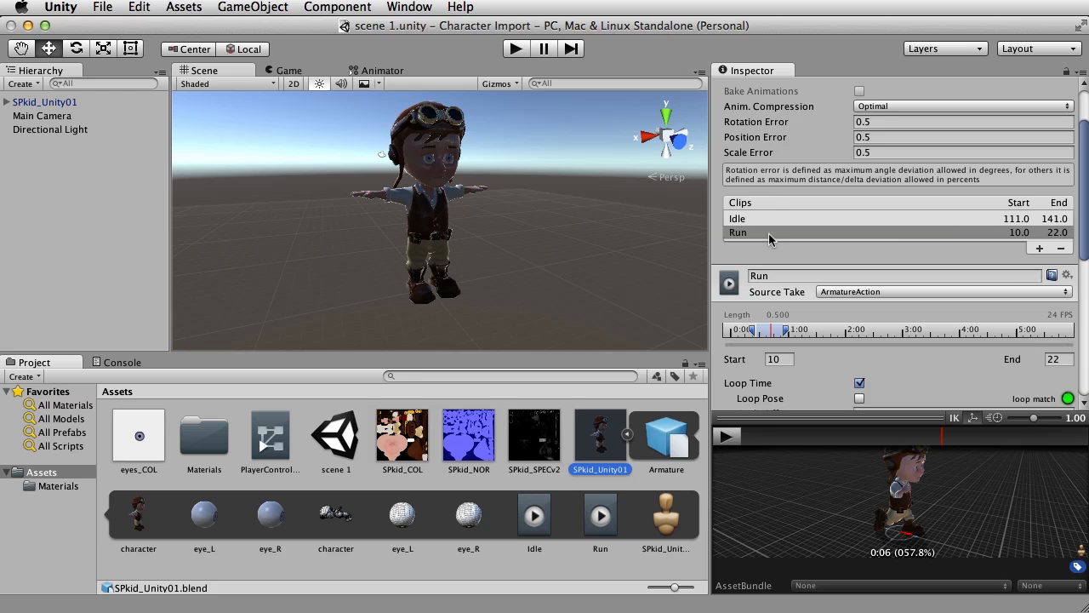
pyautogui.moveTo(608, 536)
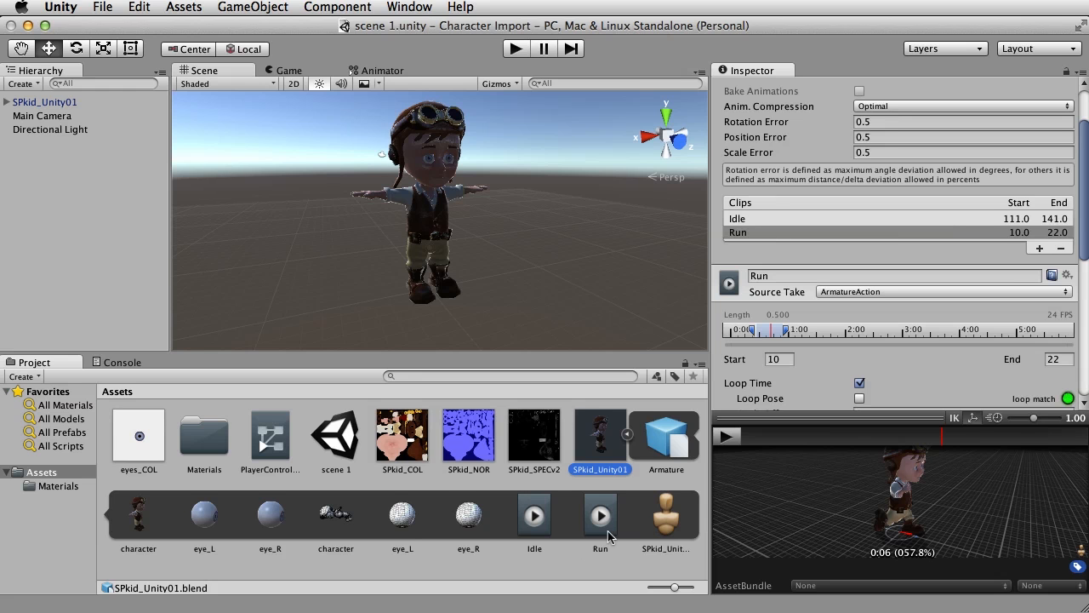
pyautogui.moveTo(409, 87)
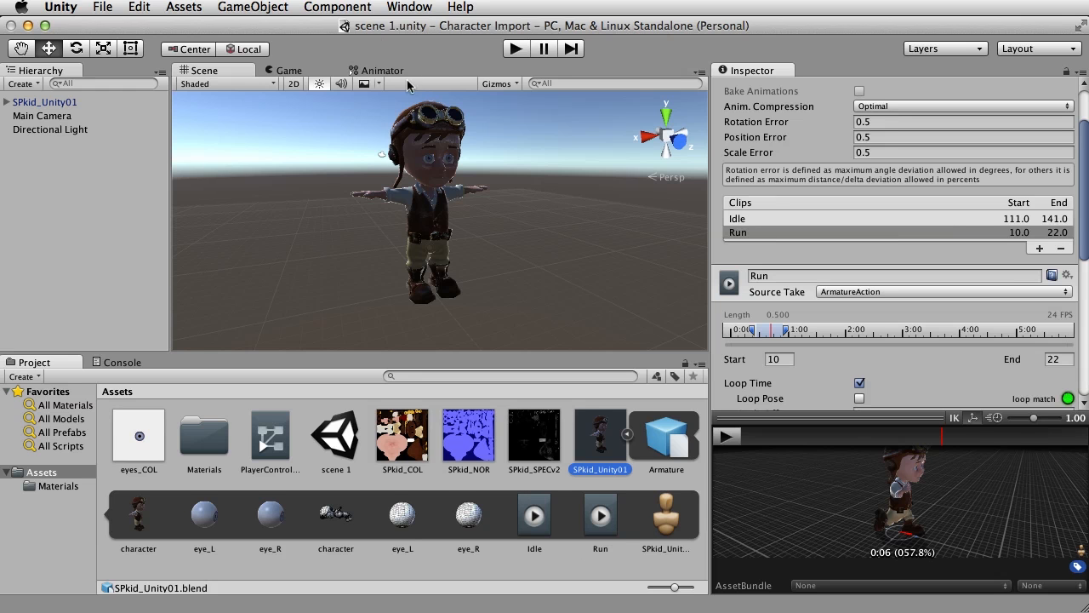
# Step: Drag the Run clip into the Animator's Base Layer as a new Run state
pyautogui.click(381, 70)
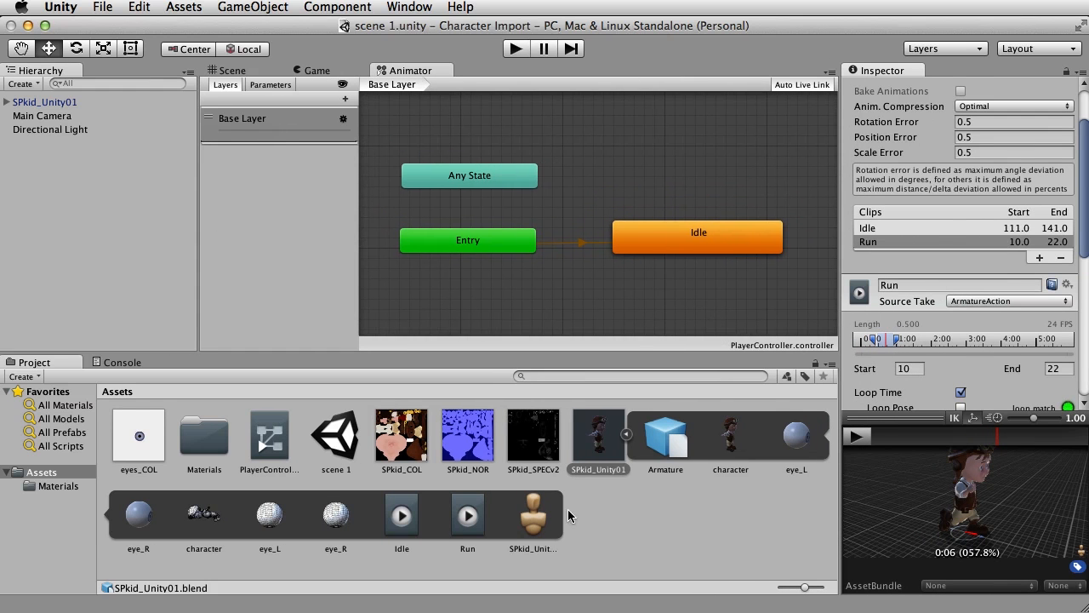
pyautogui.click(467, 514)
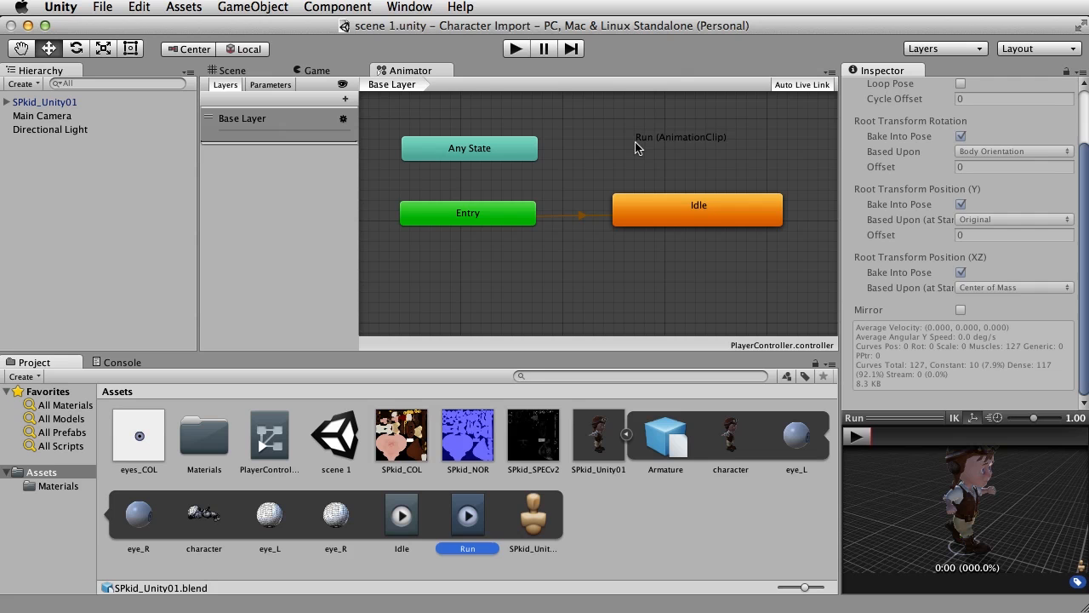
pyautogui.click(690, 136)
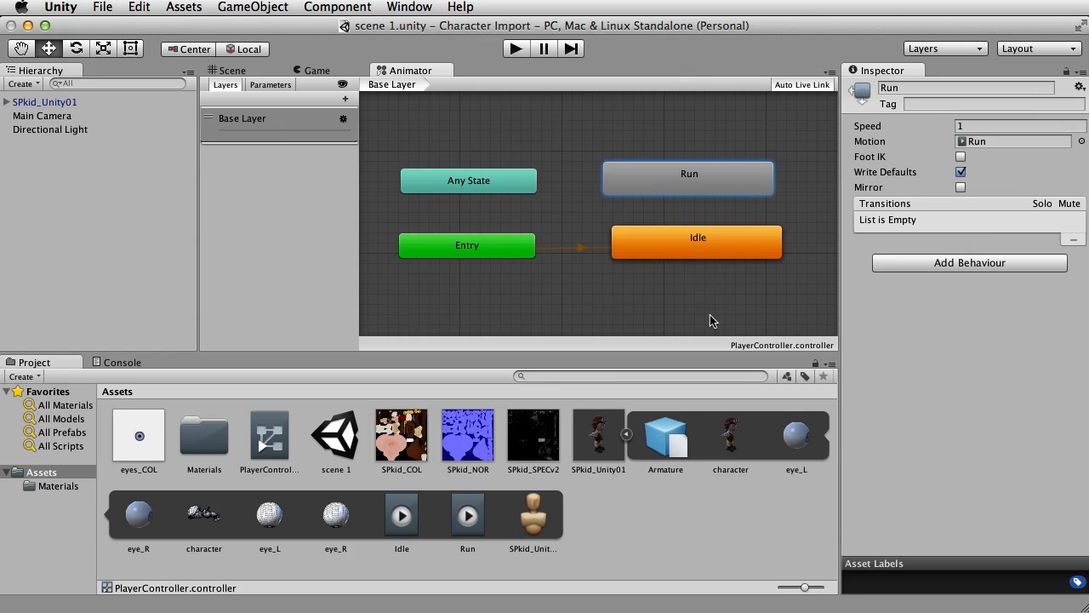
pyautogui.moveTo(721, 314)
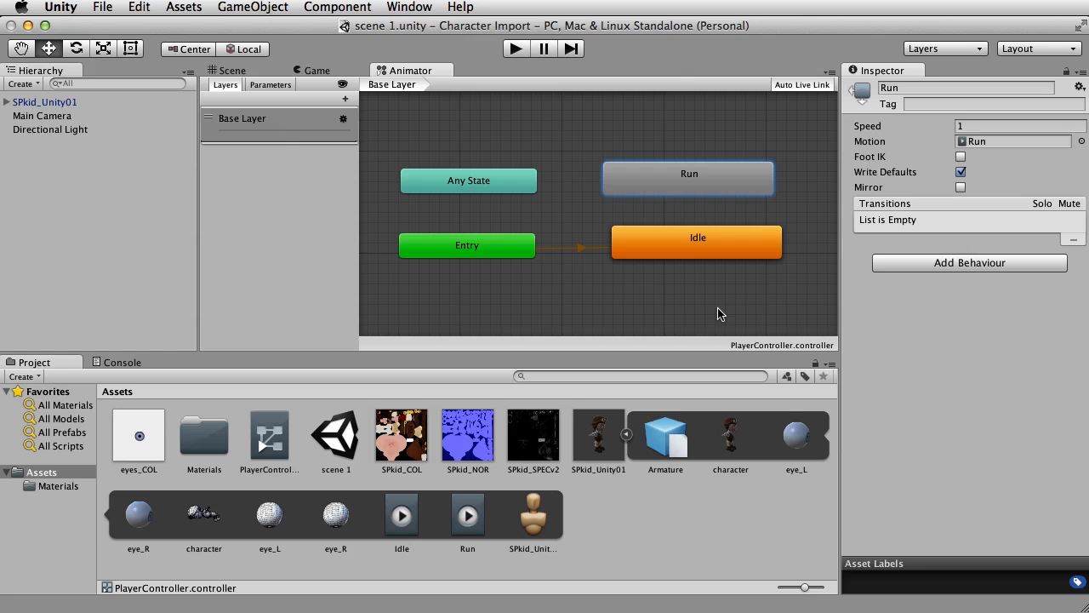
pyautogui.moveTo(685, 256)
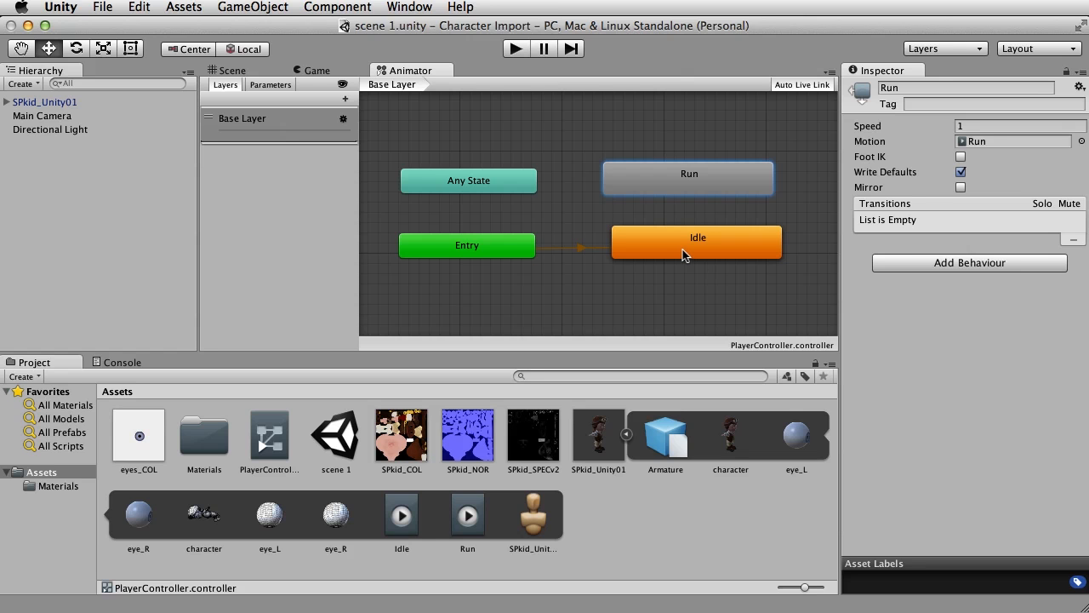
pyautogui.moveTo(714, 188)
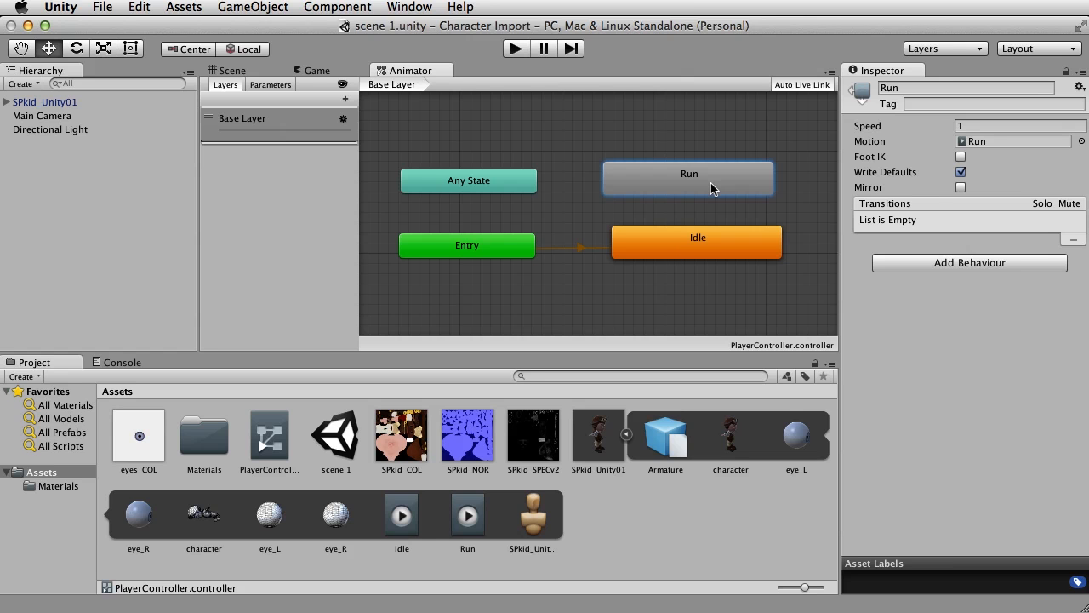
pyautogui.moveTo(714, 247)
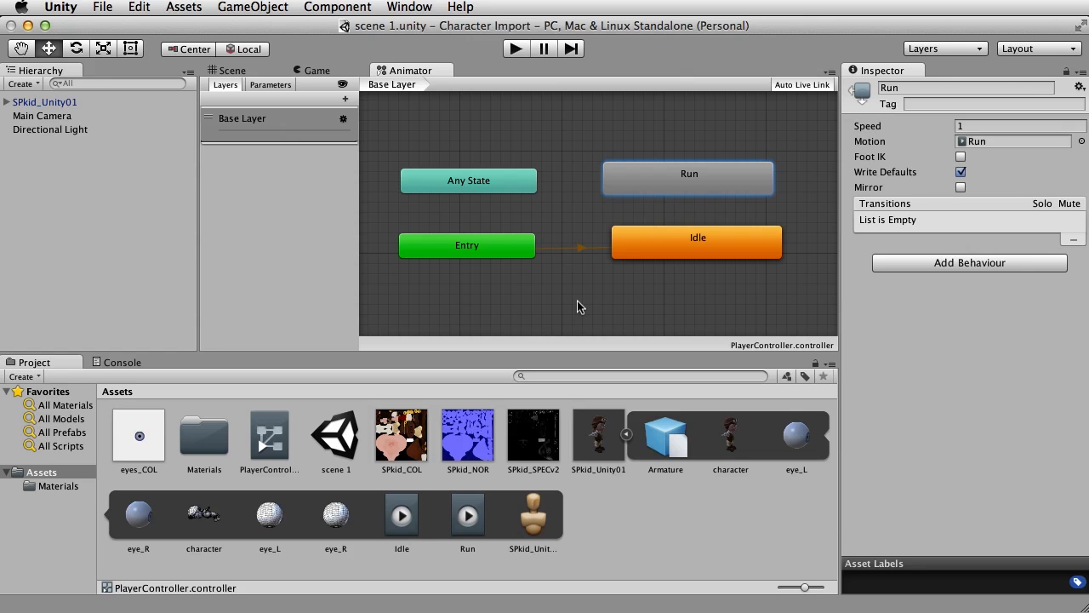
pyautogui.moveTo(696, 247)
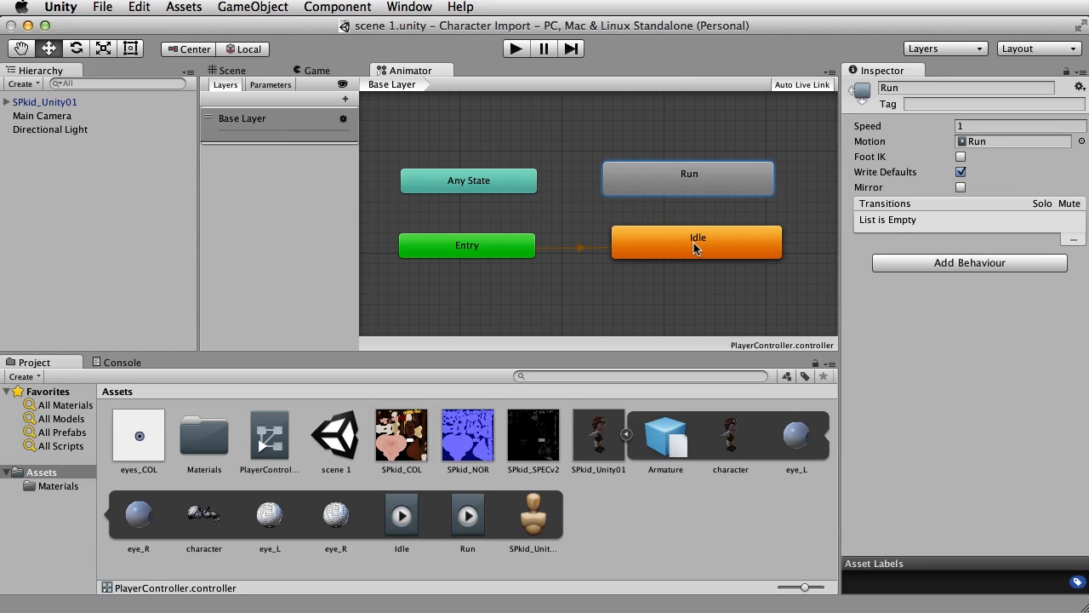
# Step: Create Make Transition links from Idle to Run and from Run back to Idle
pyautogui.rightClick(696, 241)
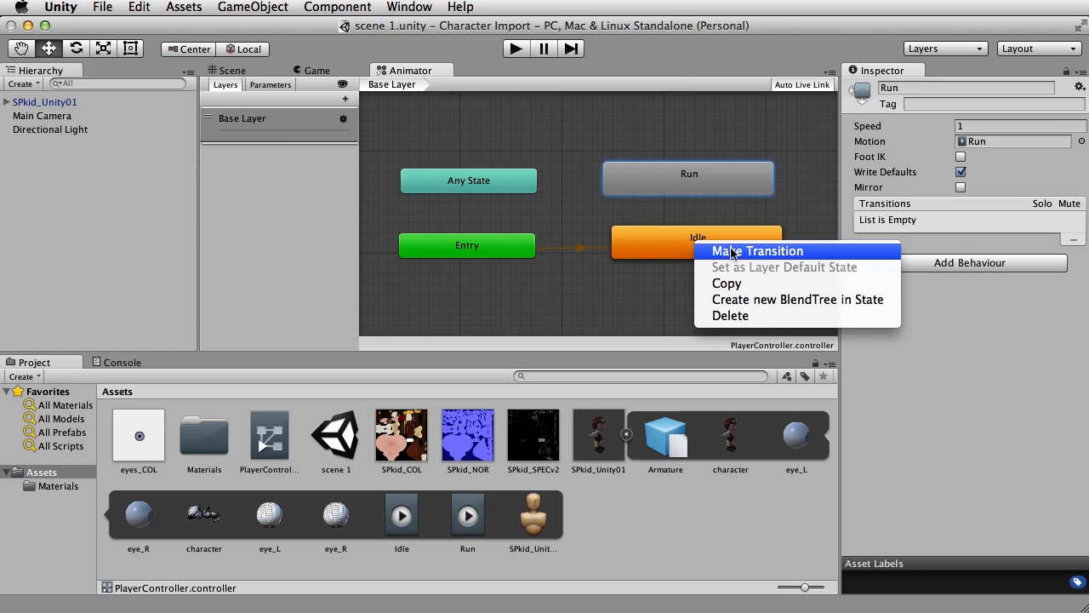
pyautogui.click(756, 251)
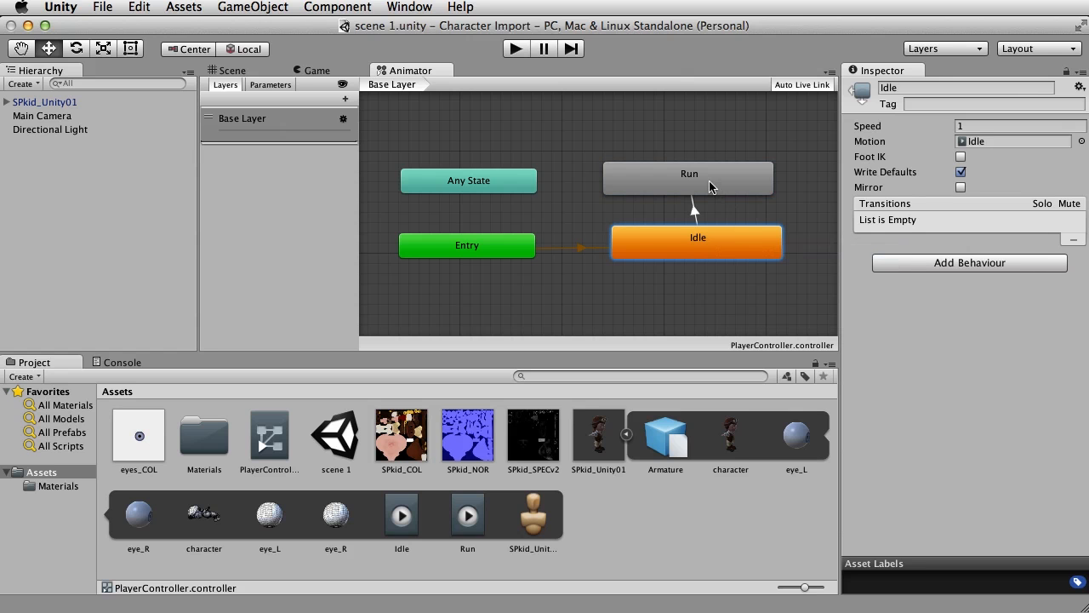
pyautogui.click(695, 210)
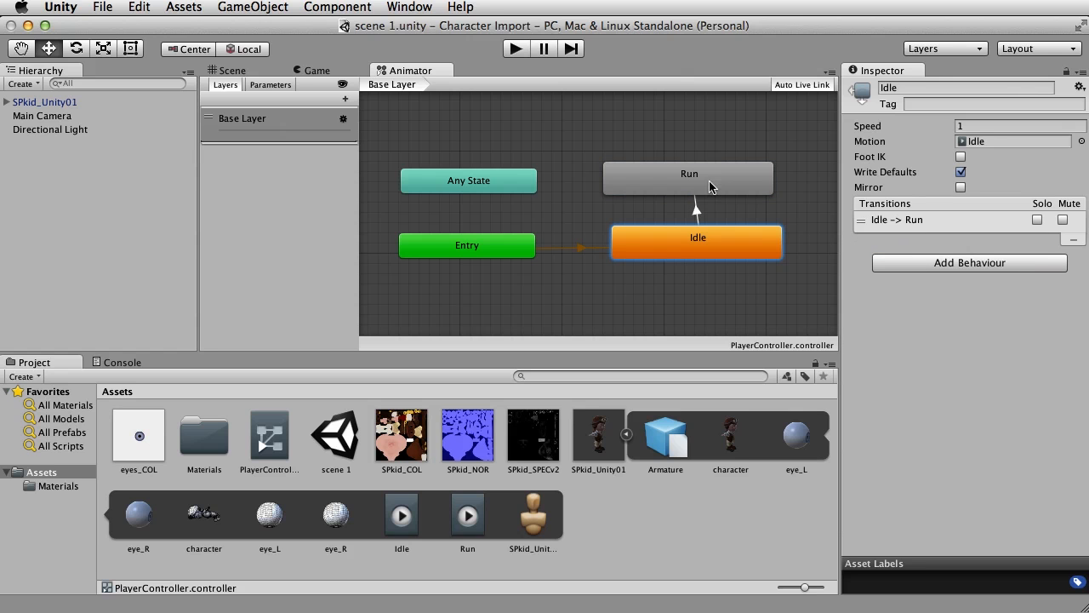
pyautogui.rightClick(689, 177)
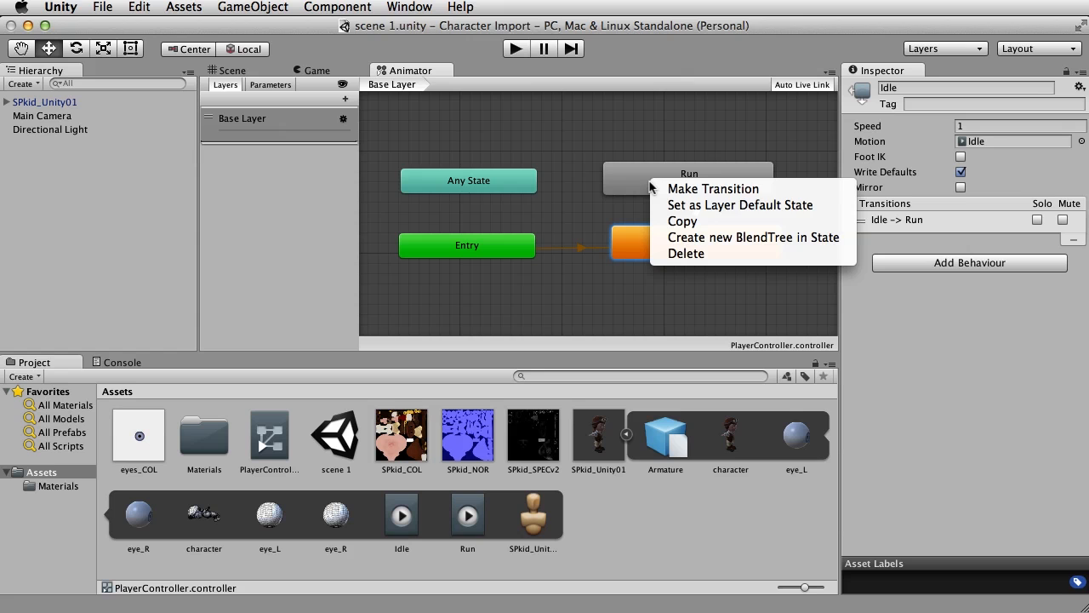
pyautogui.moveTo(713, 188)
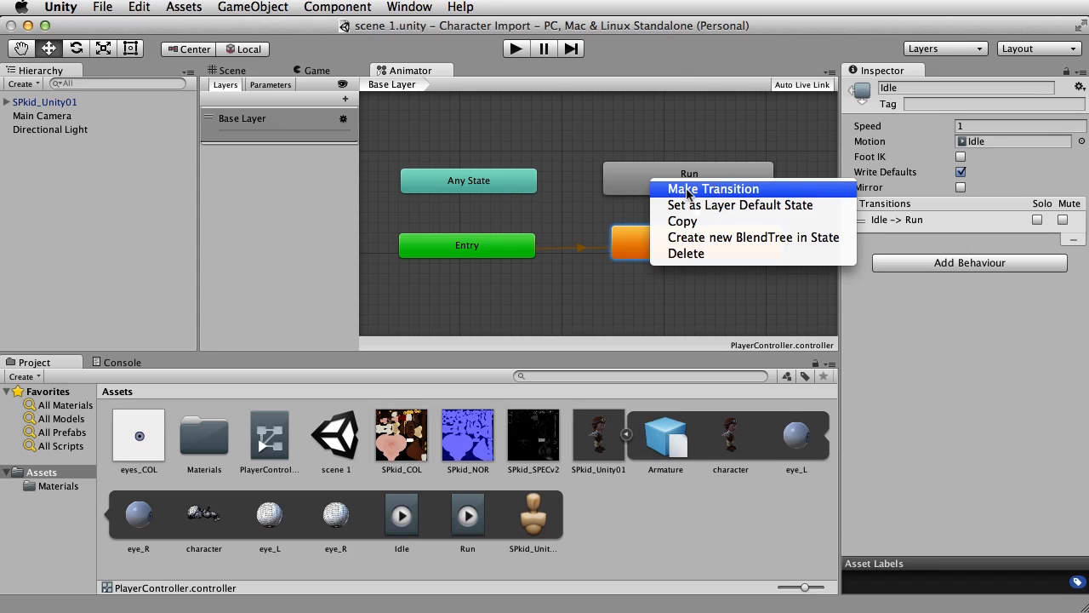
pyautogui.click(712, 188)
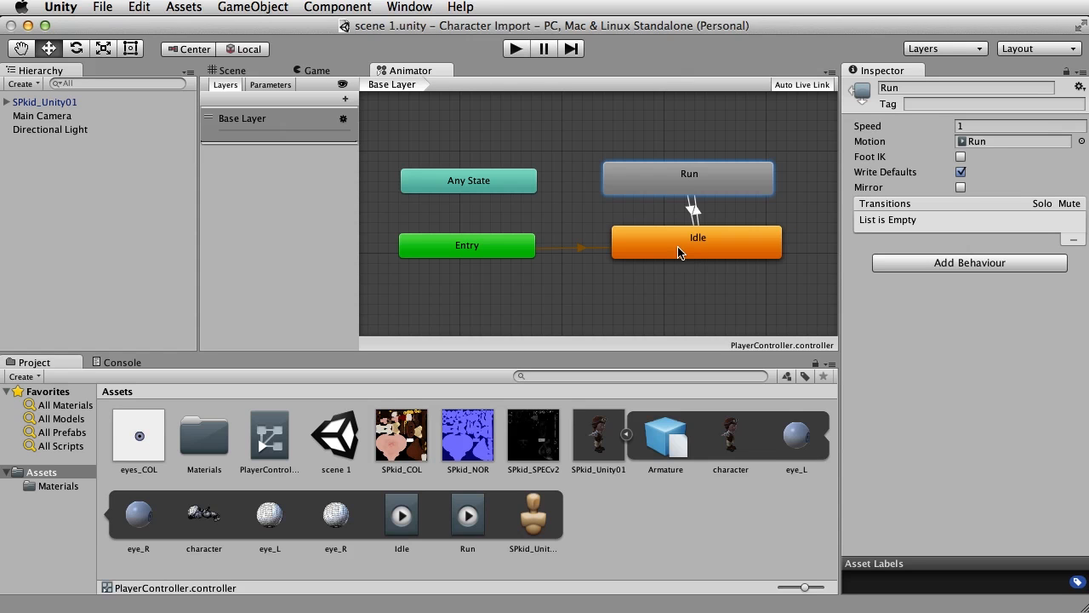
pyautogui.click(692, 209)
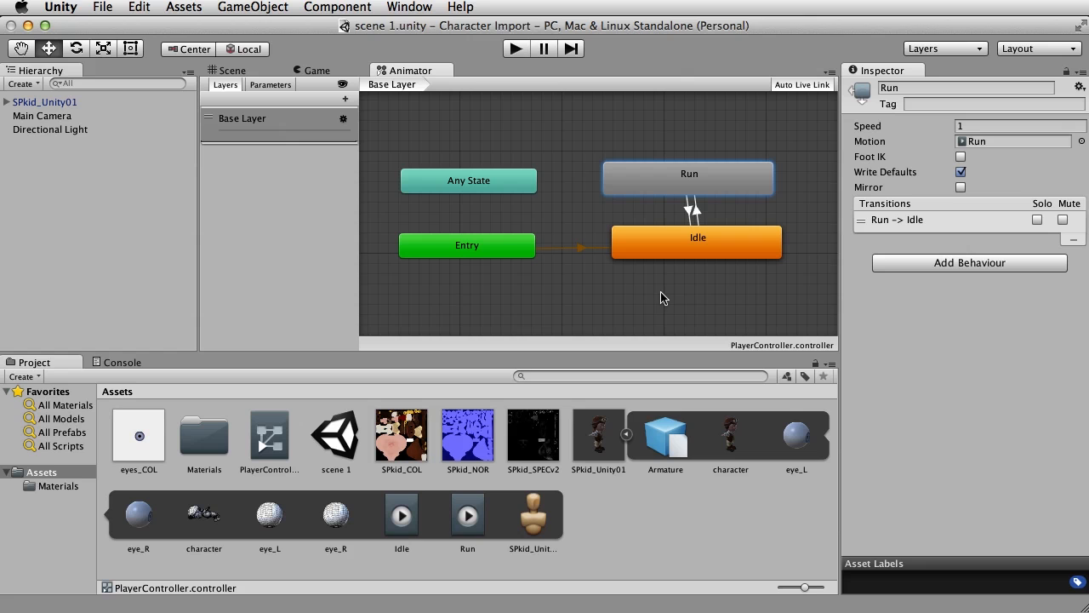
pyautogui.moveTo(721, 274)
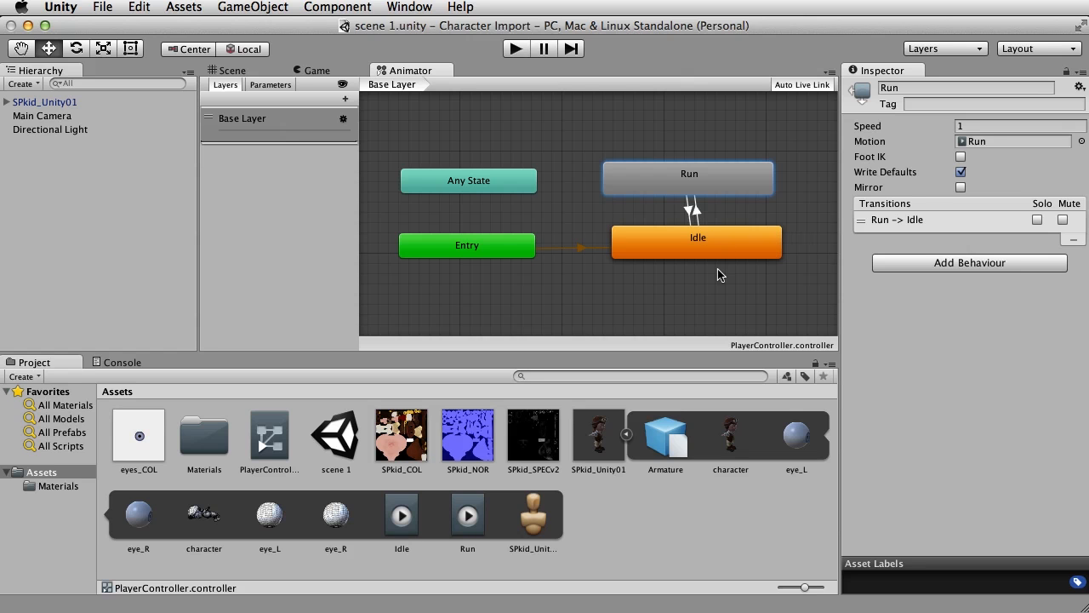
pyautogui.moveTo(706, 247)
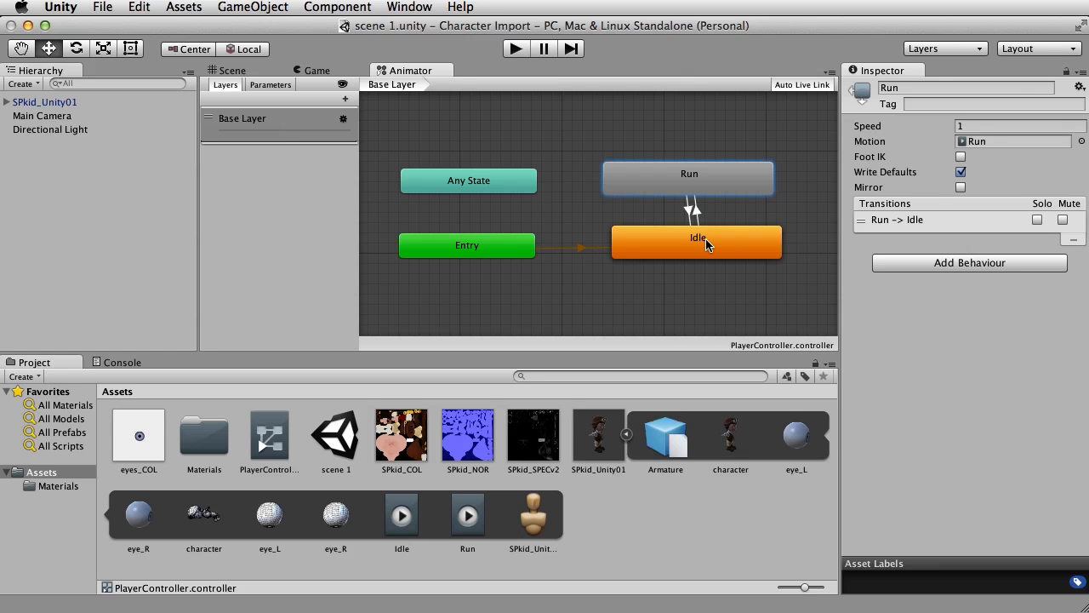
pyautogui.moveTo(698, 189)
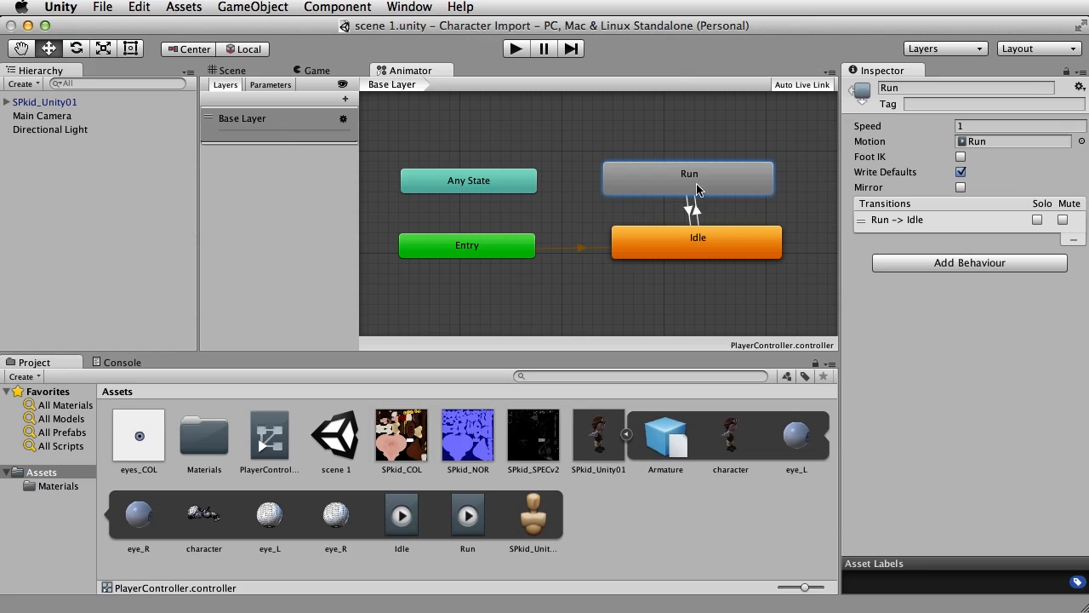
pyautogui.moveTo(700, 246)
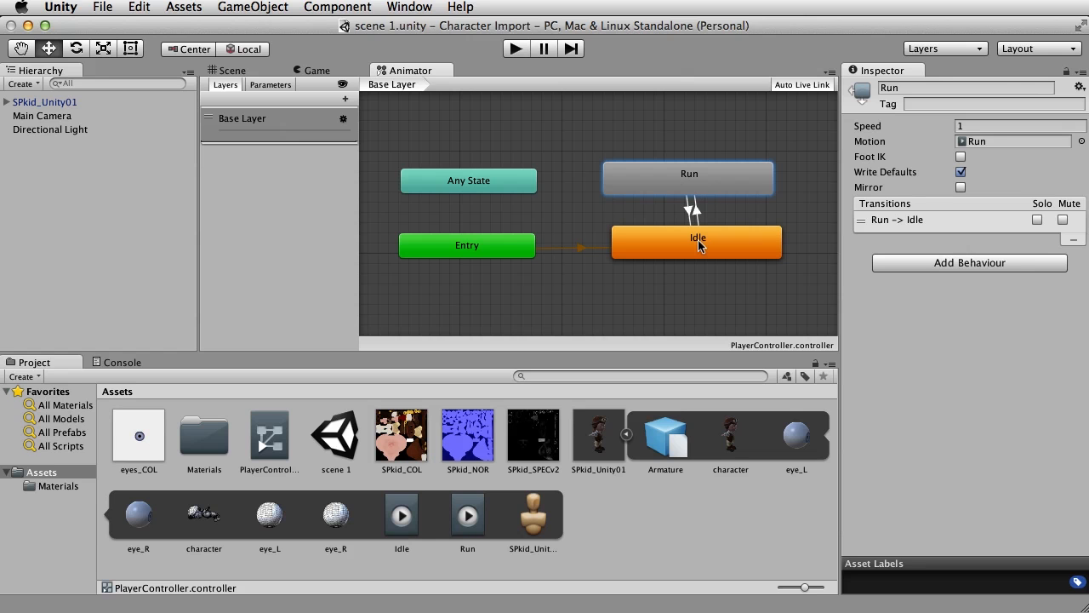
pyautogui.moveTo(277, 85)
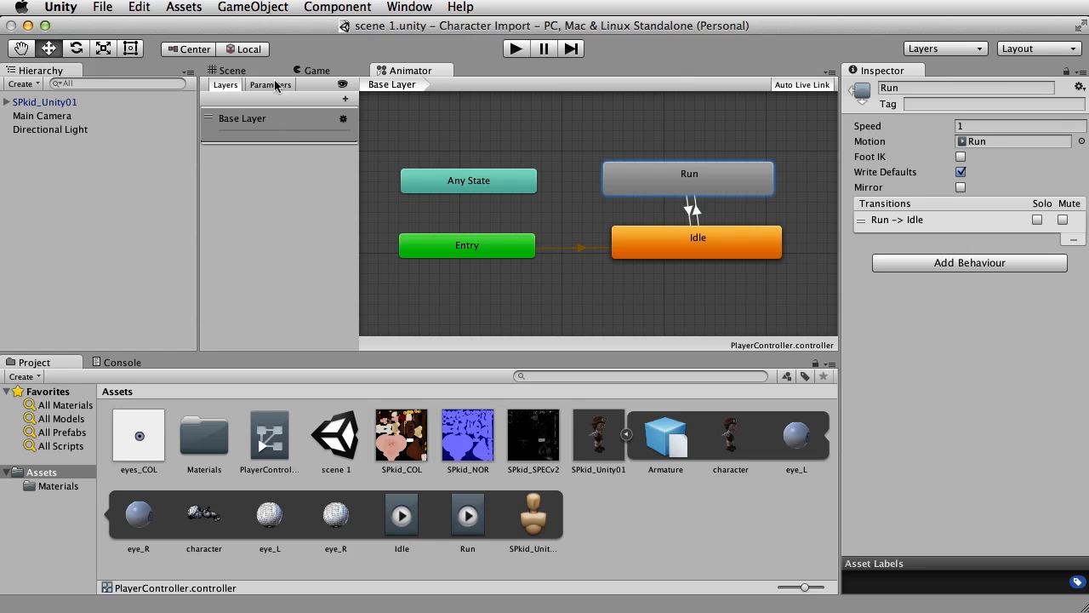
# Step: Add an integer animator parameter named AnimPar
pyautogui.click(271, 84)
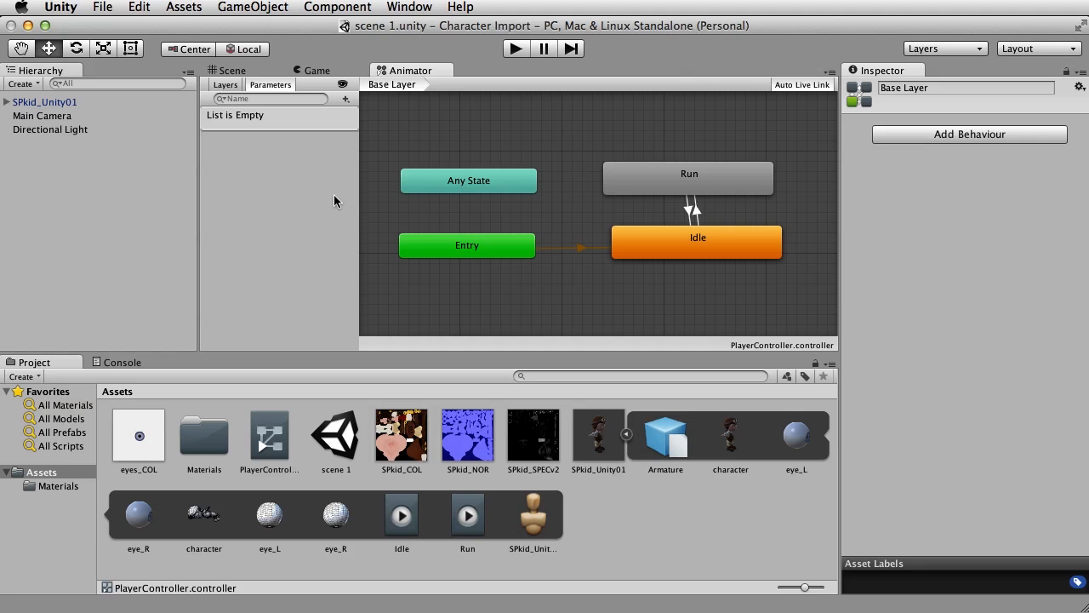
pyautogui.moveTo(304, 150)
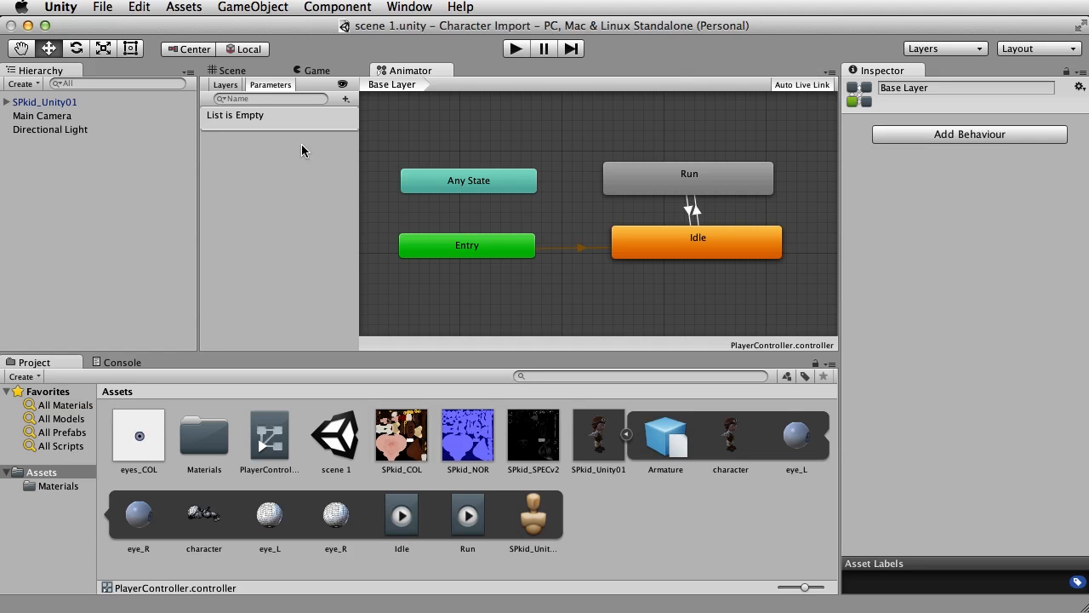
pyautogui.click(346, 99)
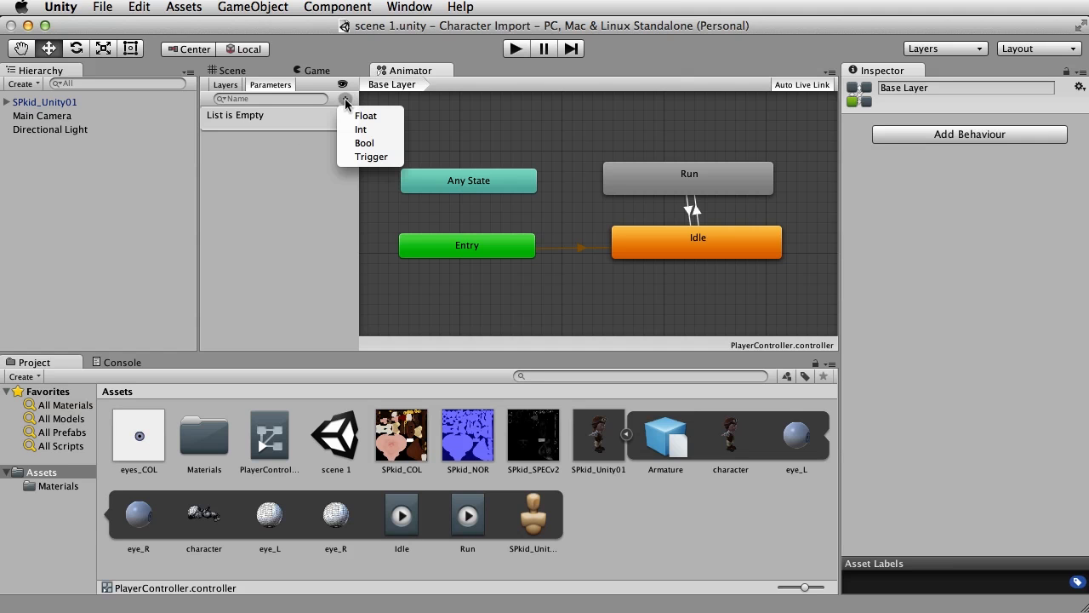
pyautogui.moveTo(361, 130)
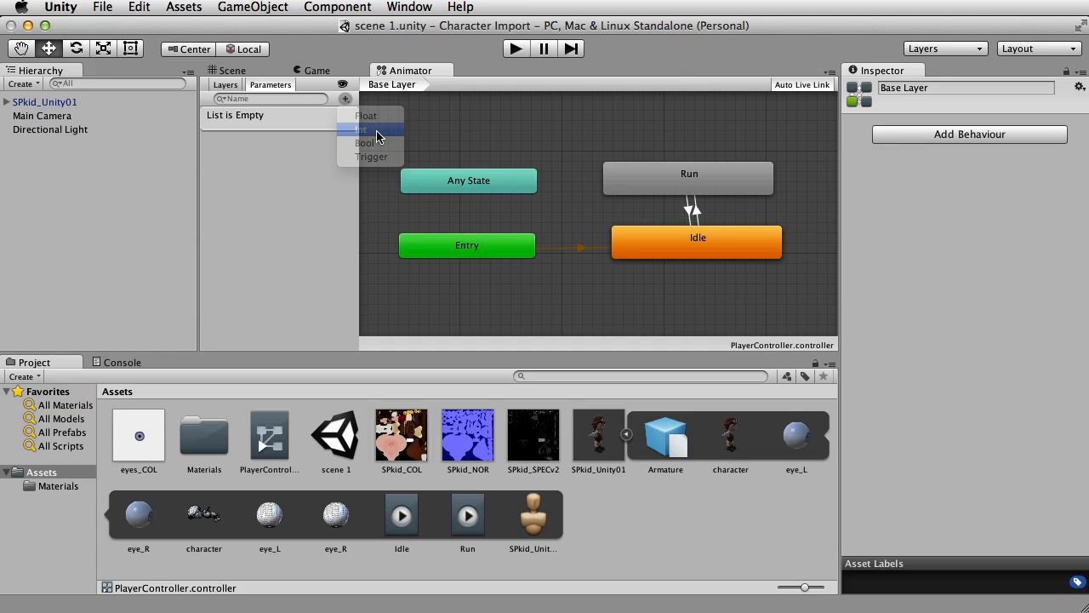
pyautogui.click(362, 129)
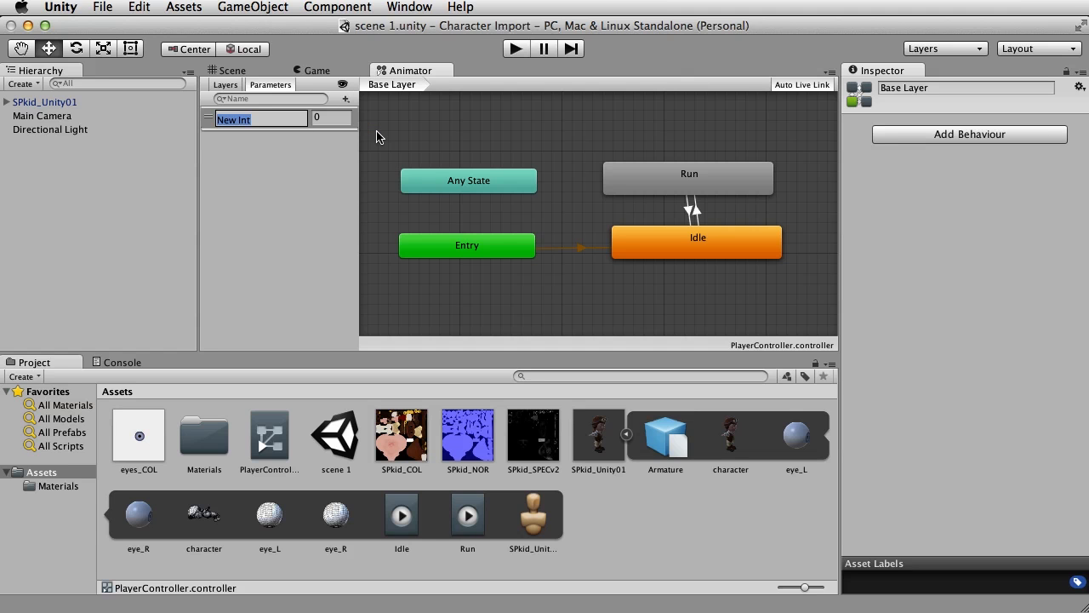
pyautogui.write('Anim')
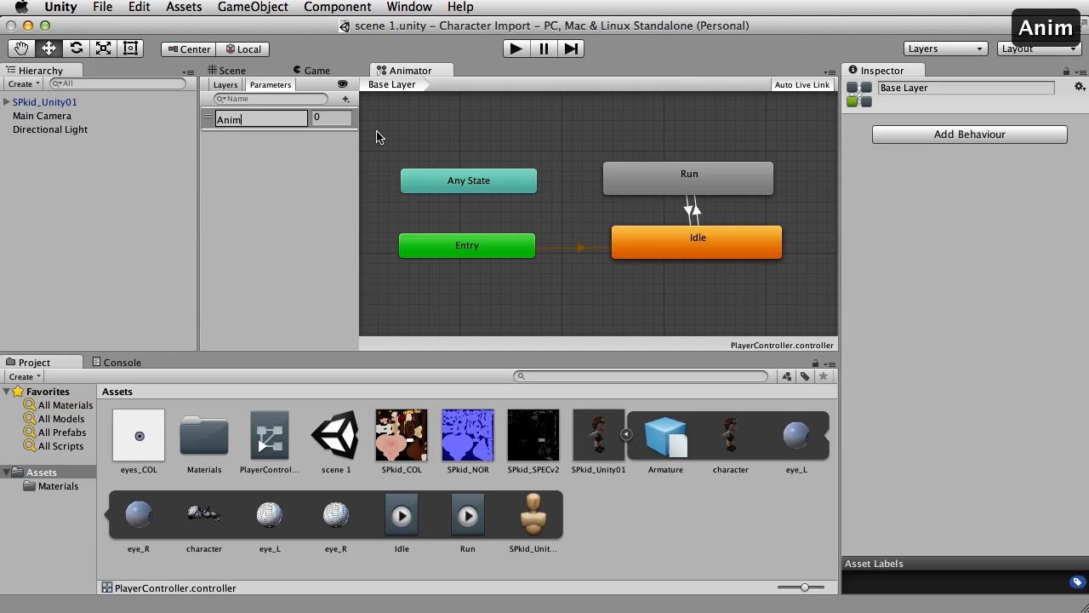
pyautogui.write('Par')
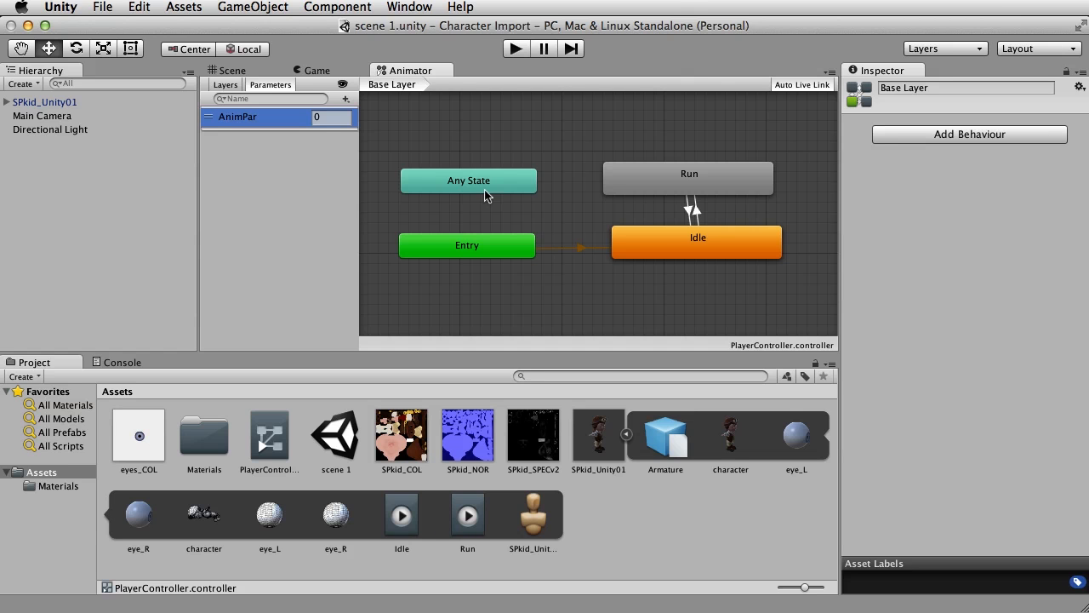
pyautogui.moveTo(698, 216)
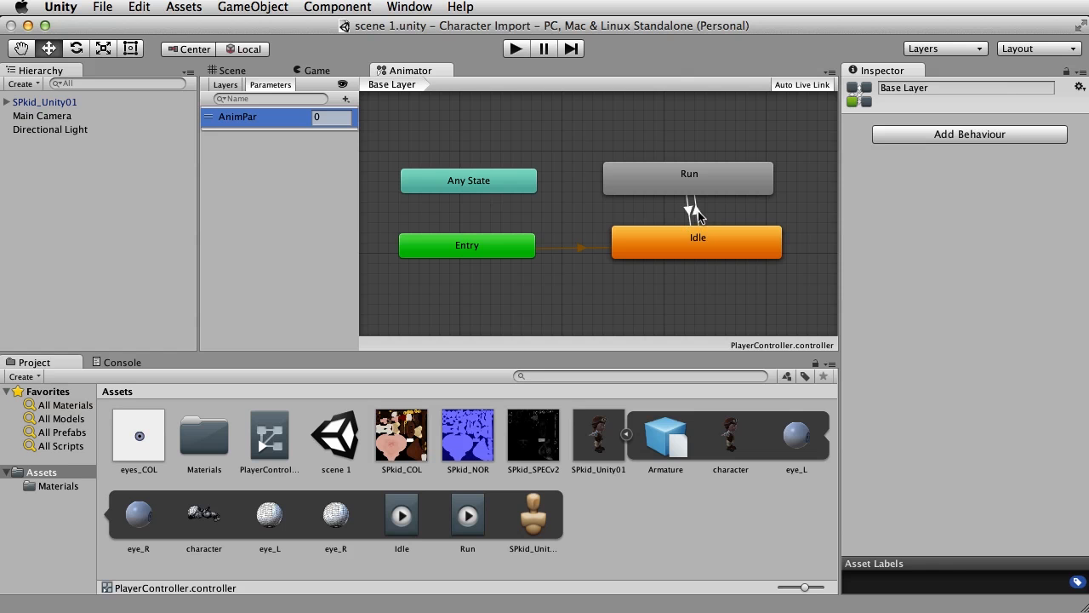
# Step: Add an AnimPar Equals 1 condition to the Idle-to-Run transition
pyautogui.click(695, 208)
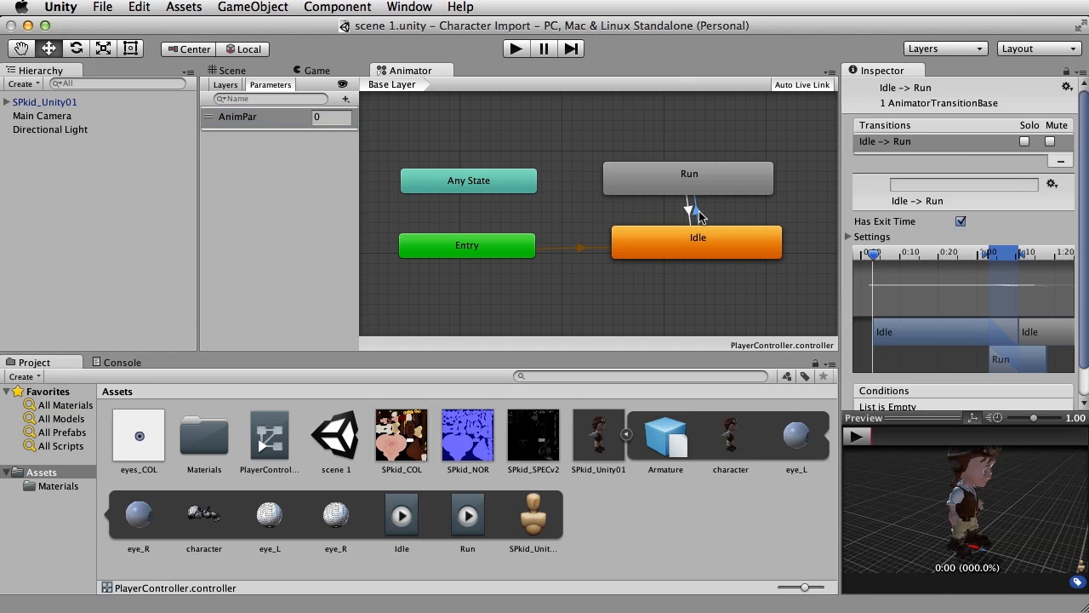
pyautogui.moveTo(838, 211)
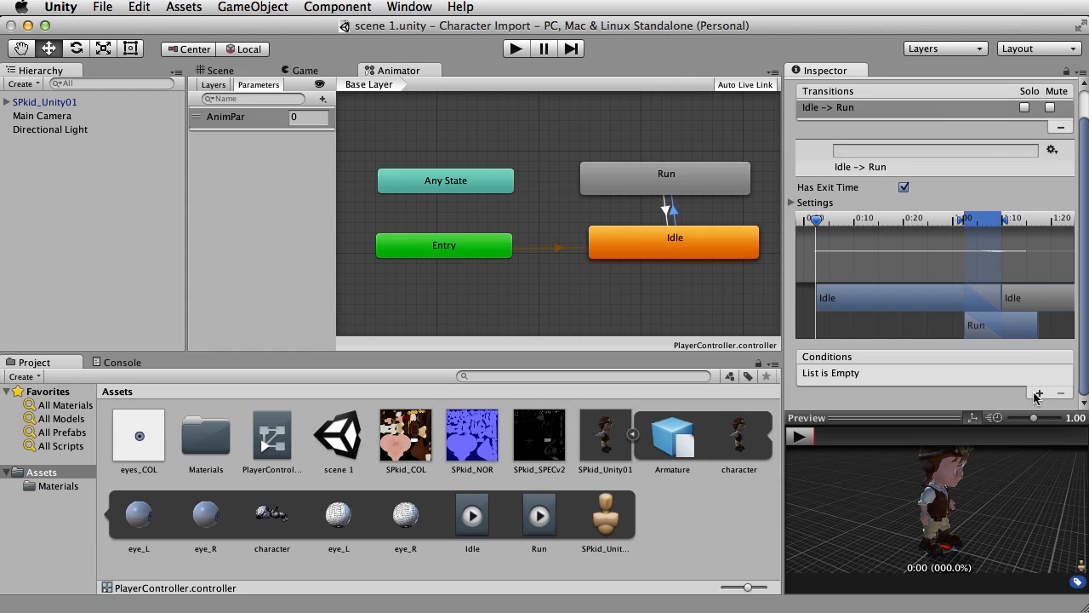
pyautogui.click(1044, 392)
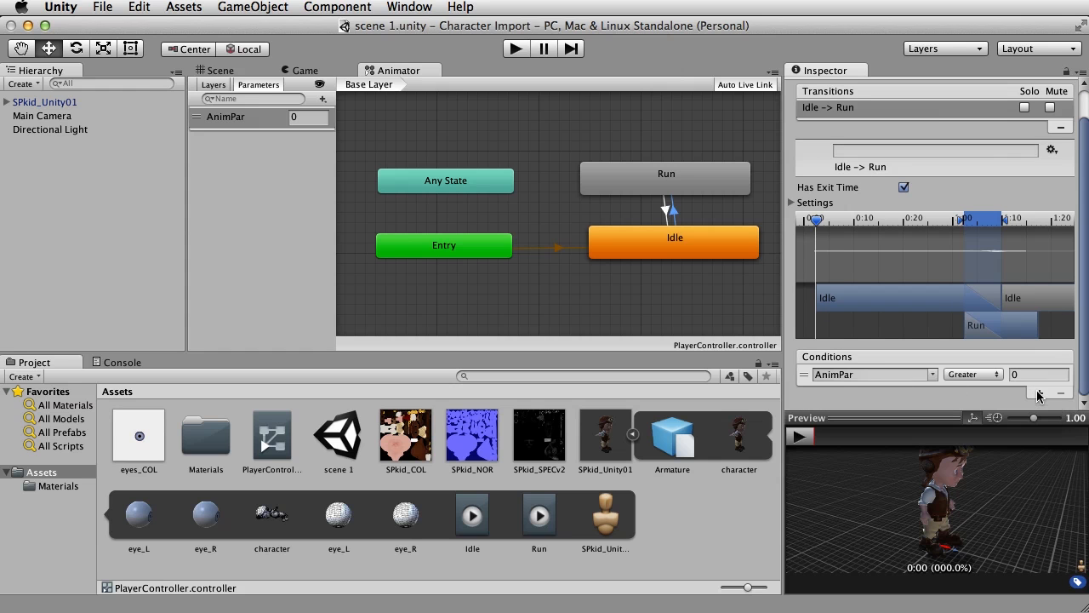
pyautogui.moveTo(675, 216)
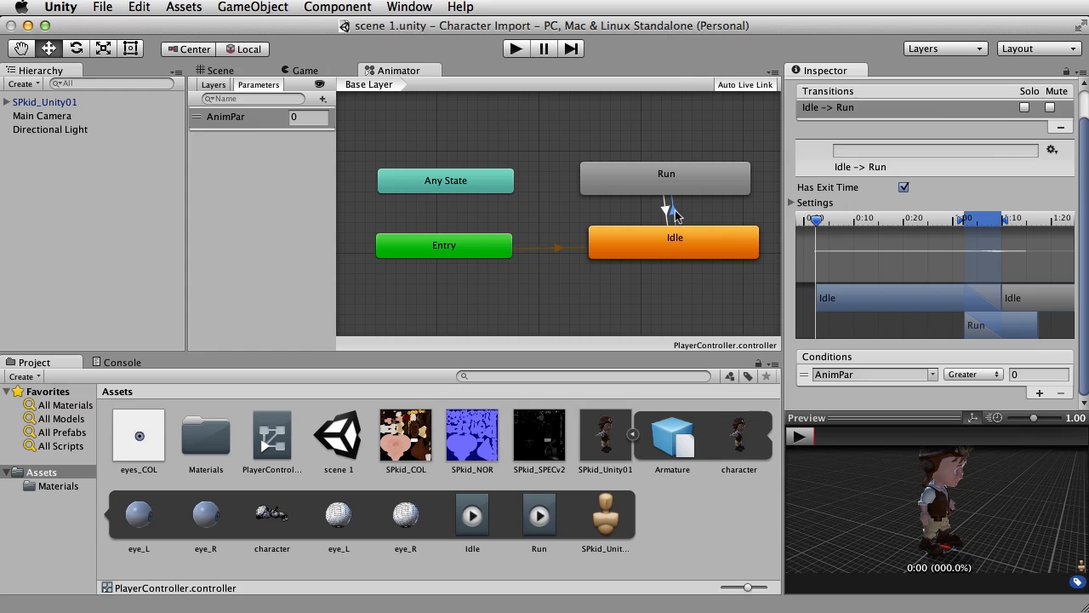
pyautogui.moveTo(878, 389)
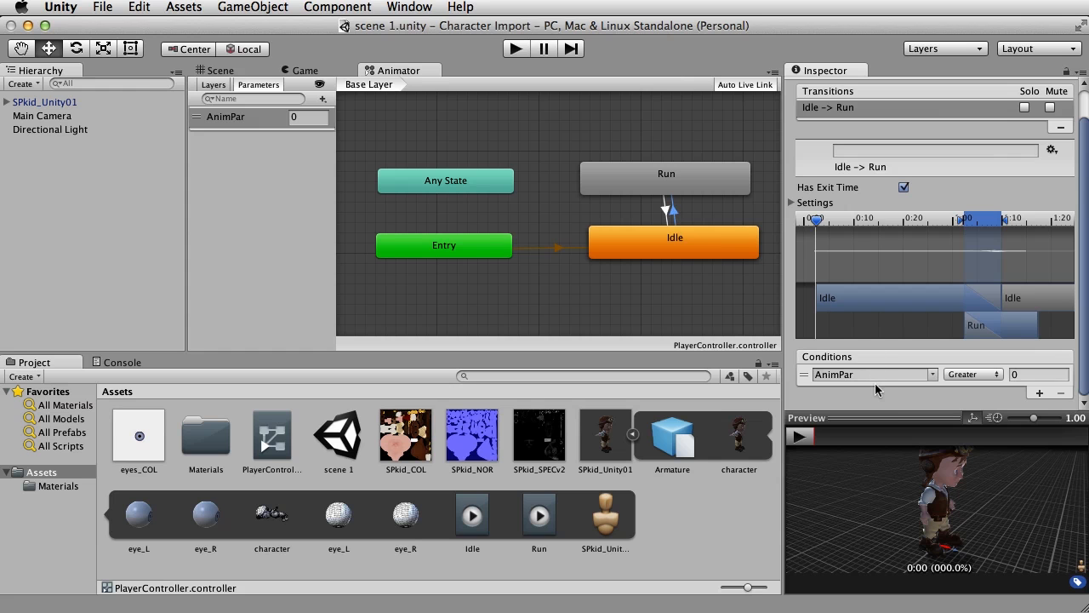
pyautogui.click(973, 374)
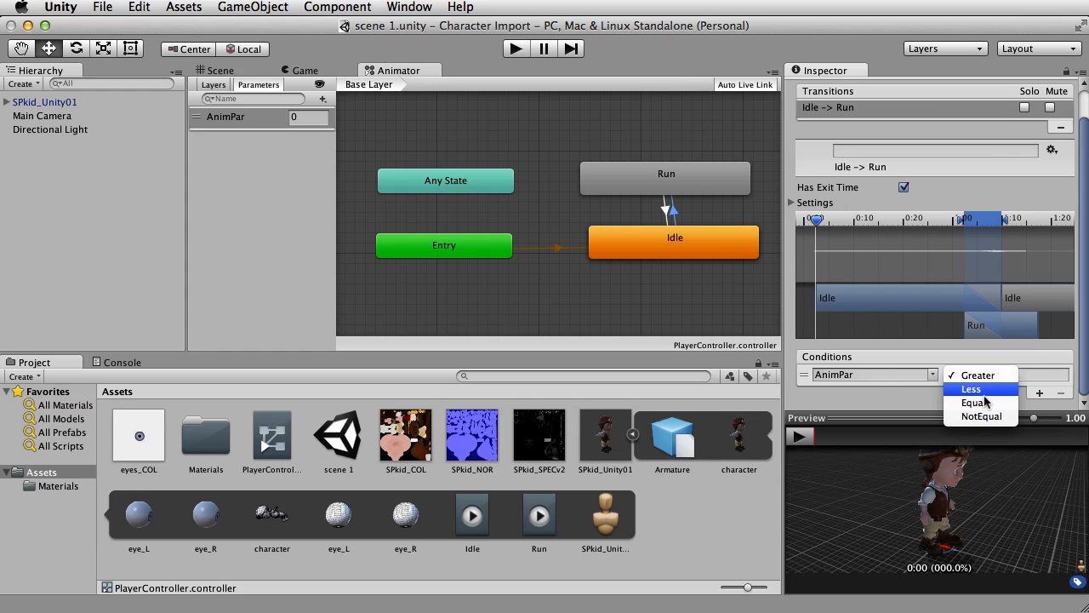
pyautogui.click(977, 402)
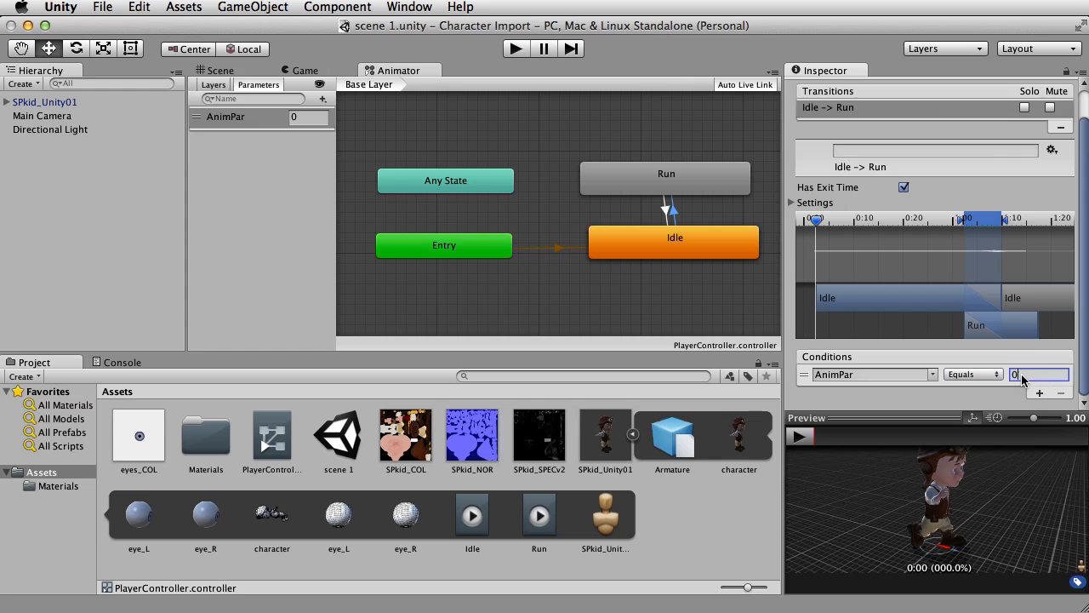
pyautogui.write('1')
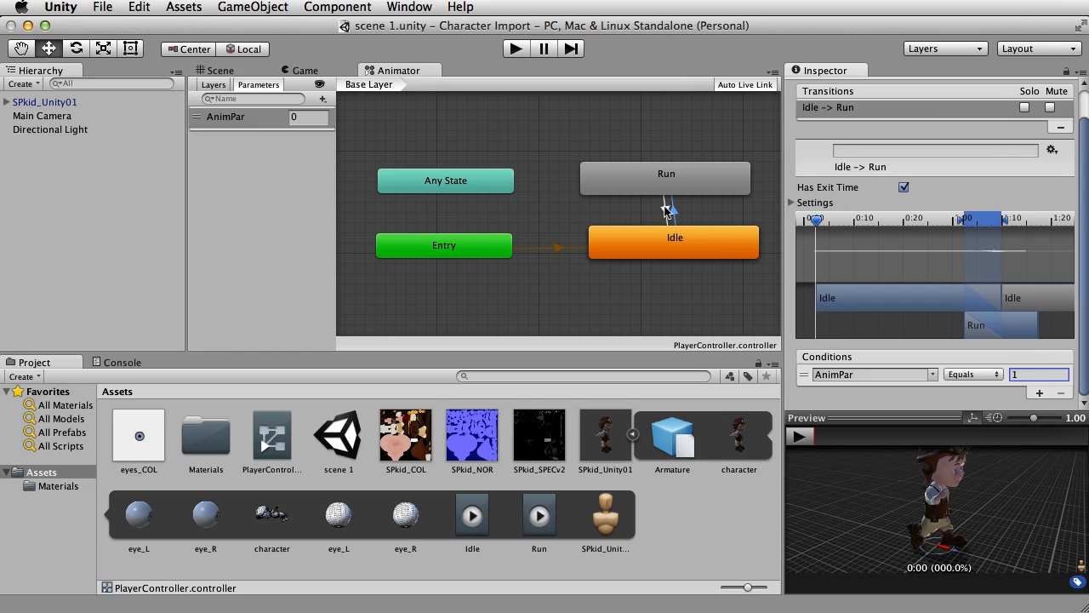
pyautogui.moveTo(652, 178)
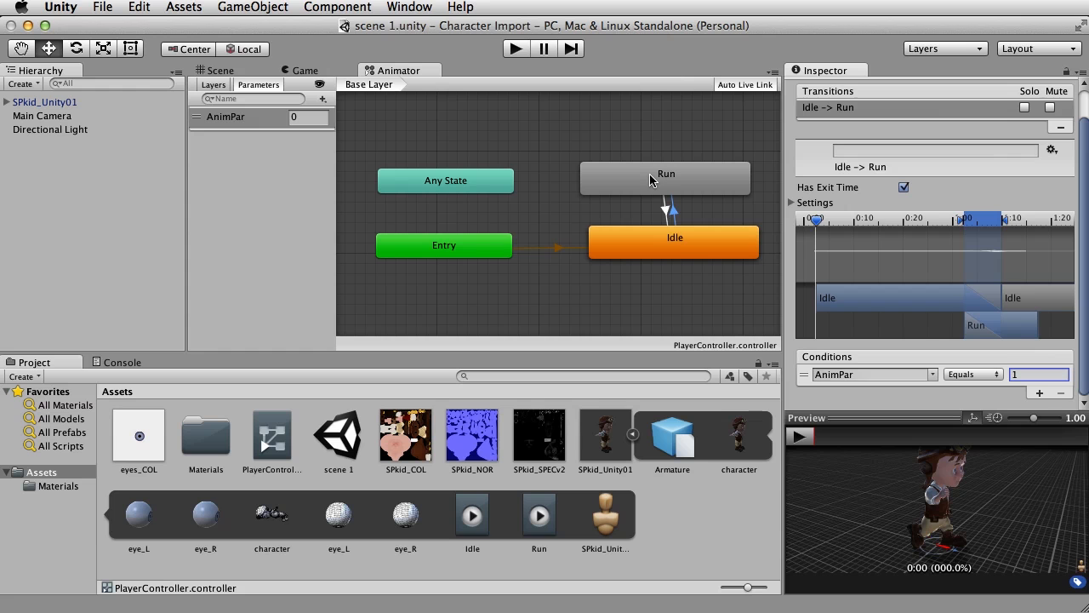
pyautogui.moveTo(668, 215)
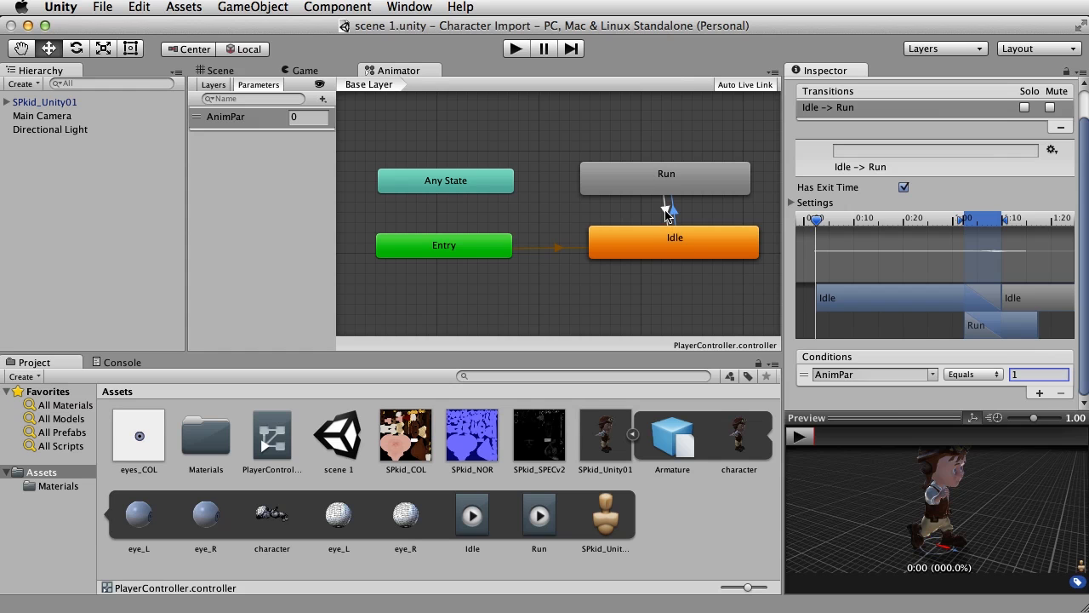
# Step: Add an AnimPar Equals 0 condition to Run-to-Idle, then check both transitions
pyautogui.click(669, 208)
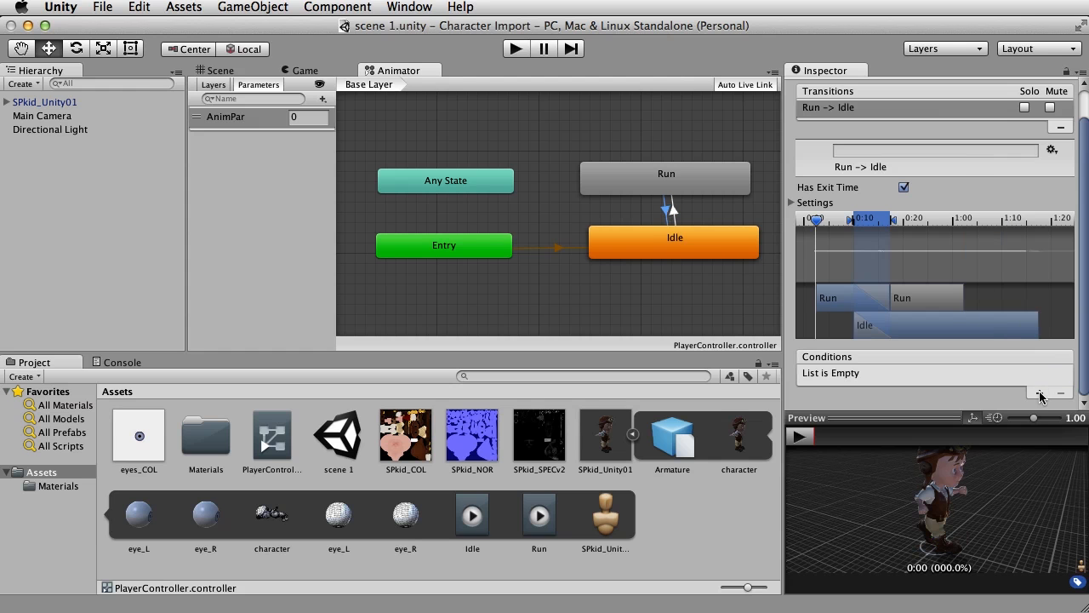
pyautogui.click(1039, 392)
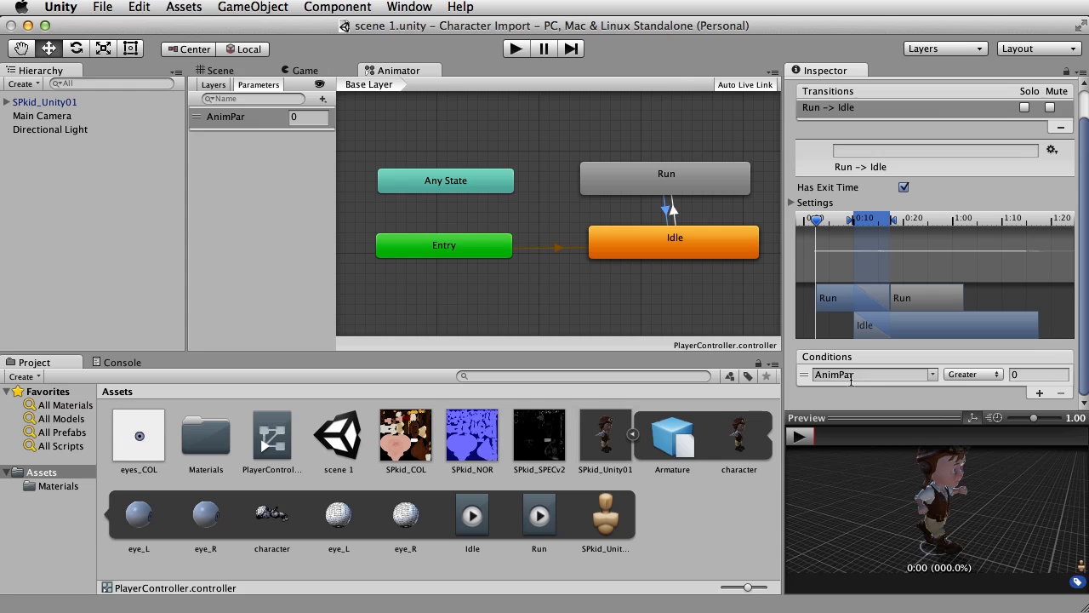
pyautogui.click(973, 374)
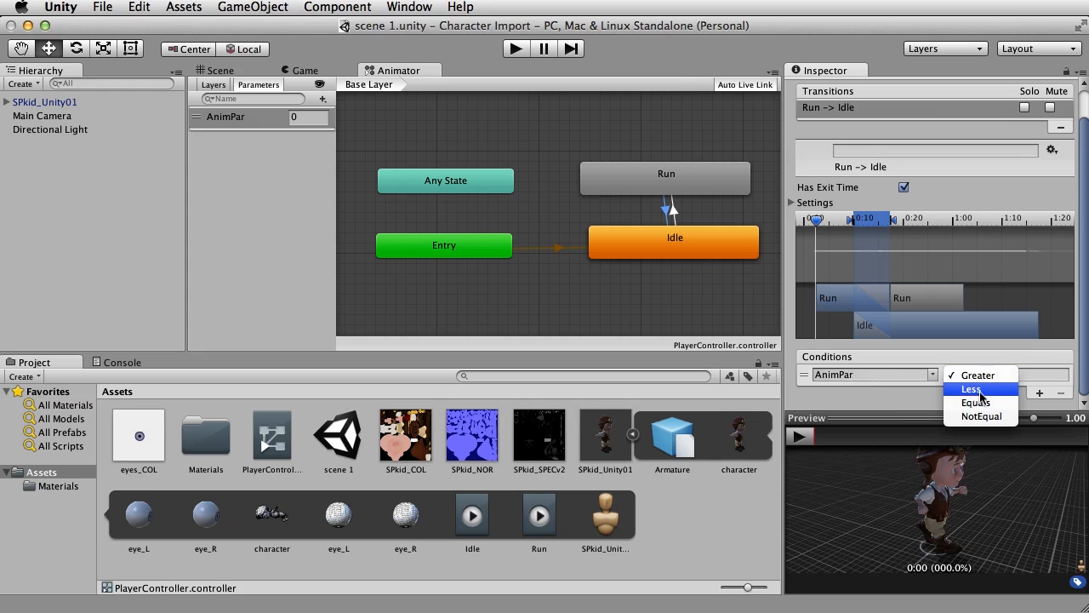
pyautogui.click(976, 403)
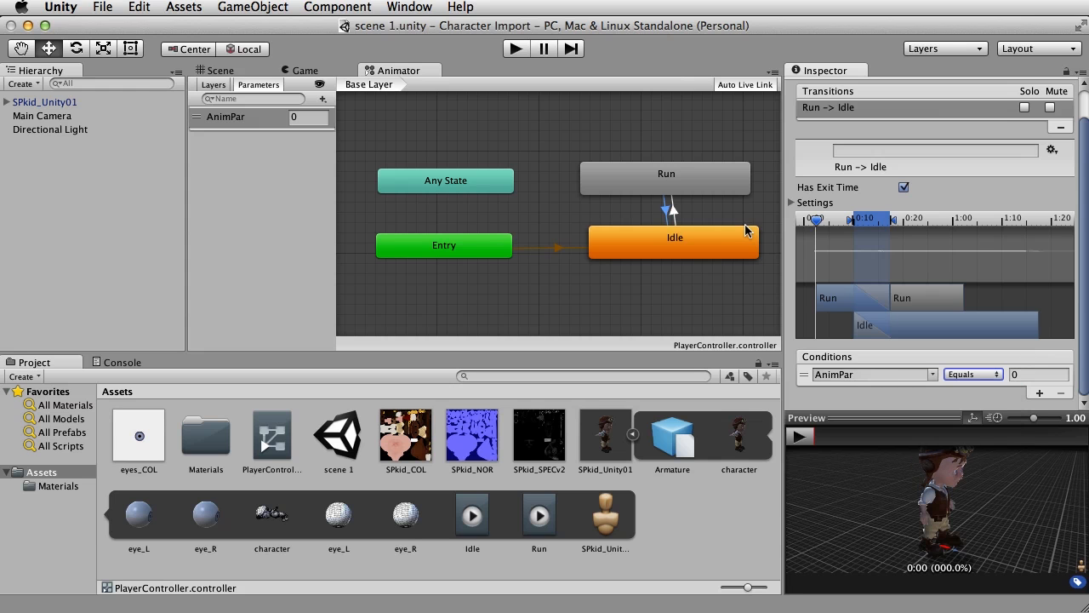
pyautogui.moveTo(675, 211)
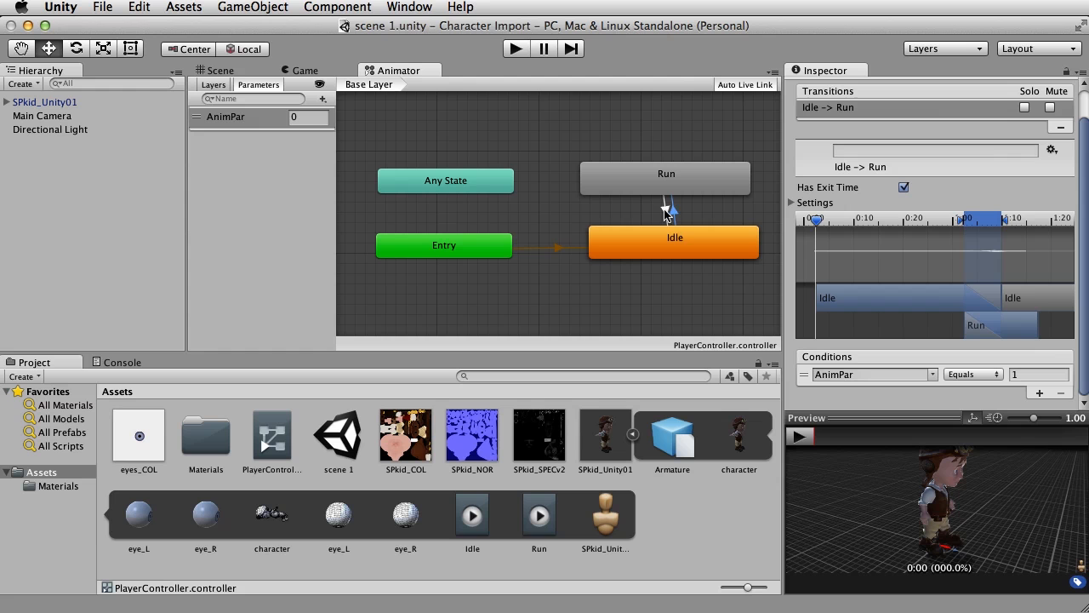
pyautogui.click(669, 211)
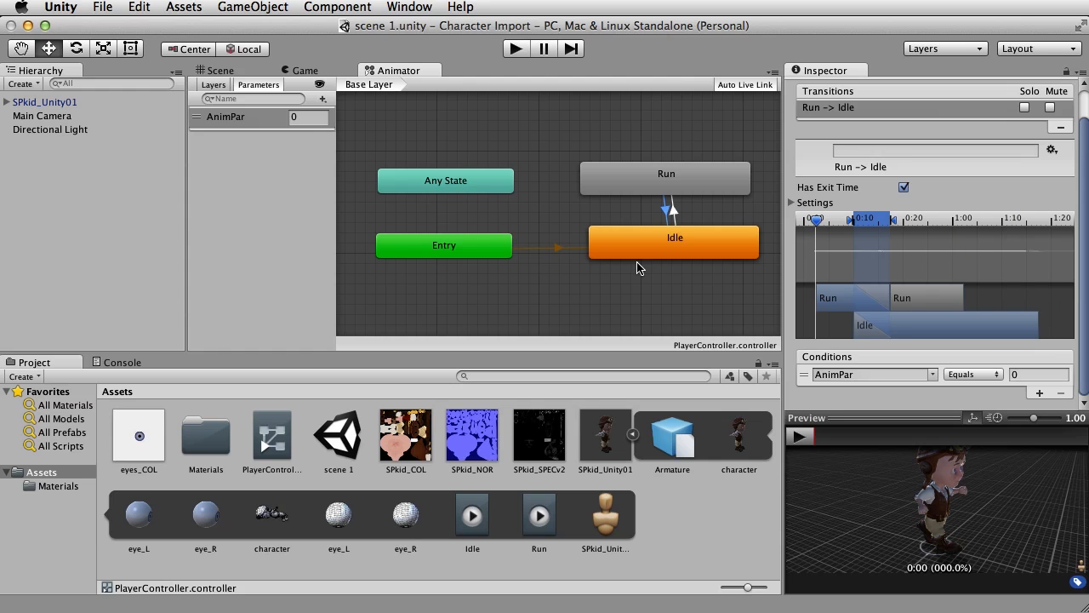
pyautogui.click(221, 70)
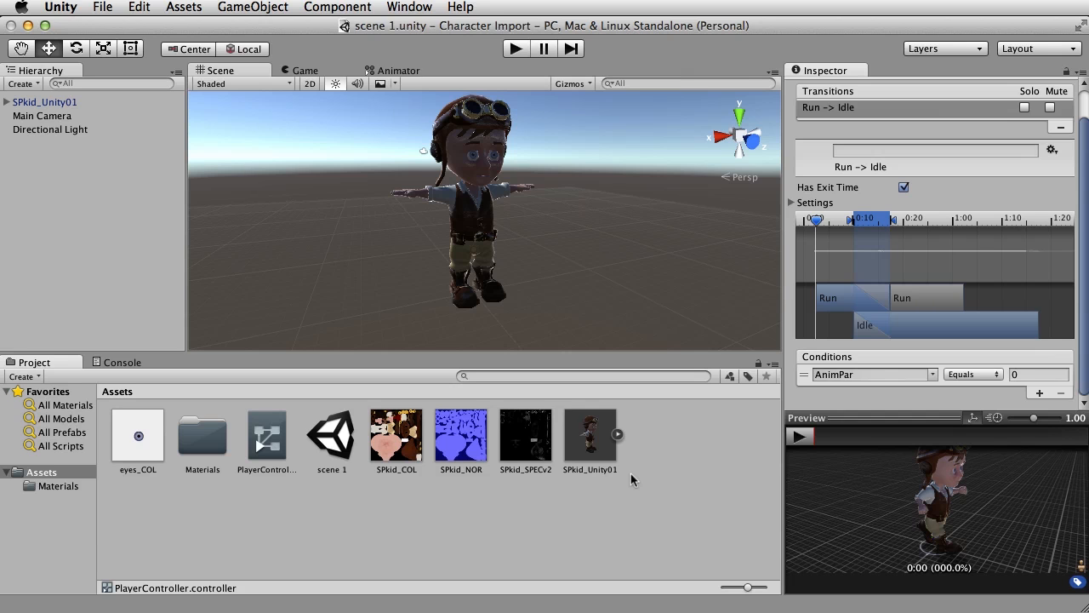
pyautogui.moveTo(675, 435)
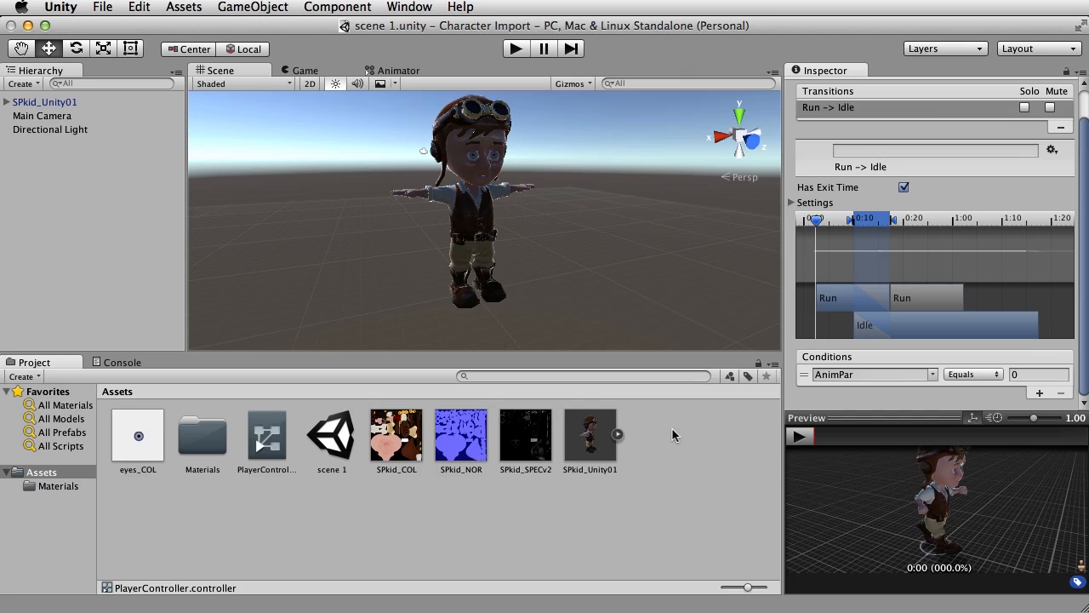
pyautogui.moveTo(647, 417)
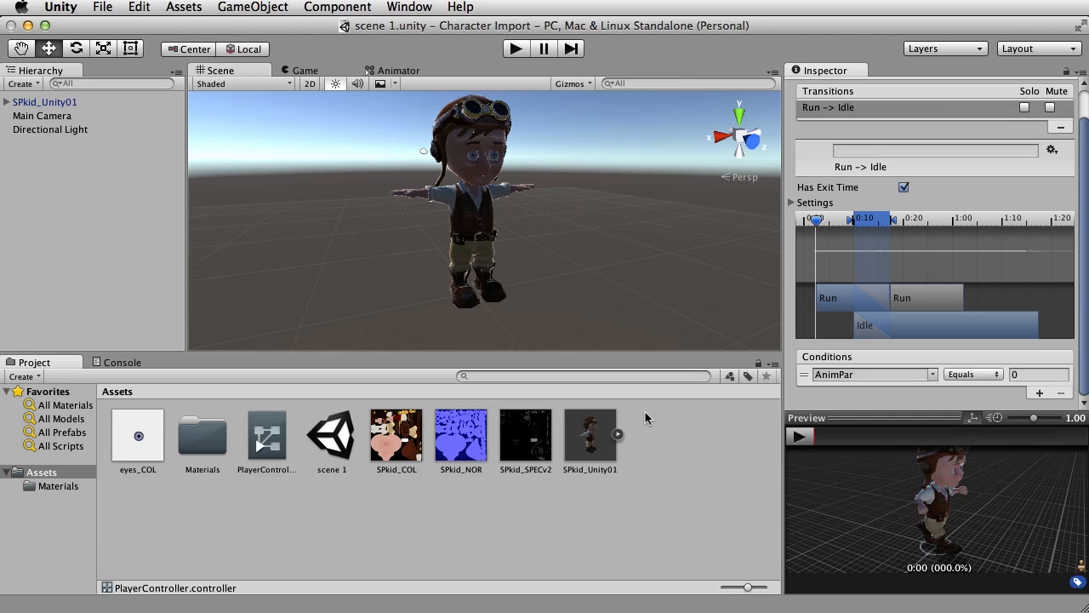
# Step: Create a new C# script named Player in the project Assets folder
pyautogui.rightClick(643, 414)
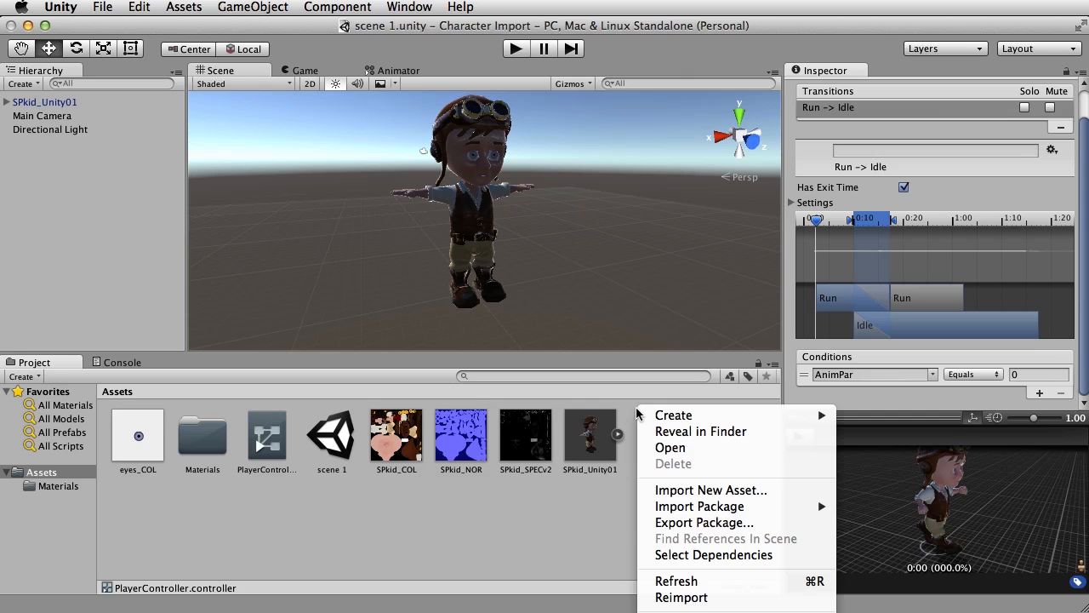
pyautogui.moveTo(673, 415)
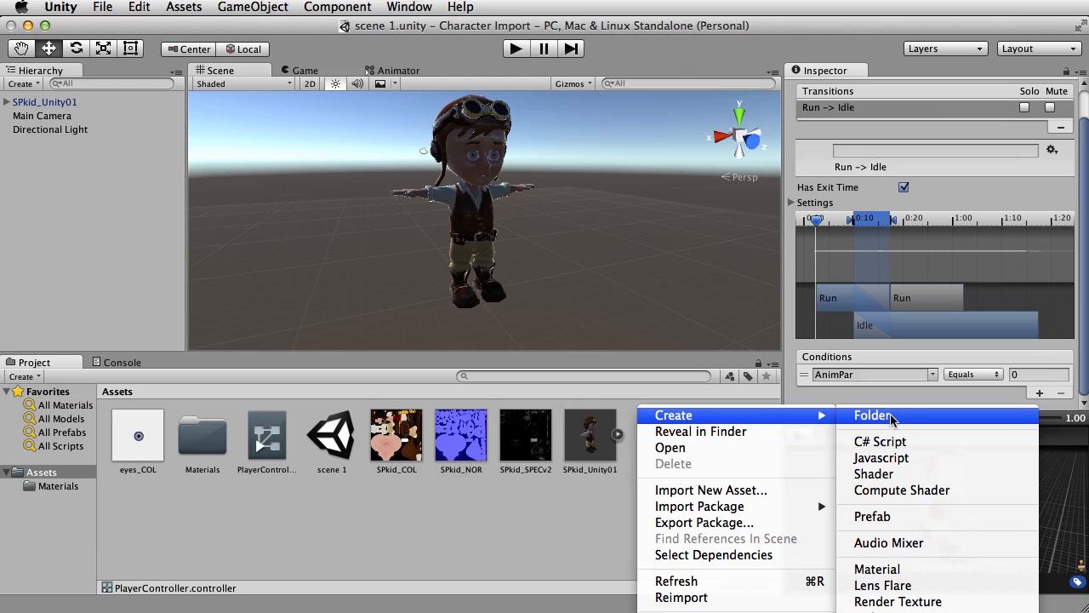
pyautogui.moveTo(910, 441)
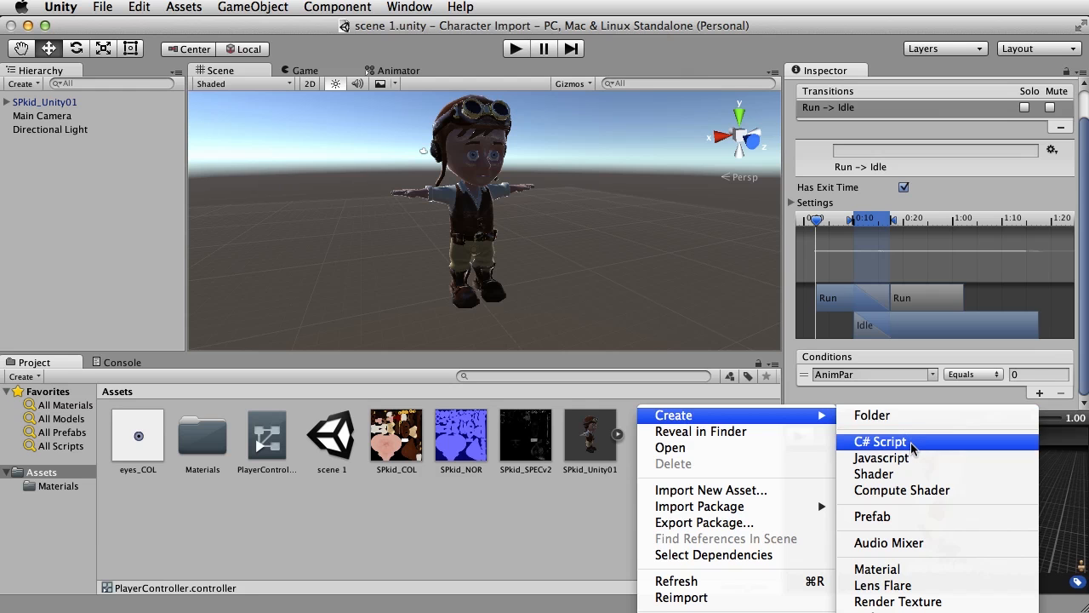
pyautogui.click(881, 441)
pyautogui.write('Player')
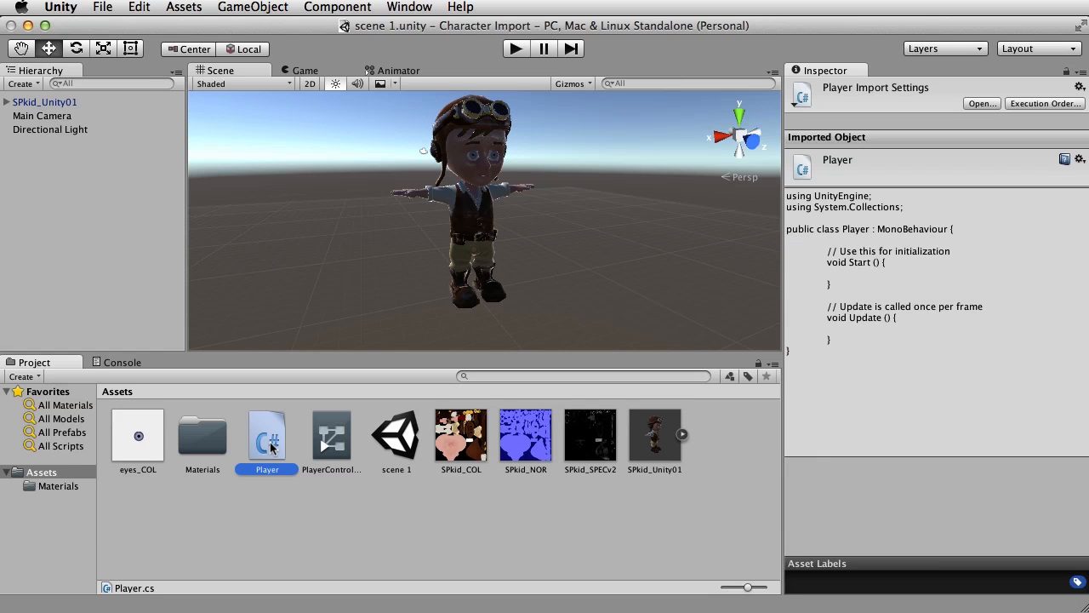
# Step: Open Player.cs in MonoDevelop, review Start and Update, and insert blank lines above Start
pyautogui.doubleClick(266, 435)
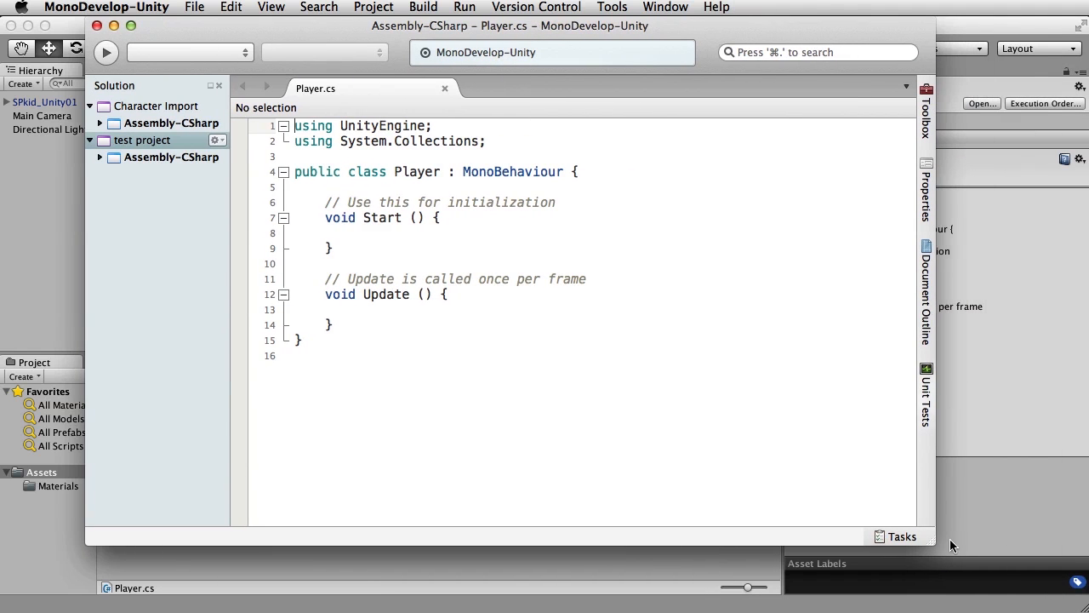
pyautogui.moveTo(941, 555)
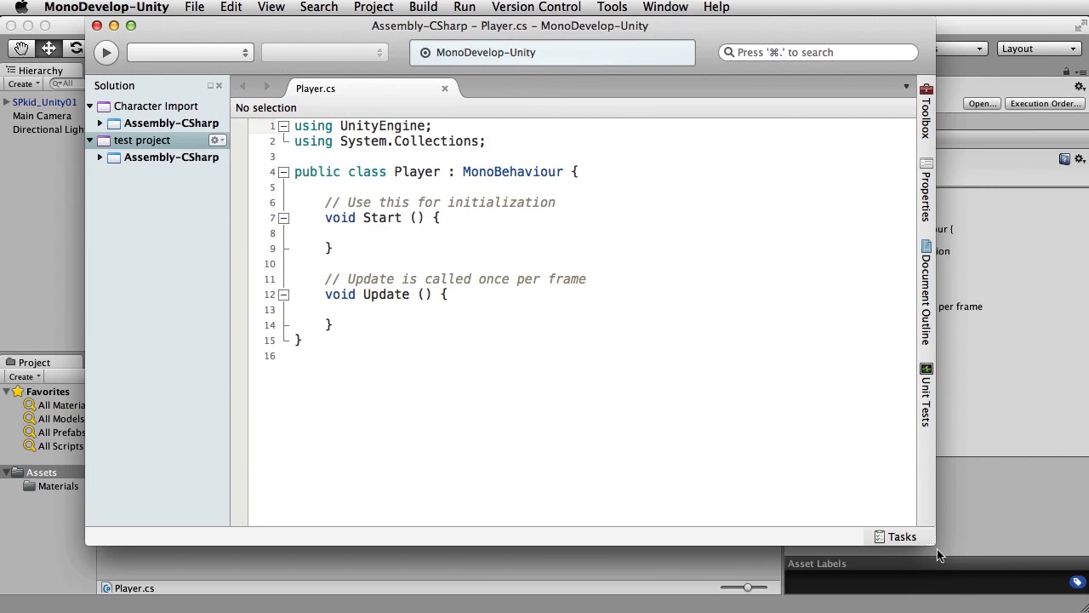
pyautogui.moveTo(638, 407)
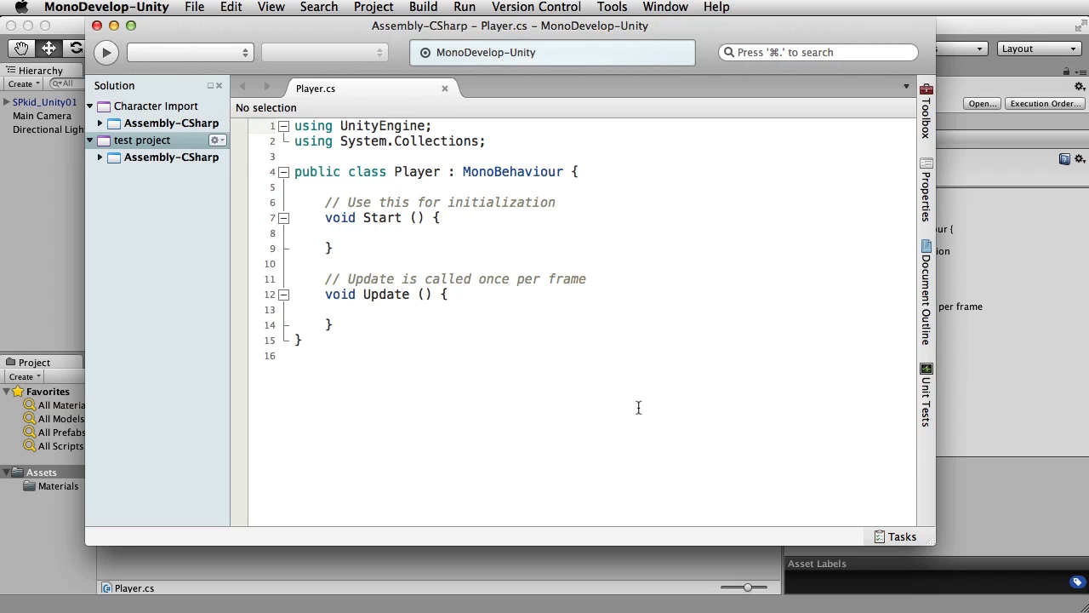
pyautogui.moveTo(935, 560)
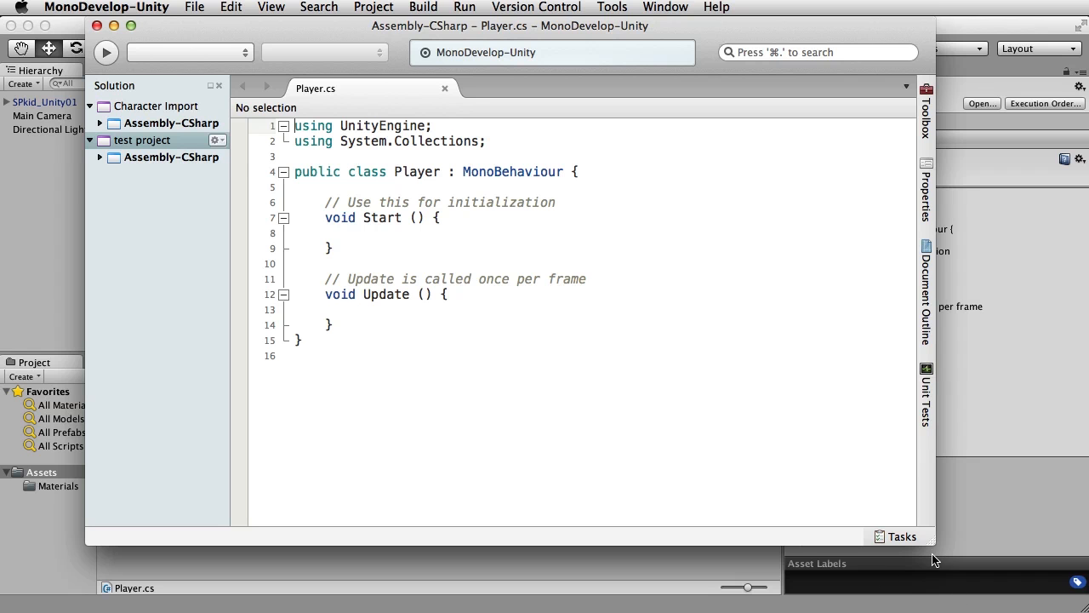
pyautogui.moveTo(728, 15)
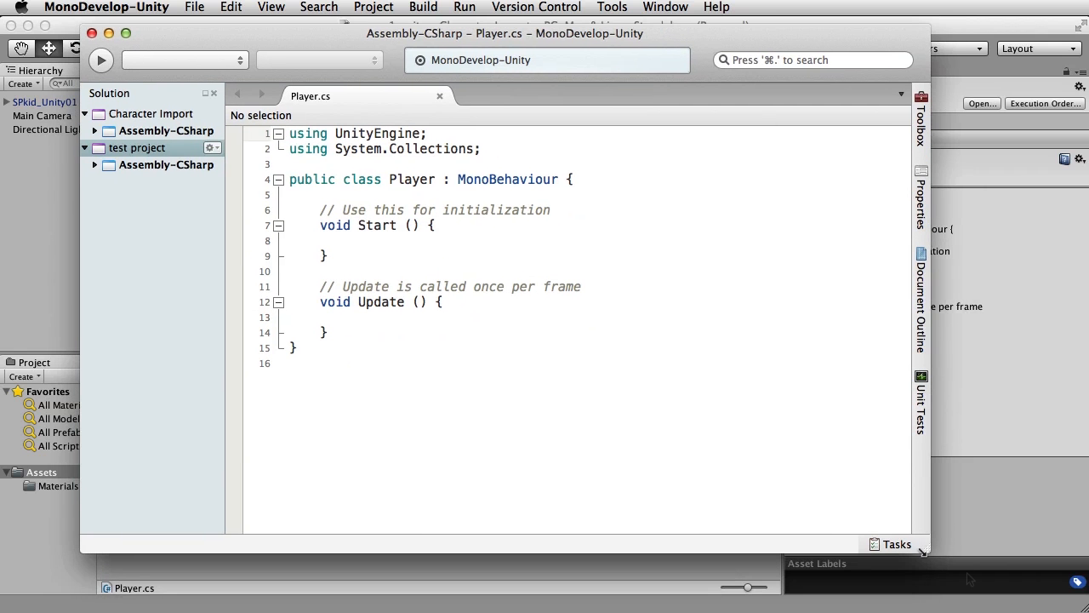
pyautogui.moveTo(970, 579)
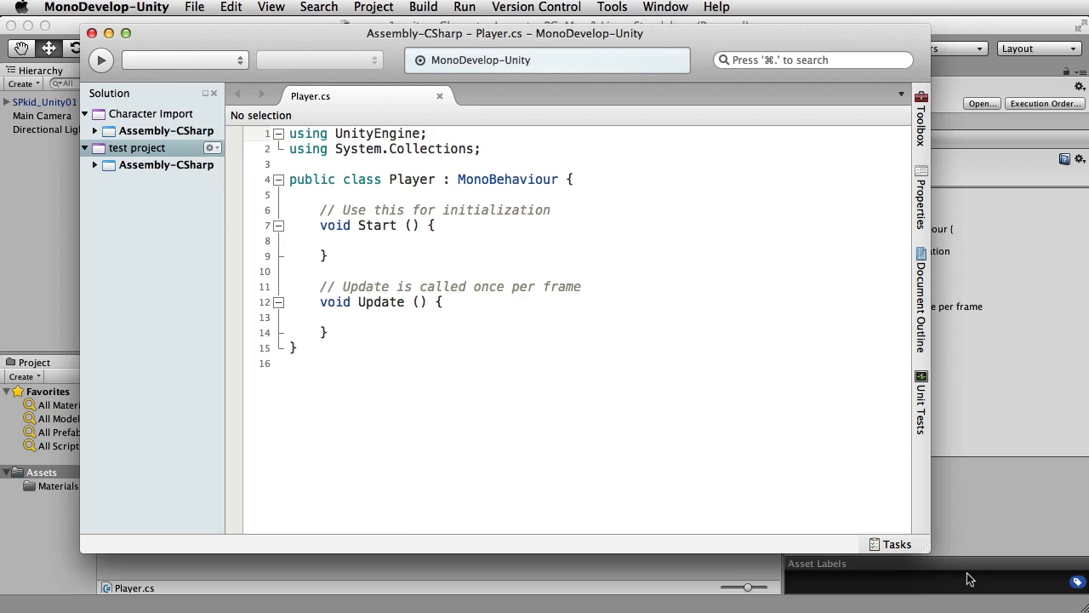
pyautogui.click(289, 134)
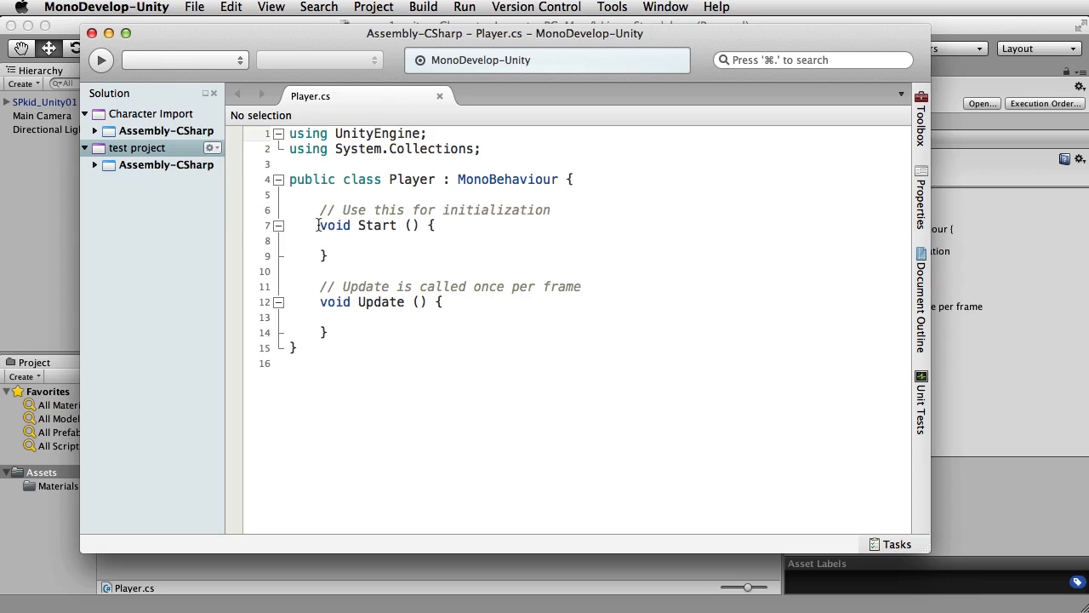
pyautogui.moveTo(319, 224); pyautogui.dragTo(379, 271)
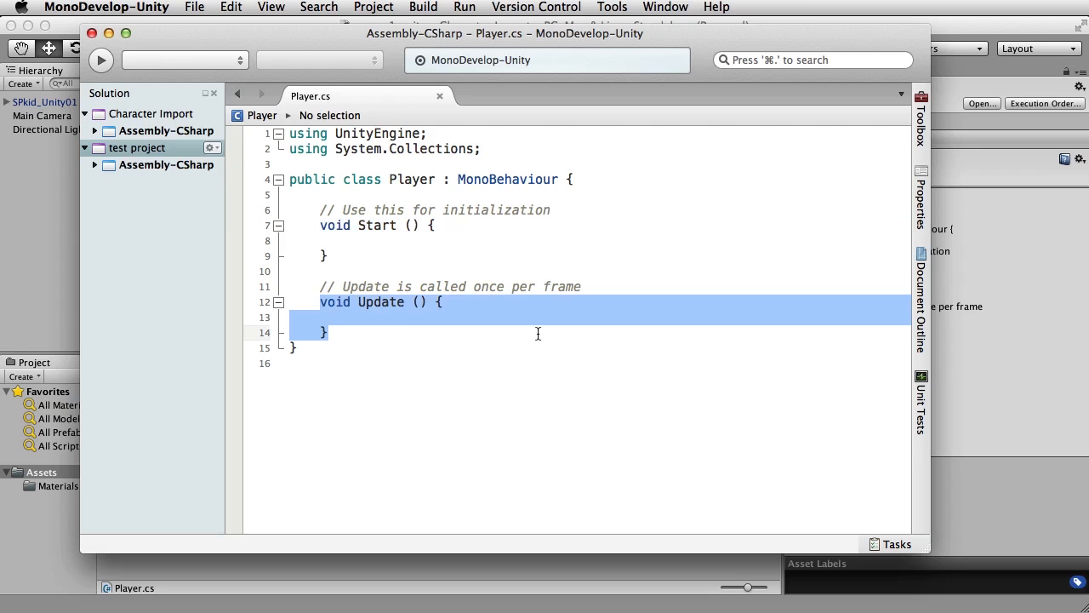
pyautogui.click(404, 240)
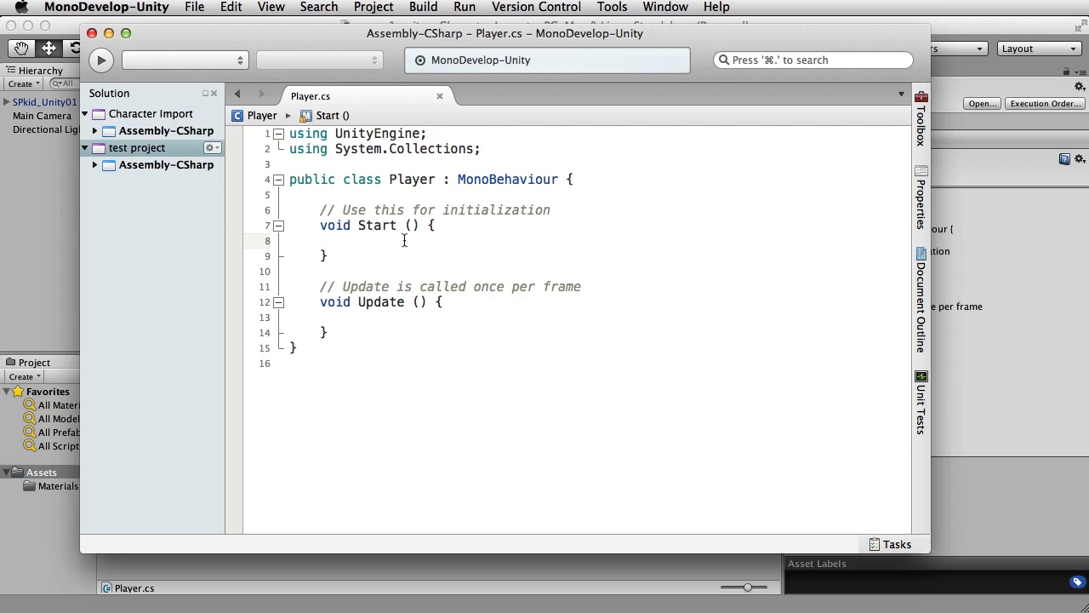
pyautogui.click(322, 241)
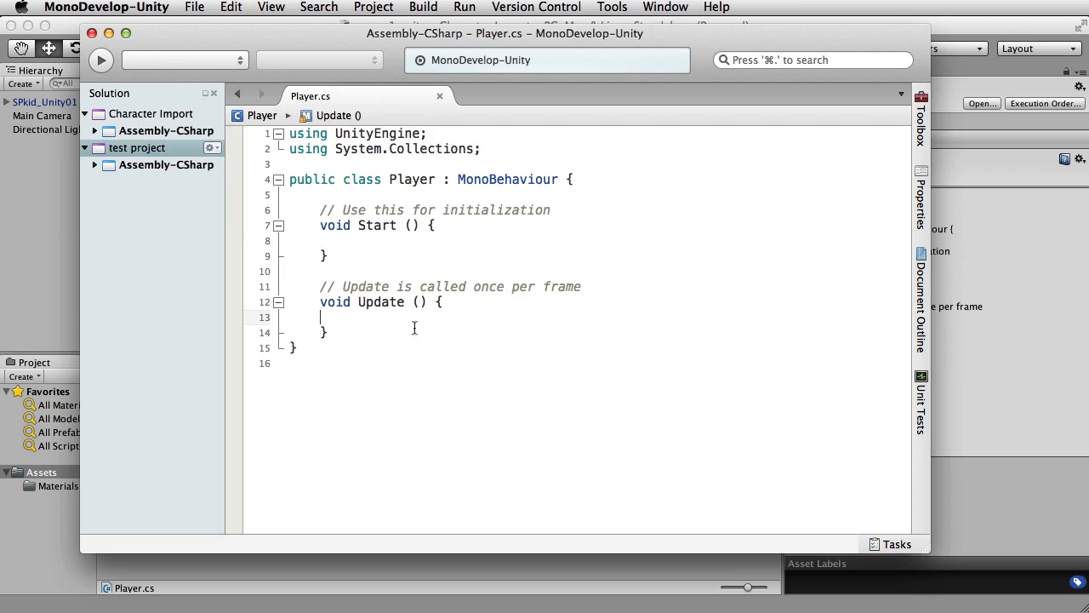
pyautogui.moveTo(520, 314)
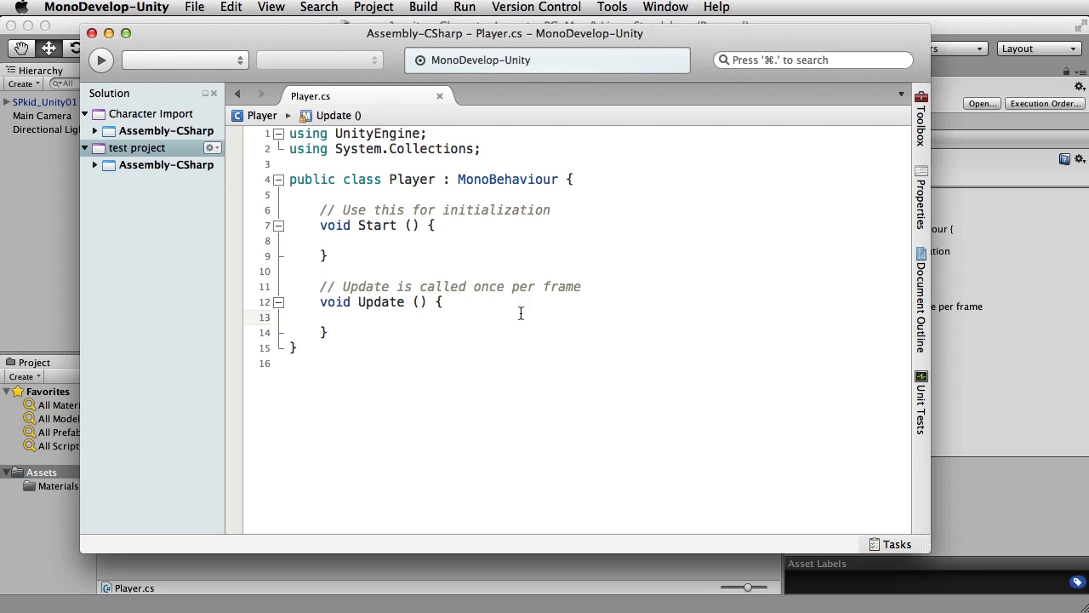
pyautogui.click(322, 317)
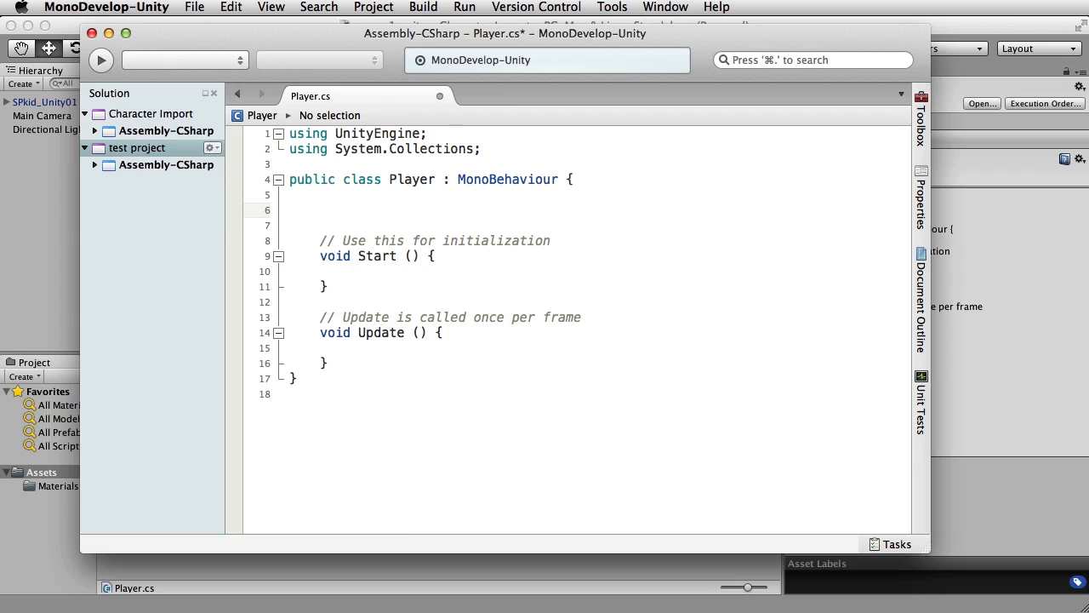
# Step: Declare 'private Animator anim;', assign GetComponentInChildren<Animator>() in Start, and add lines in Update
pyautogui.write('private Animat')
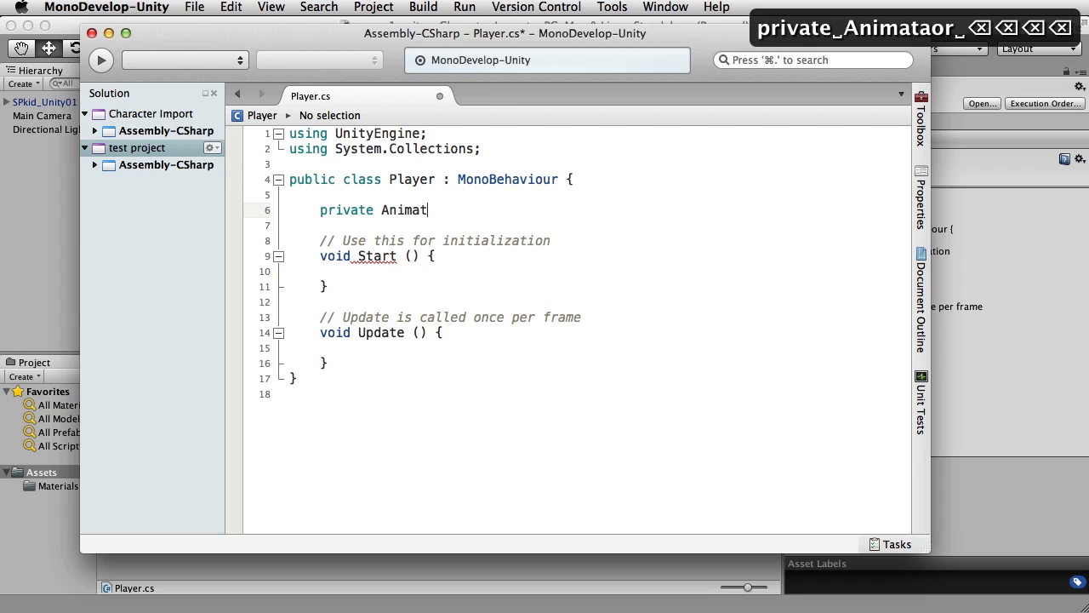
pyautogui.write('or anim;')
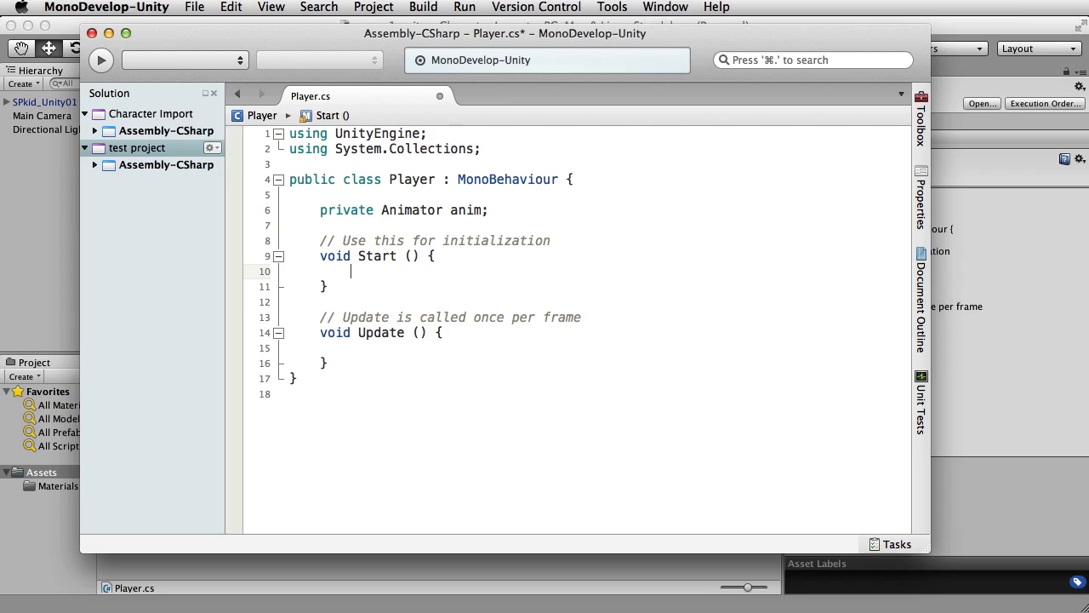
pyautogui.write('anim =')
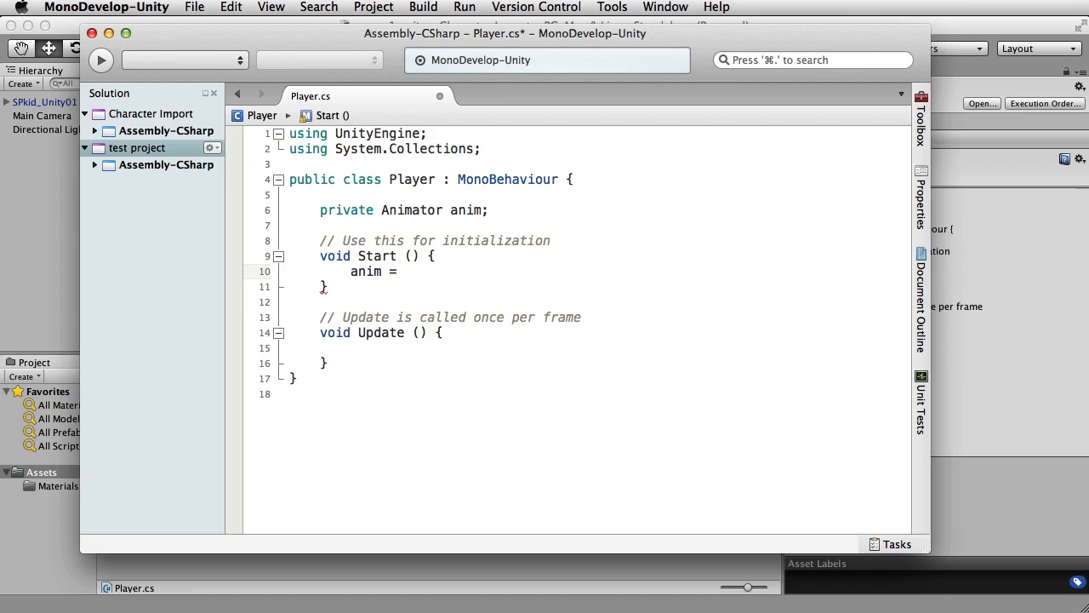
pyautogui.write('gameObject.GetComponentInChildren<Animator>();')
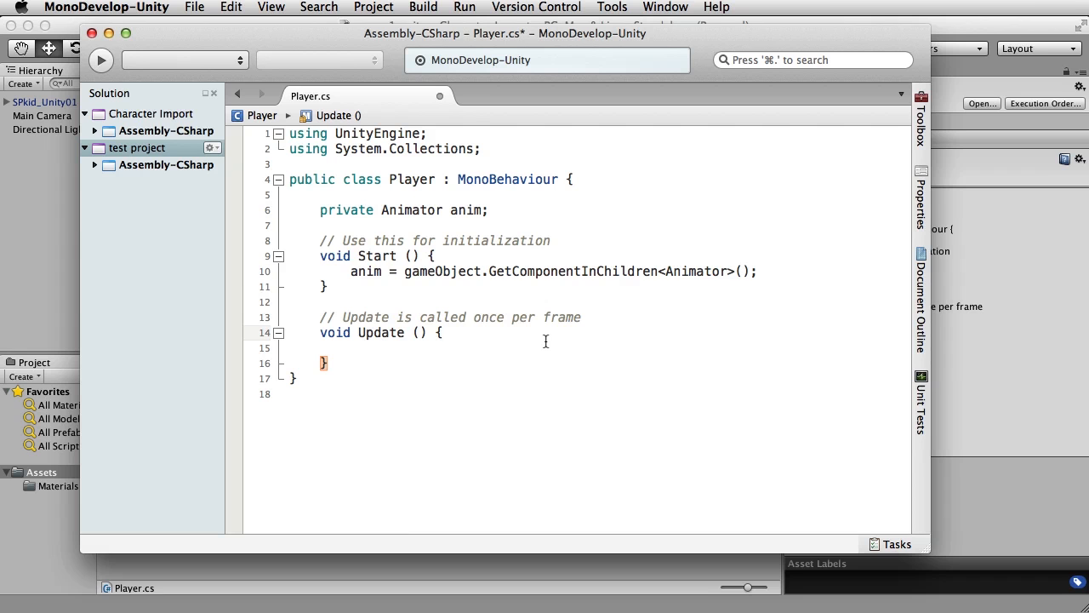
pyautogui.press('Return')
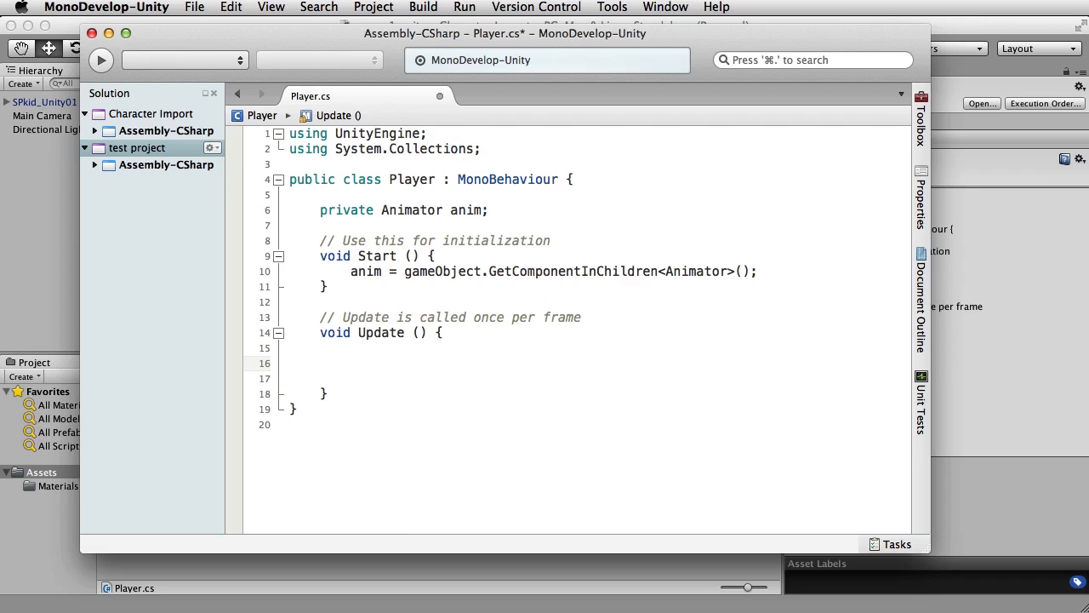
pyautogui.click(351, 362)
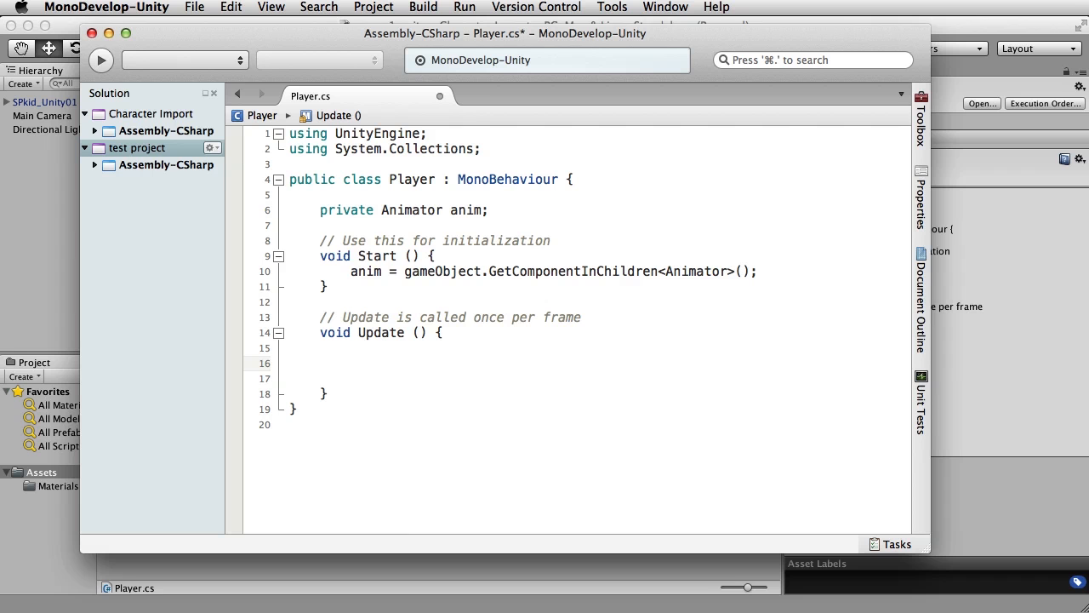
# Step: Write an if (Input.GetKey("up")) block calling anim.SetInteger("AnimPar", 1)
pyautogui.write('if')
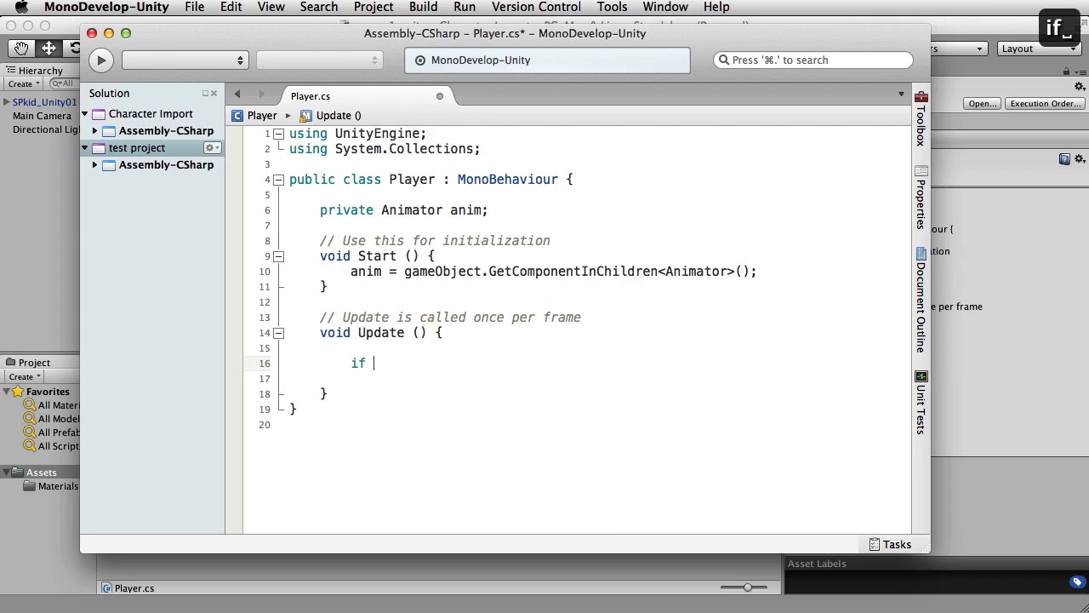
pyautogui.write('(')
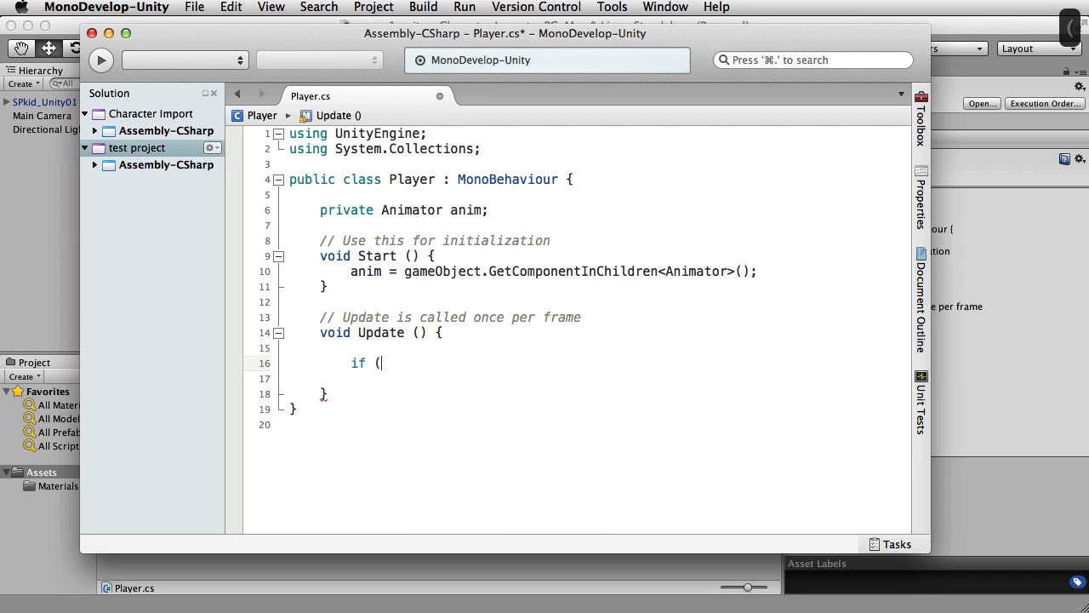
pyautogui.write('Input.GetKey ("up')
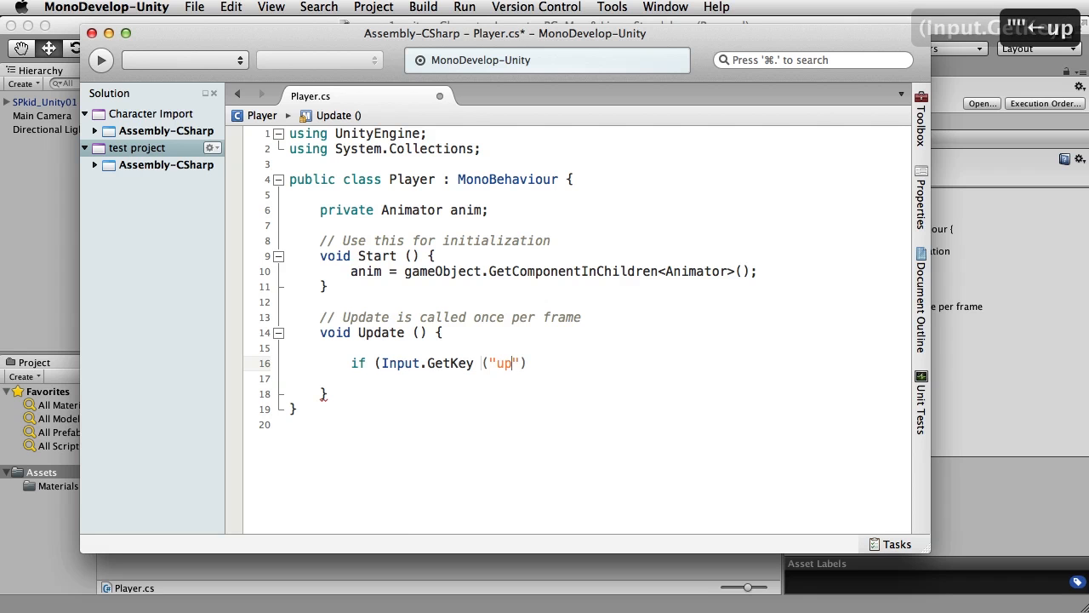
pyautogui.write(')')
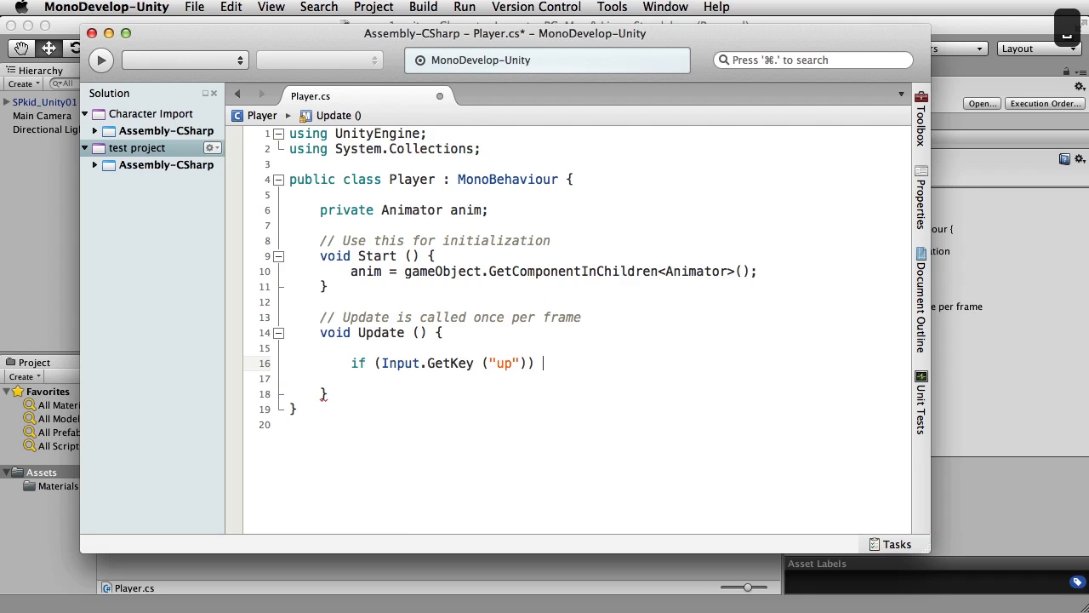
pyautogui.write('{')
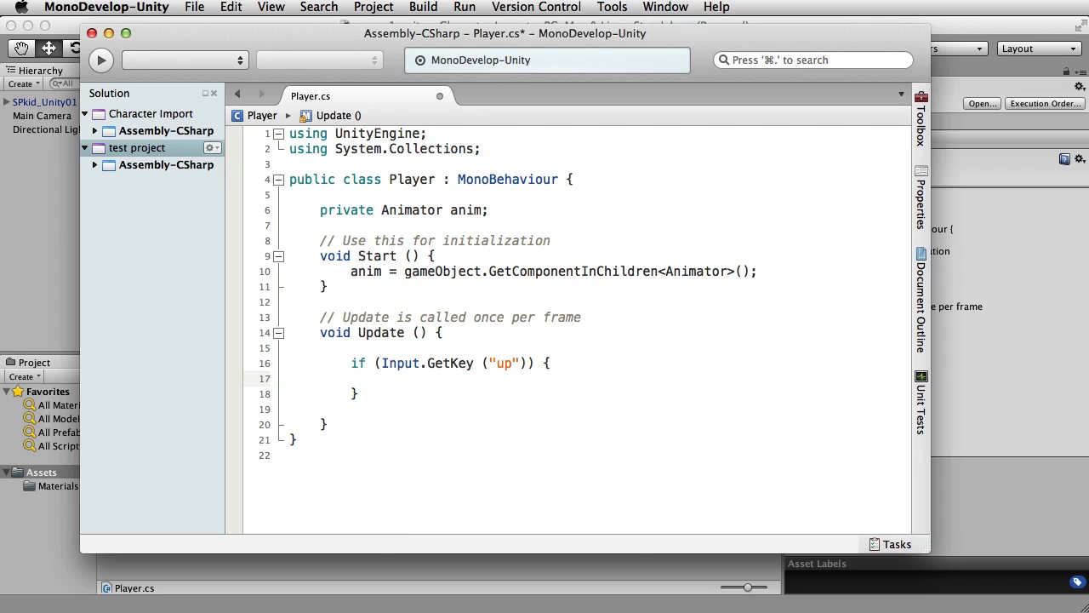
pyautogui.write('anim.')
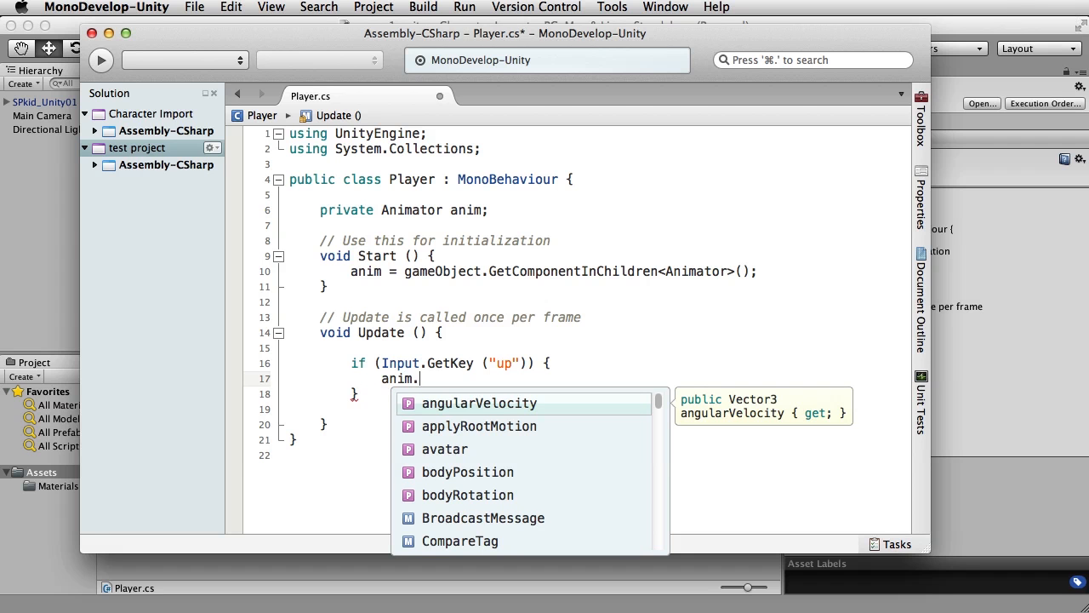
pyautogui.write('SetInter')
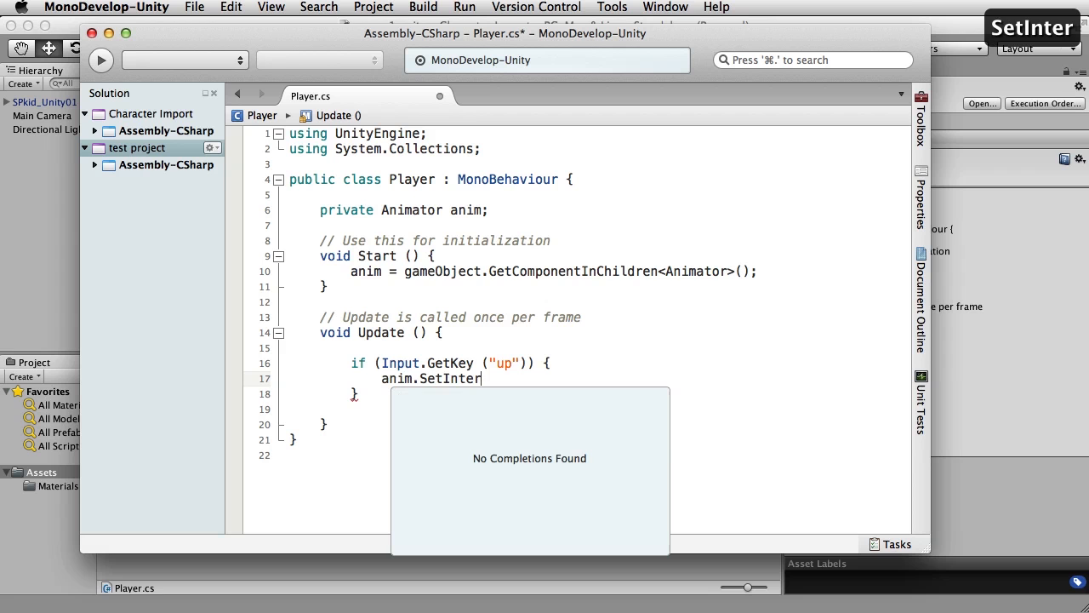
pyautogui.write('ger')
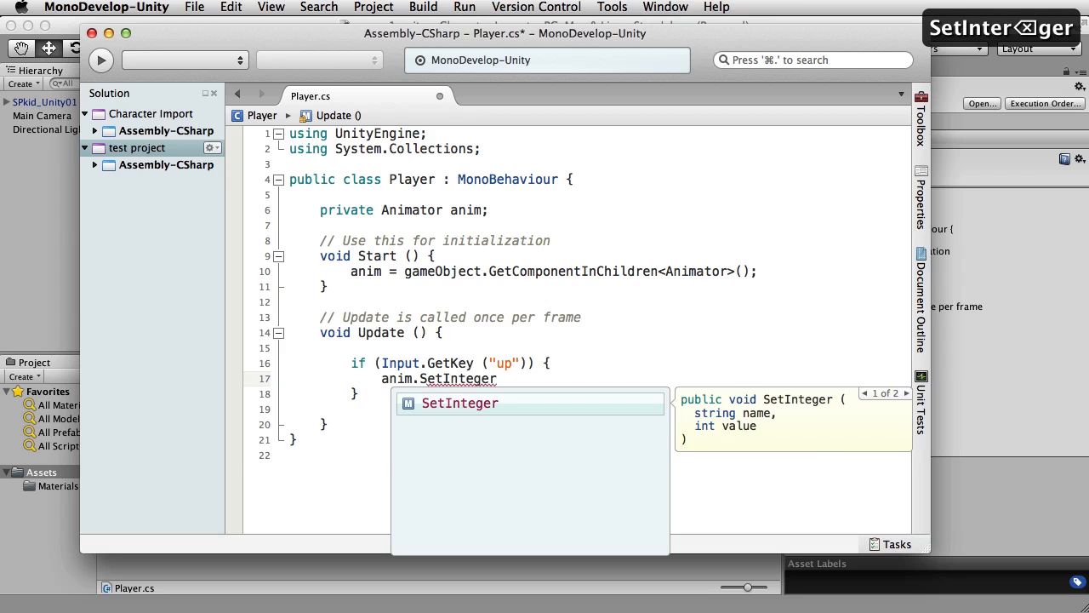
pyautogui.press('Escape')
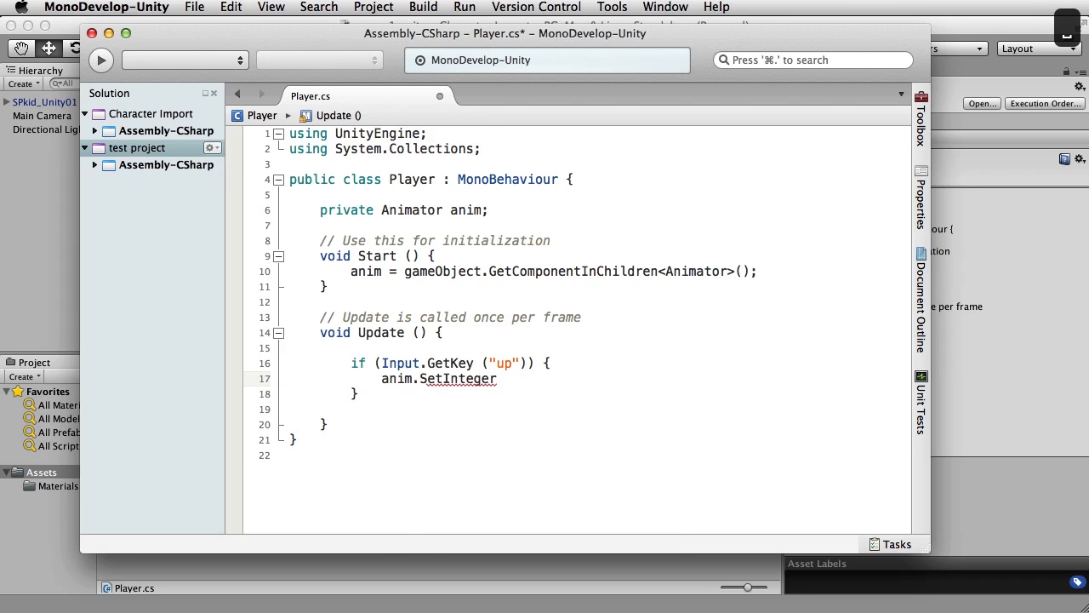
pyautogui.write('(')
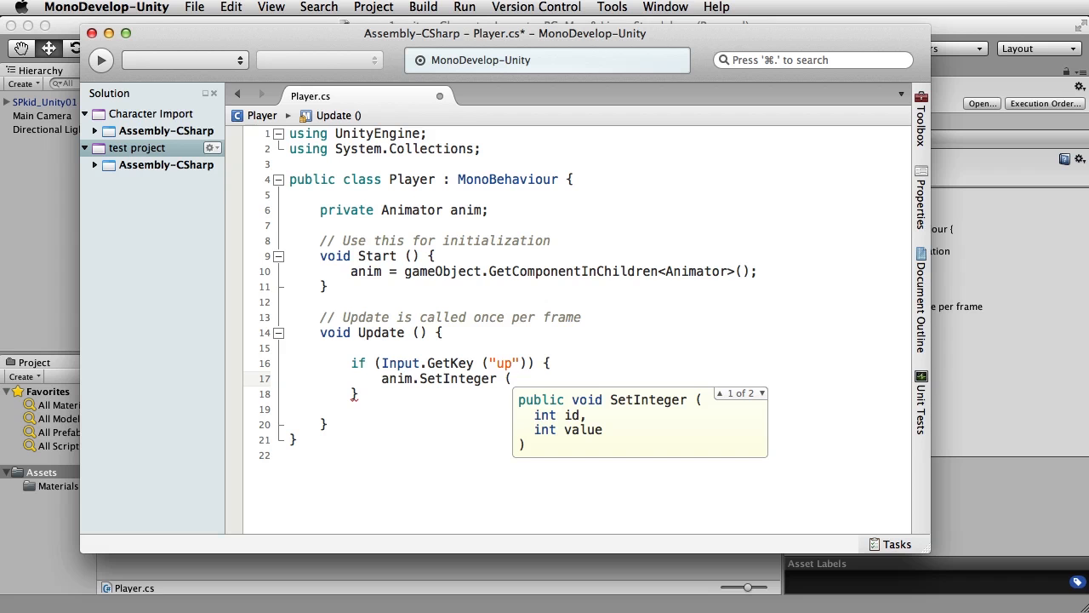
pyautogui.write('"AnimPar')
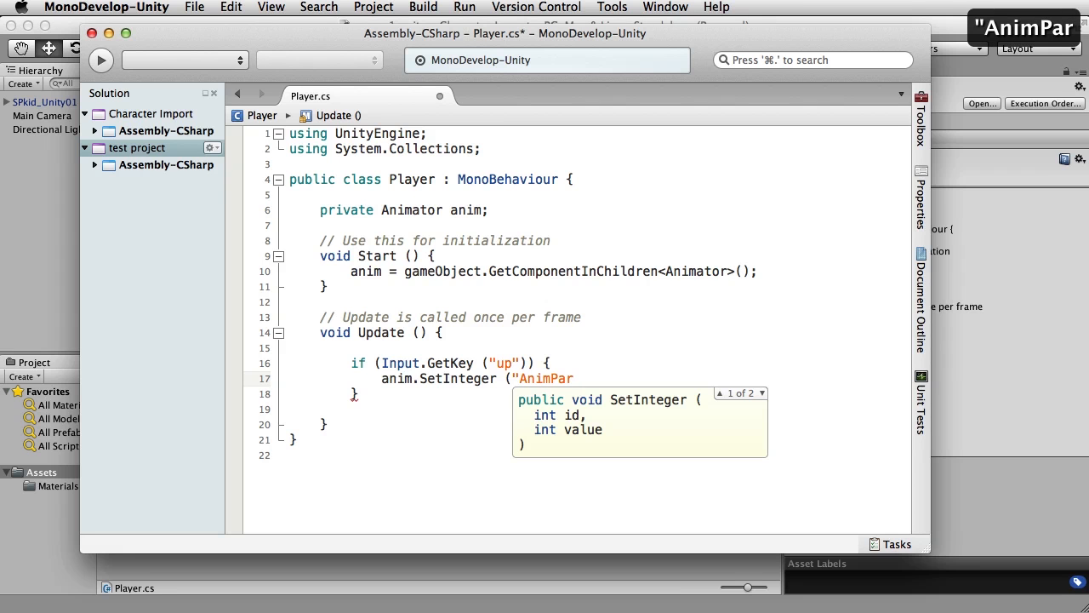
pyautogui.write('", 1);')
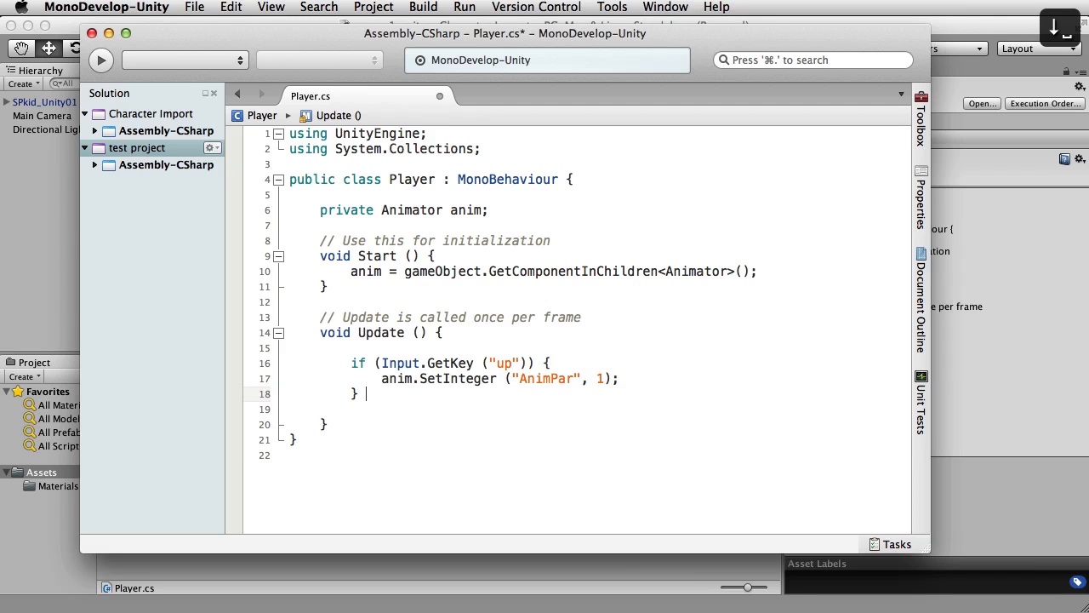
# Step: Add the else branch setting AnimPar to 0 and save Player.cs
pyautogui.write('else')
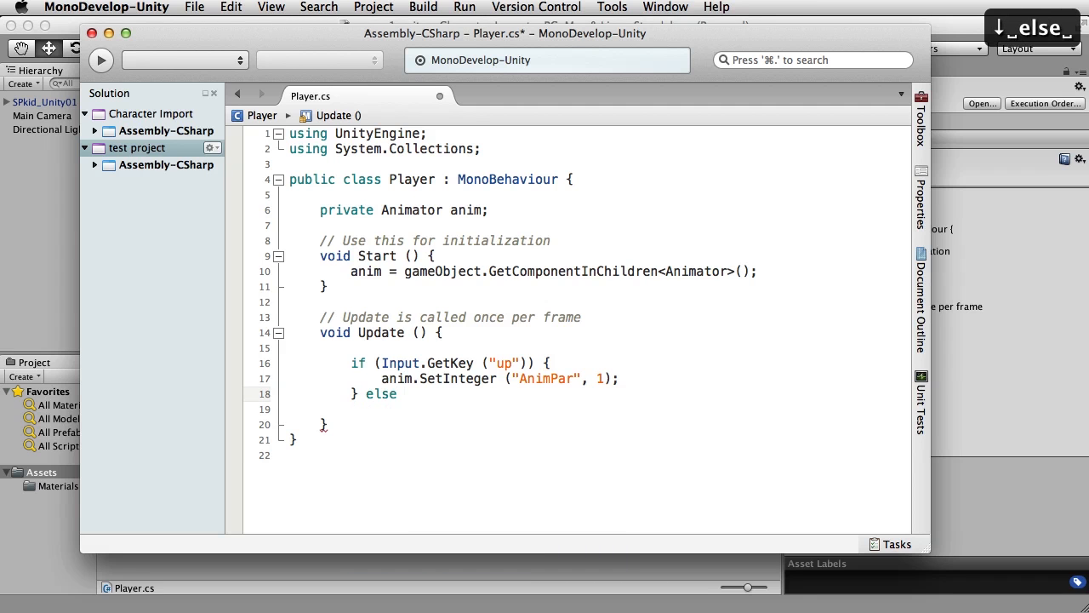
pyautogui.write('{')
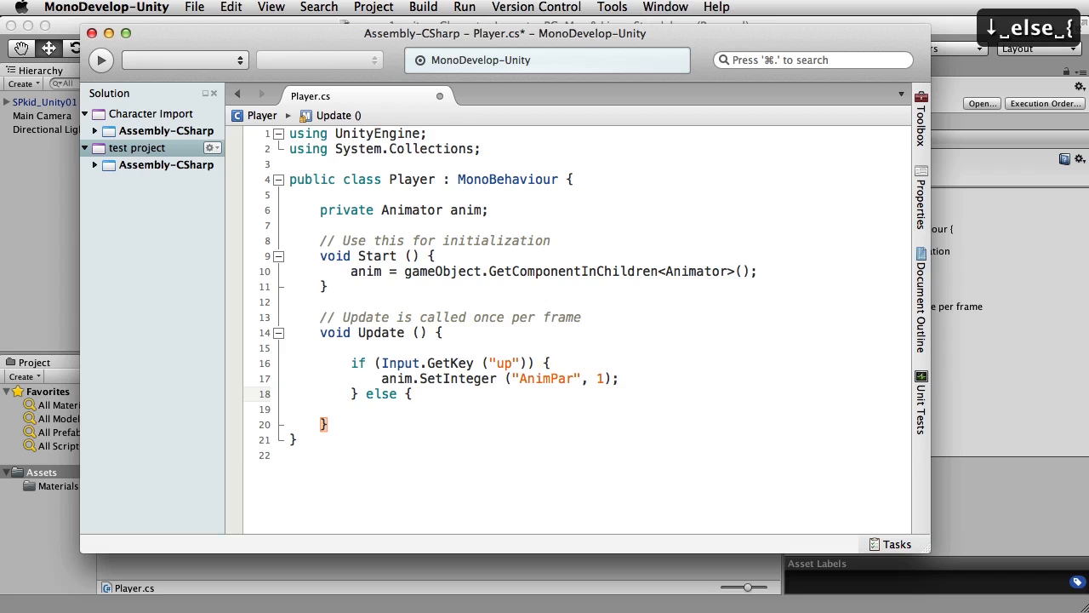
pyautogui.press('return')
pyautogui.write('anim.SetInteger ("AnimPar", 1);')
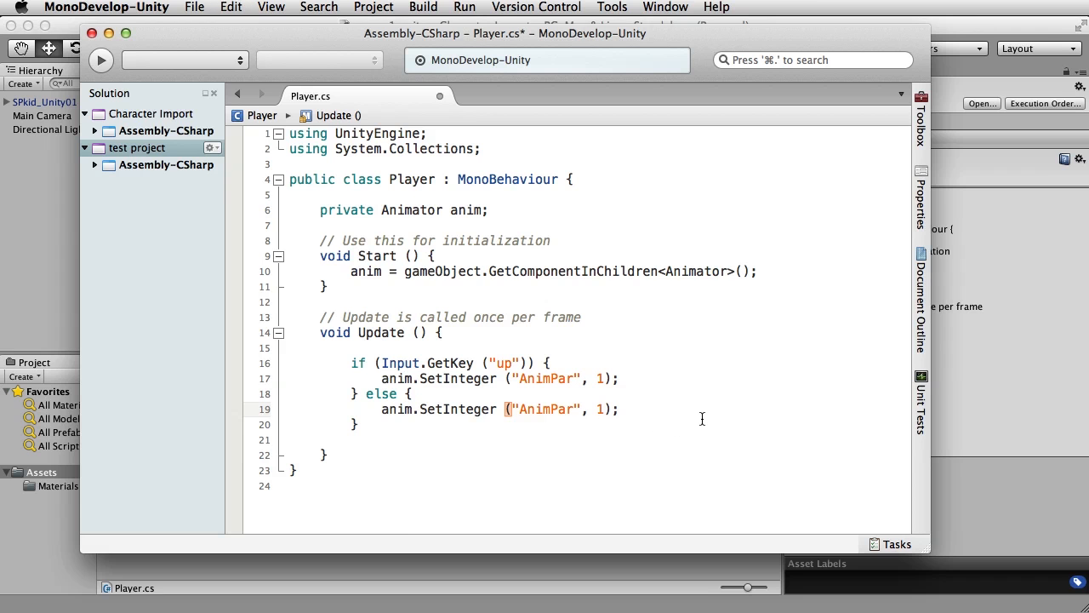
pyautogui.write('0')
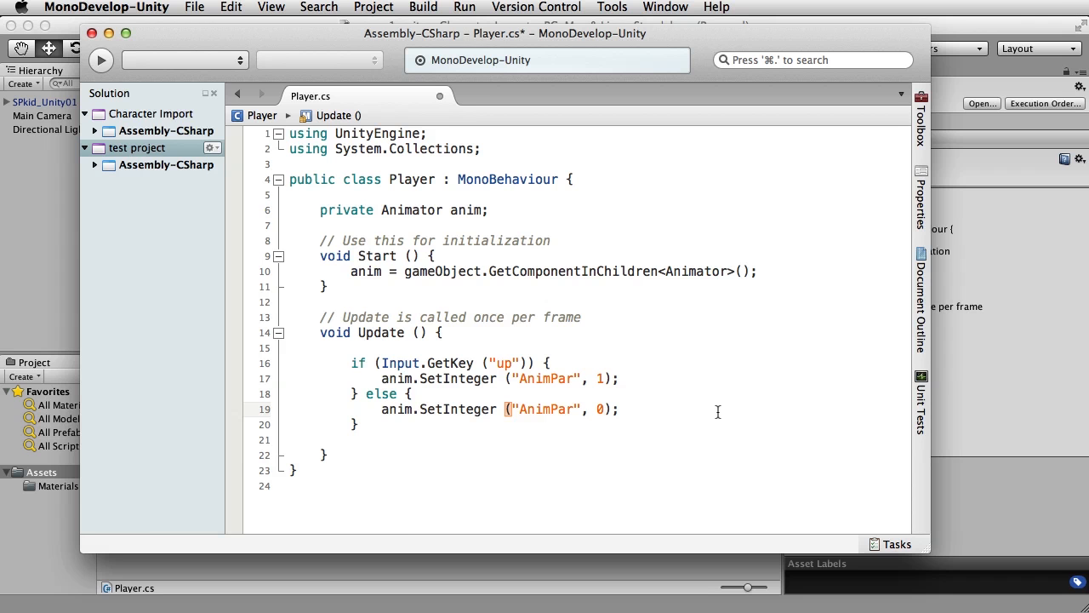
pyautogui.press('cmd+s')
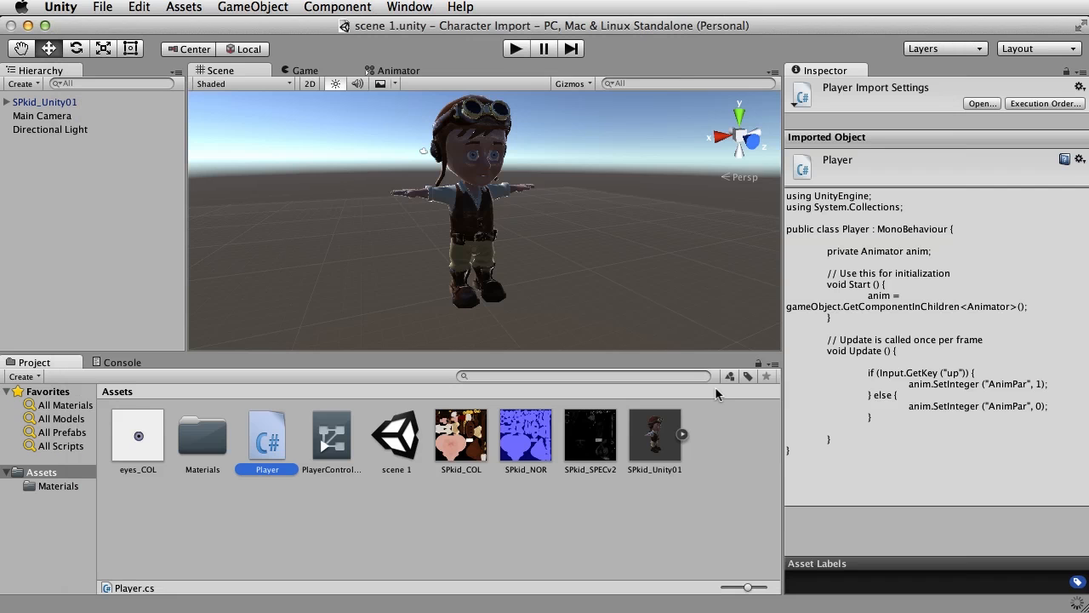
pyautogui.moveTo(93, 589)
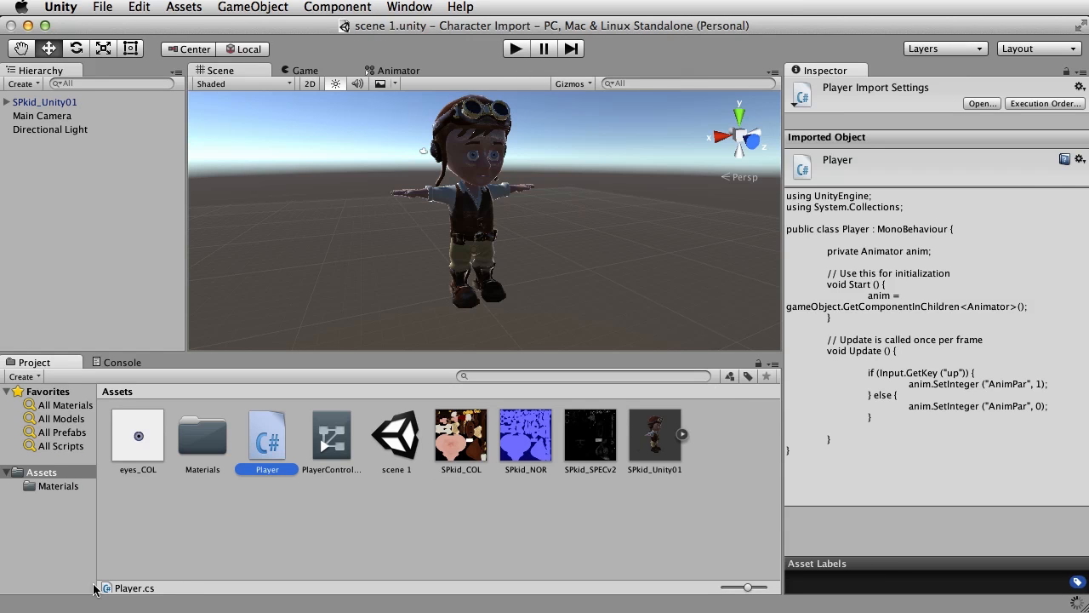
pyautogui.moveTo(288, 567)
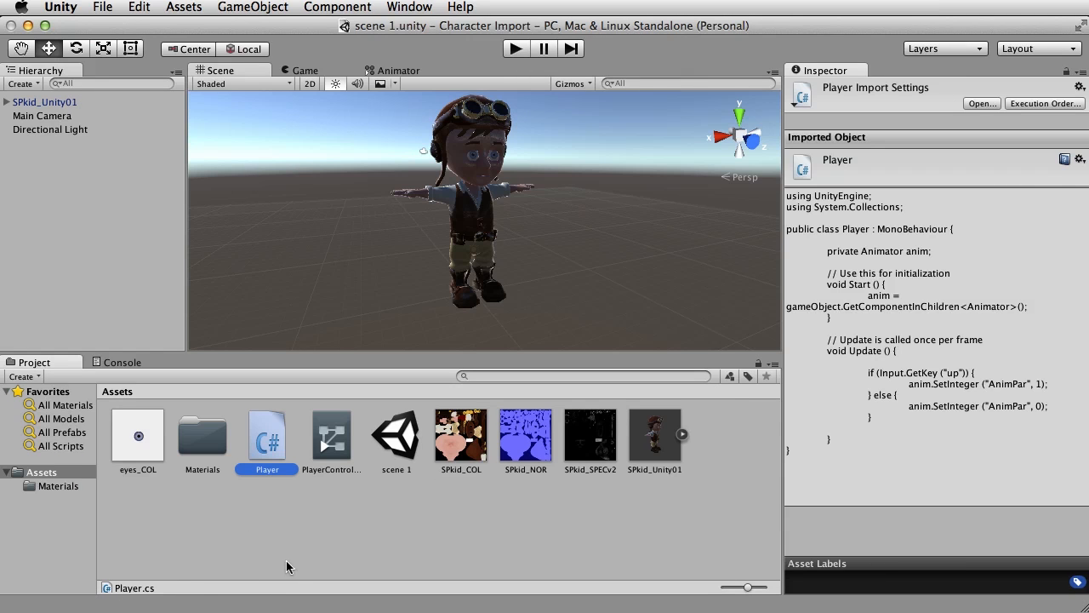
pyautogui.moveTo(271, 451)
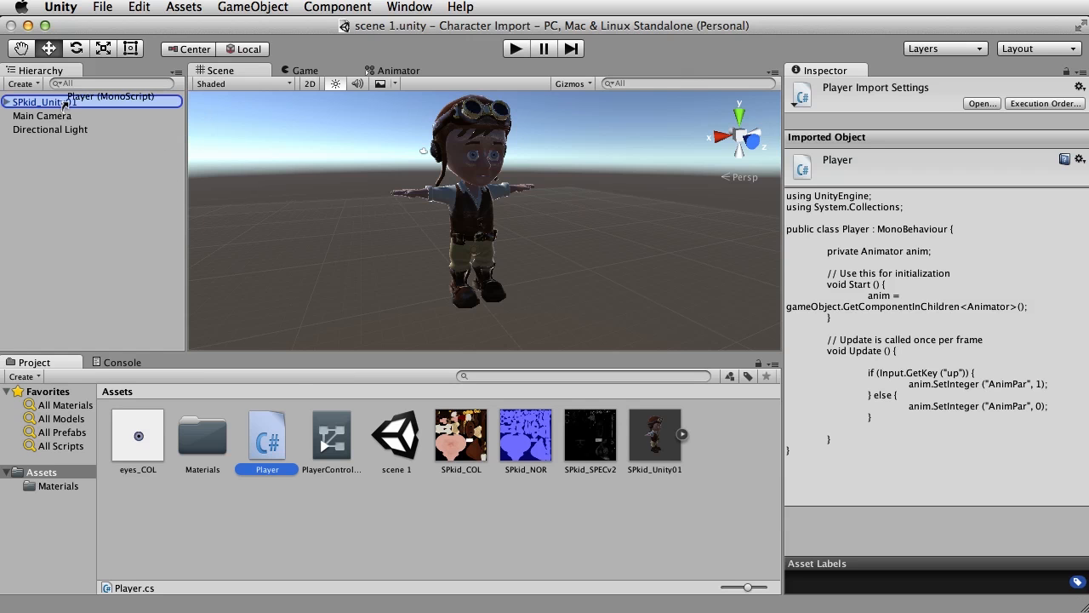
# Step: Drop the Player script from the Project panel onto SPkid_Unity01 in the Hierarchy
pyautogui.click(43, 103)
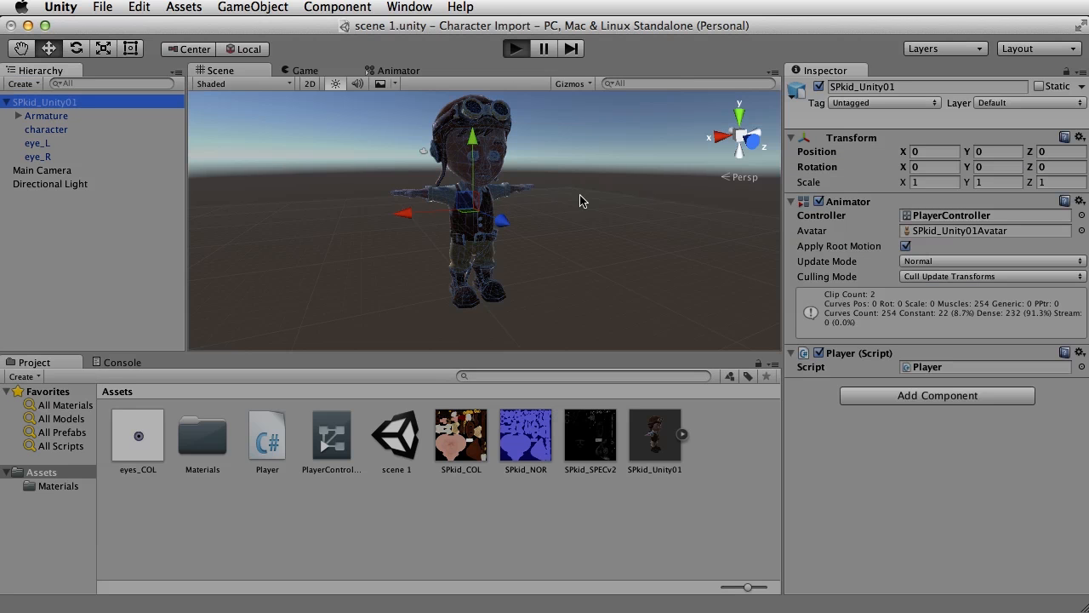
pyautogui.click(516, 49)
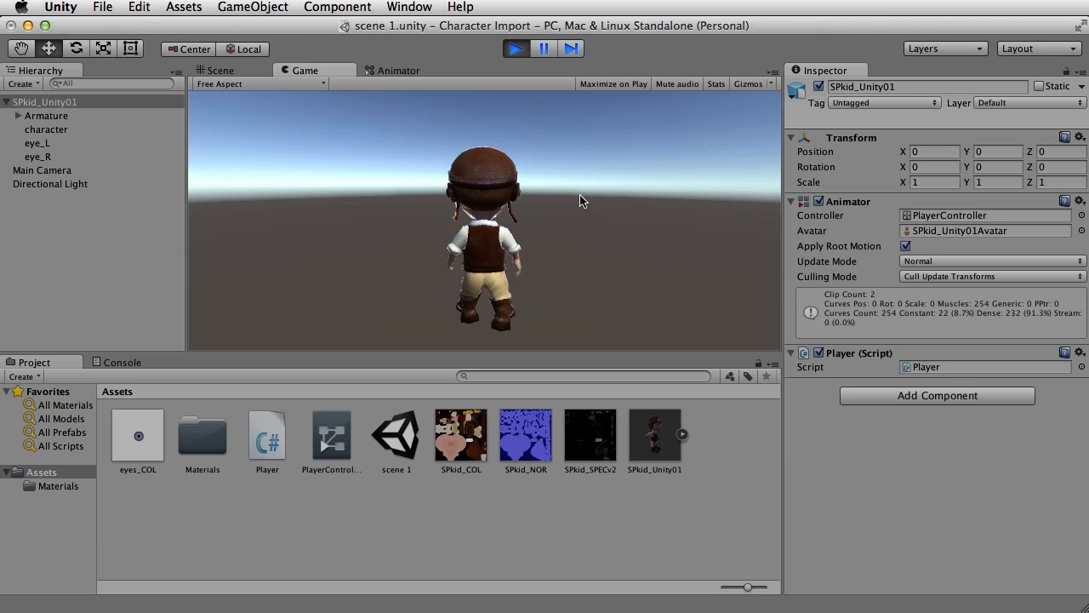
pyautogui.click(230, 69)
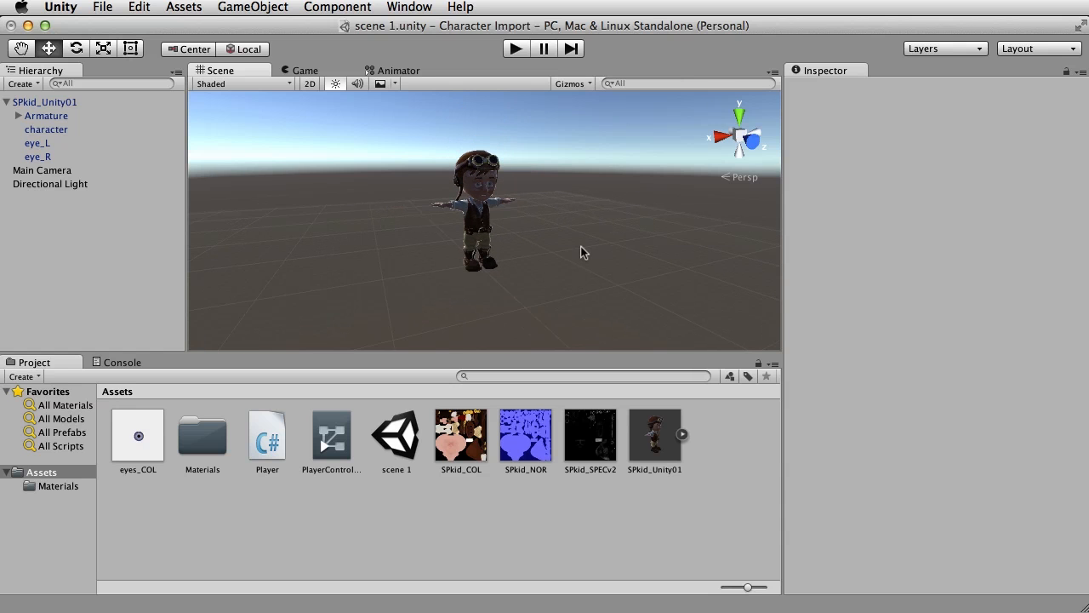
# Step: Create a Plane from GameObject > 3D Object, scale it to 20, and view the ground
pyautogui.click(253, 7)
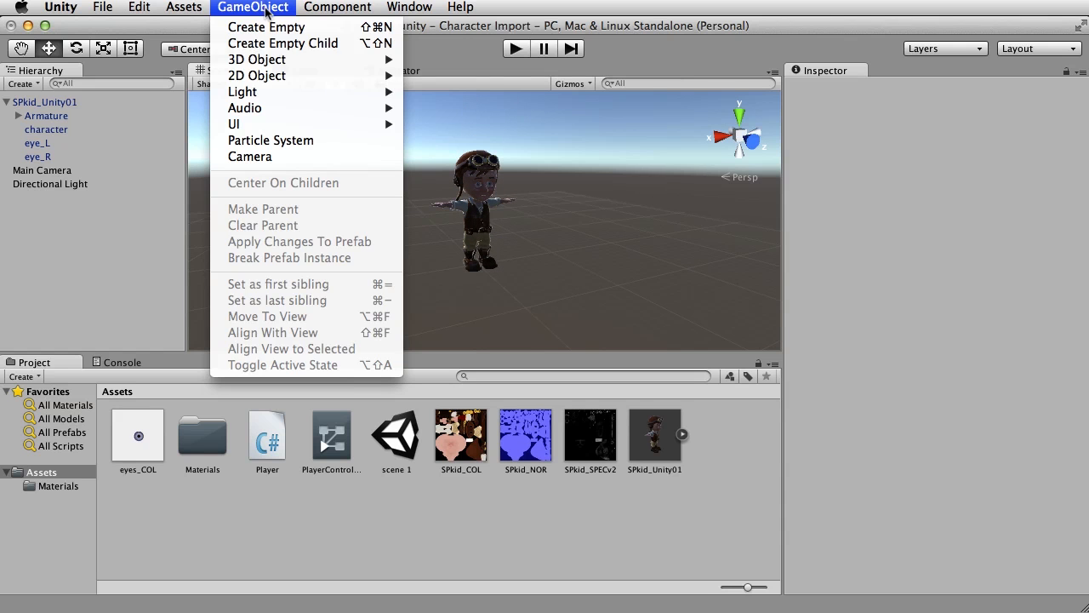
pyautogui.moveTo(257, 59)
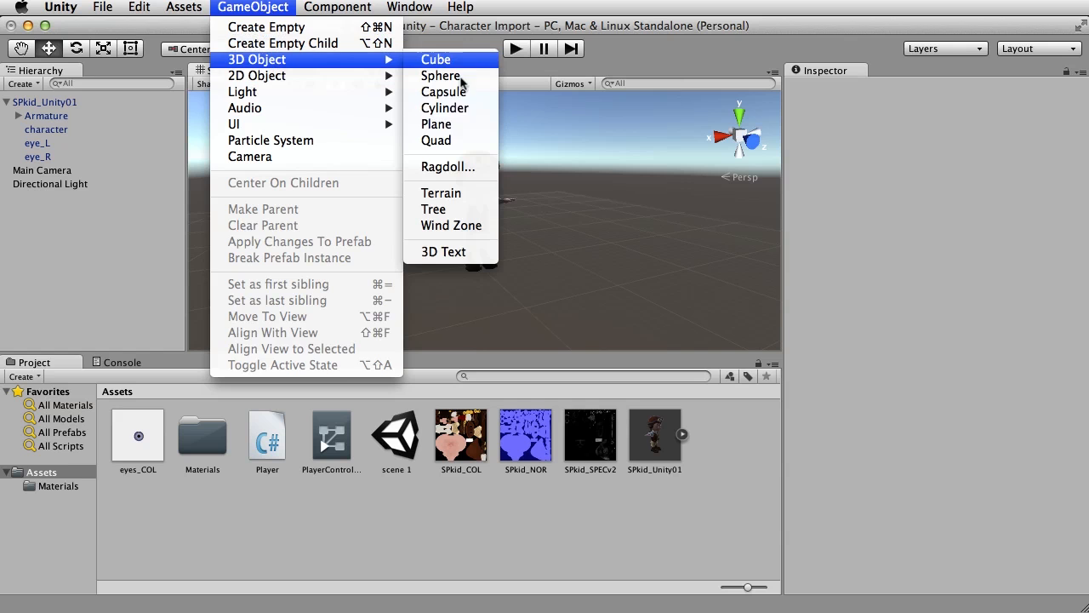
pyautogui.click(437, 124)
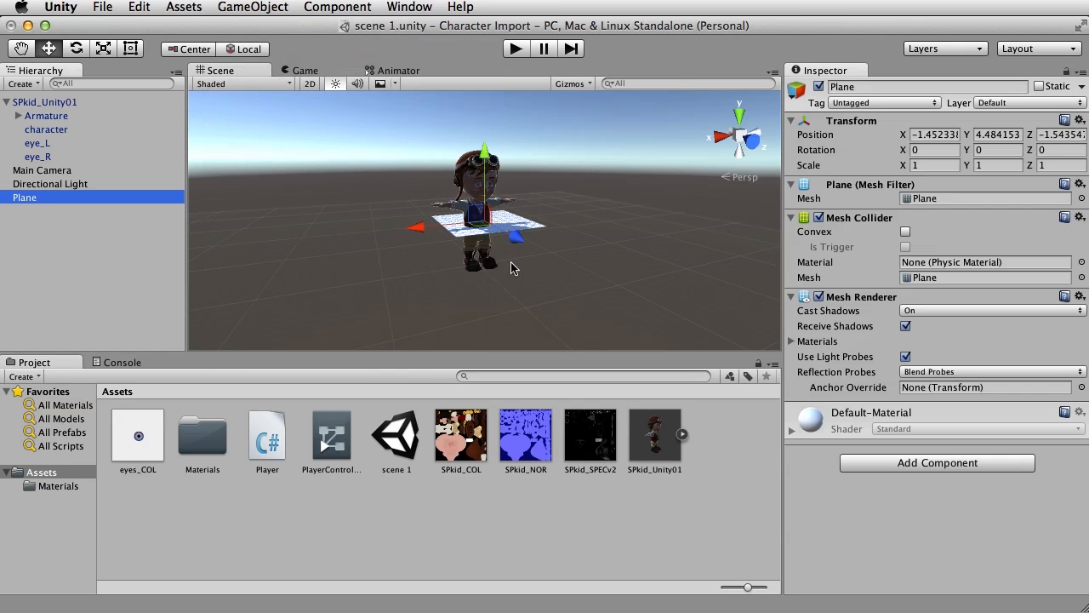
pyautogui.tripleClick(934, 134)
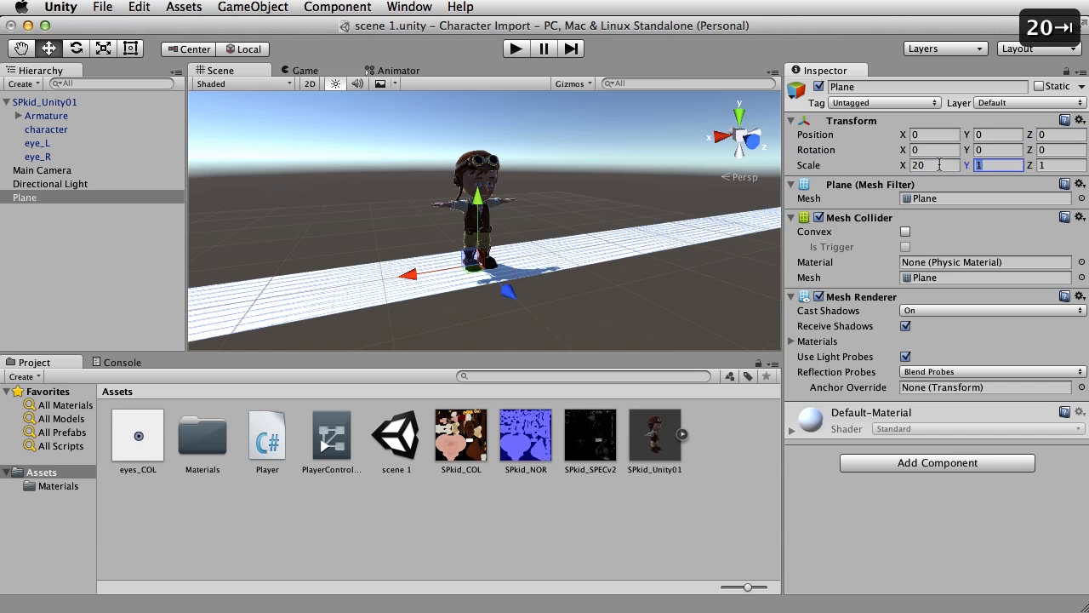
pyautogui.write('20')
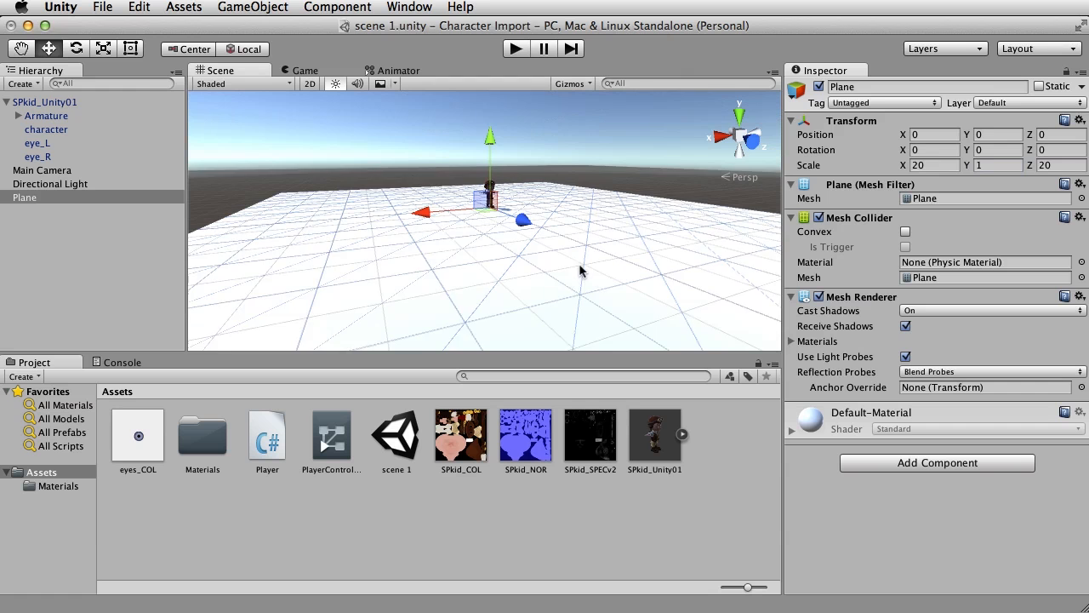
pyautogui.moveTo(583, 271); pyautogui.dragTo(592, 247)
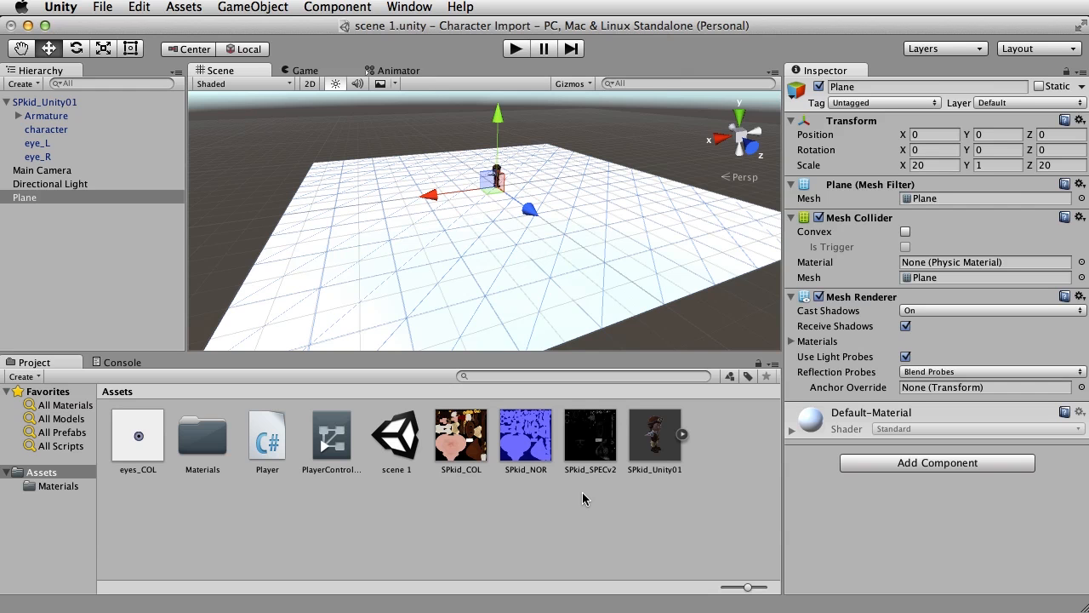
pyautogui.moveTo(673, 526)
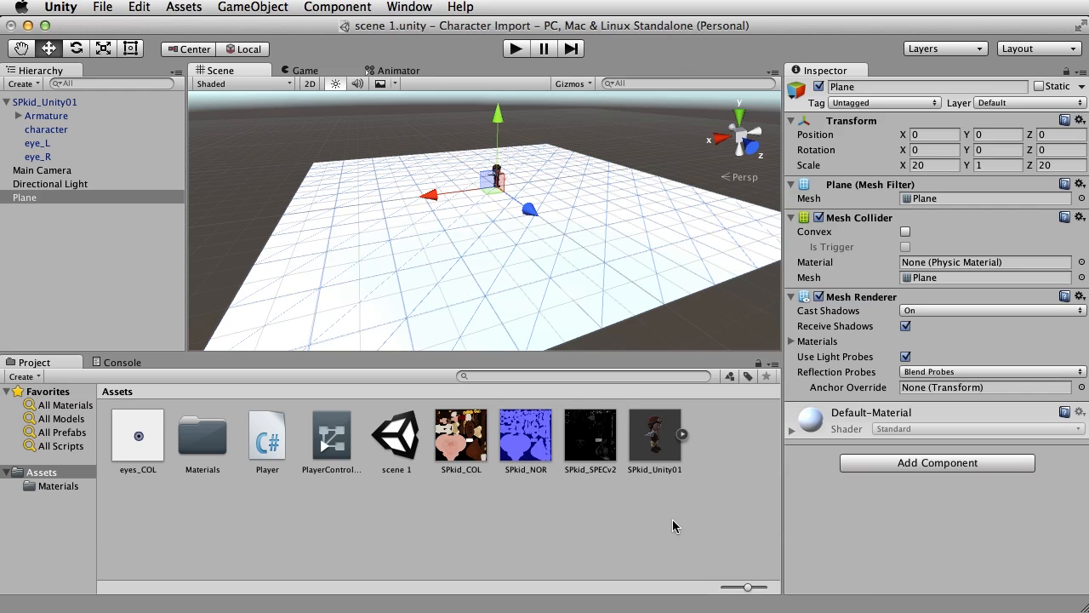
# Step: Import checker.jpg as a new asset and drag the texture onto the plane
pyautogui.rightClick(674, 526)
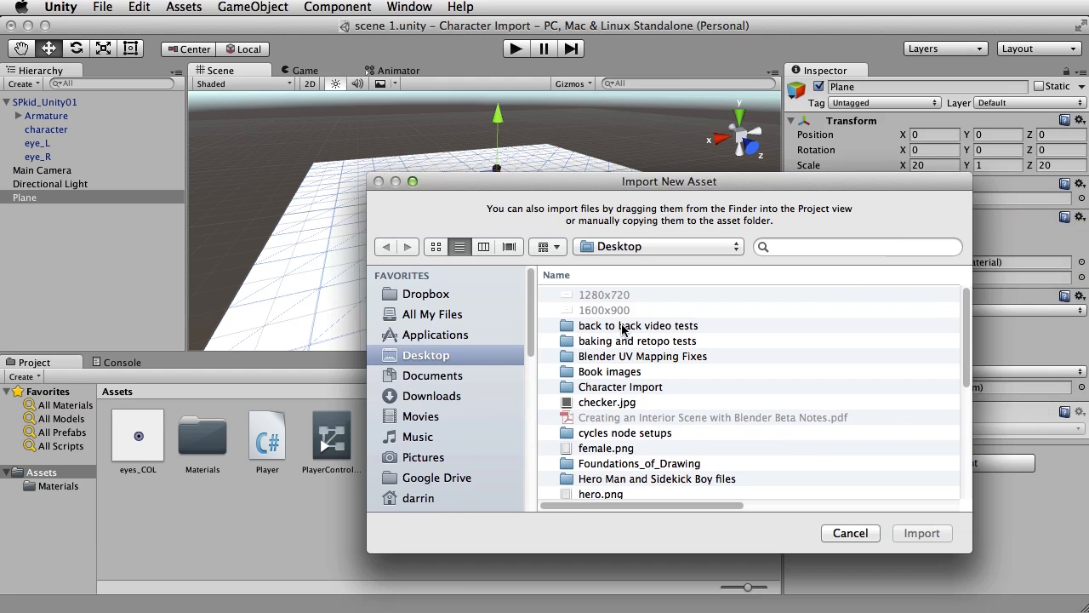
pyautogui.click(607, 401)
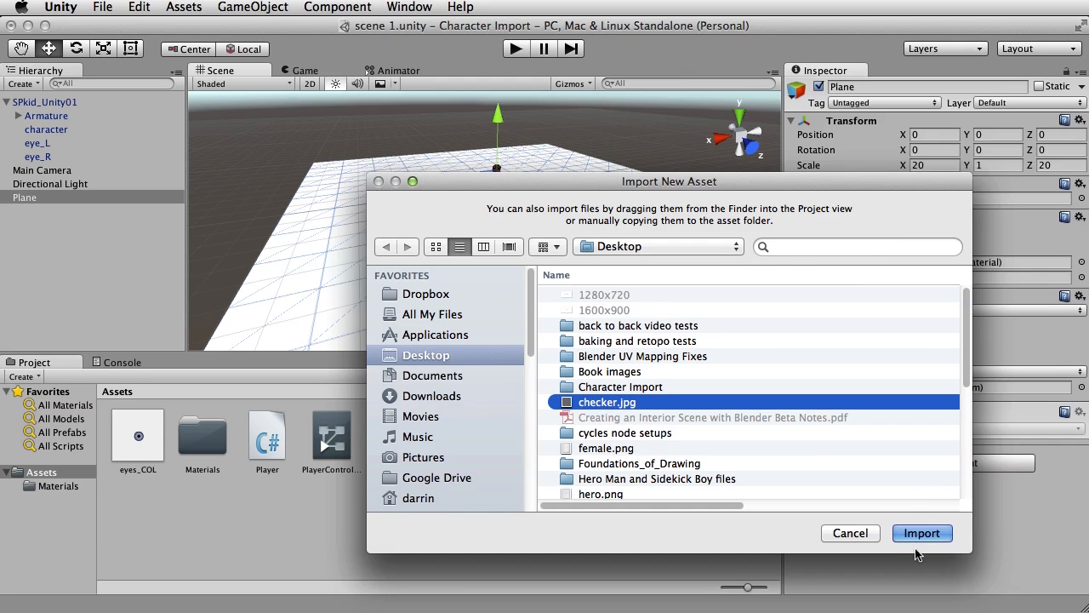
pyautogui.click(922, 533)
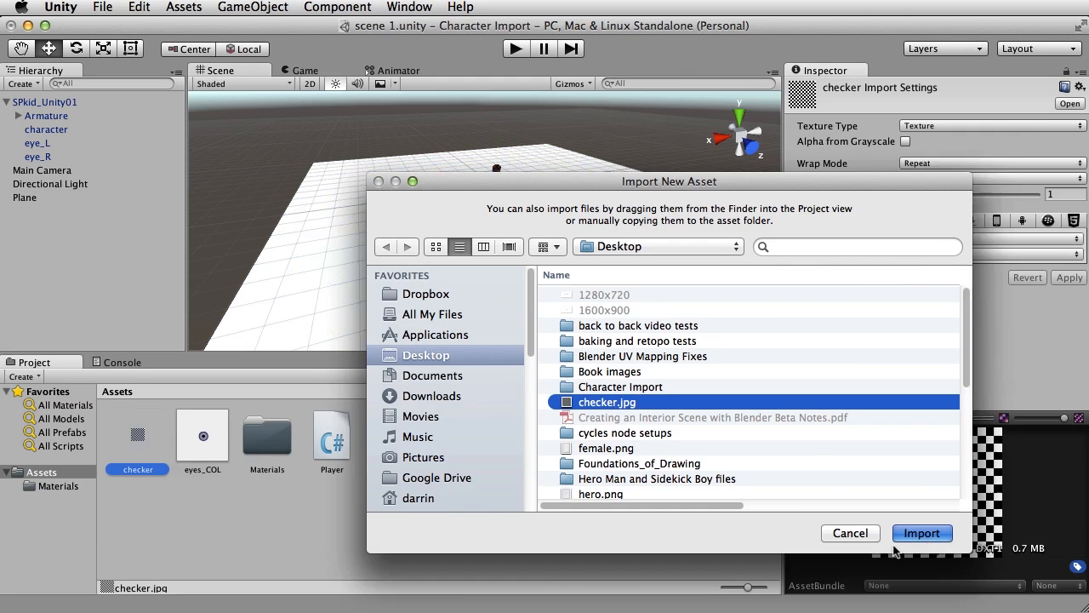
pyautogui.click(922, 533)
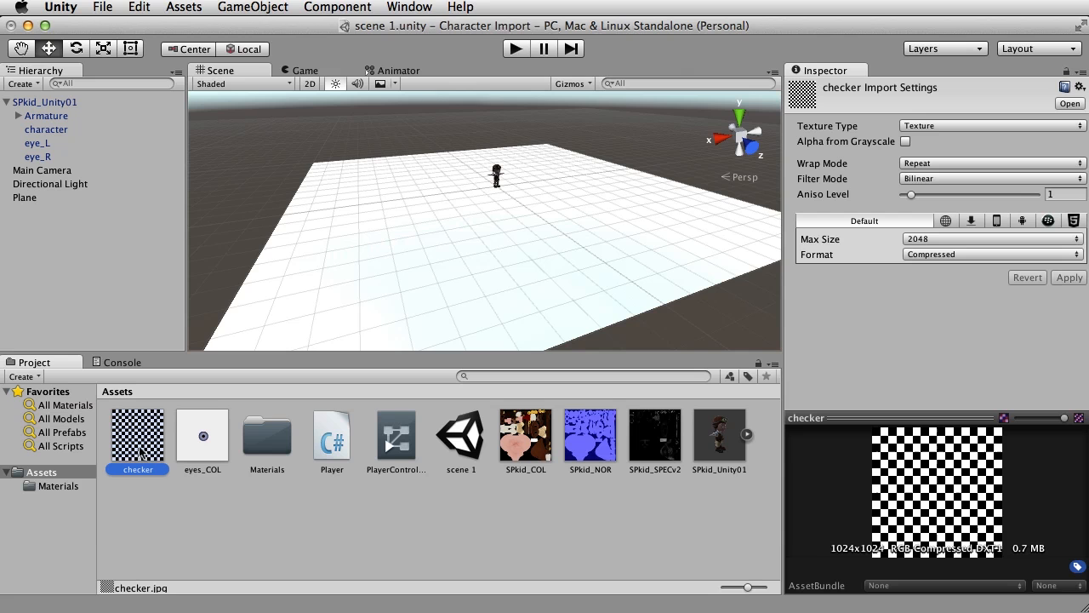
pyautogui.moveTo(170, 434)
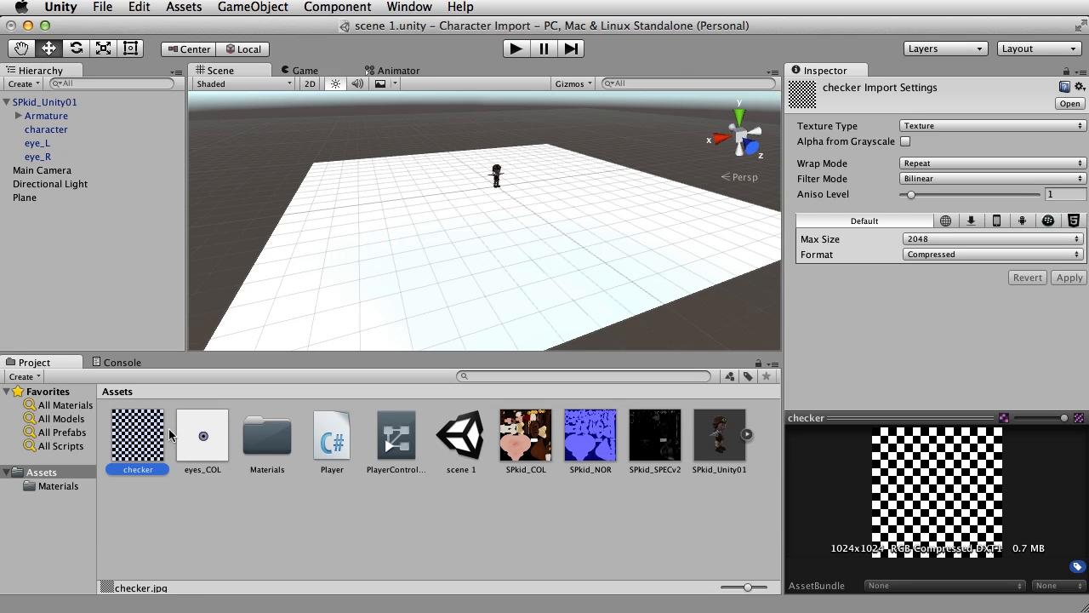
pyautogui.moveTo(137, 435); pyautogui.dragTo(408, 272)
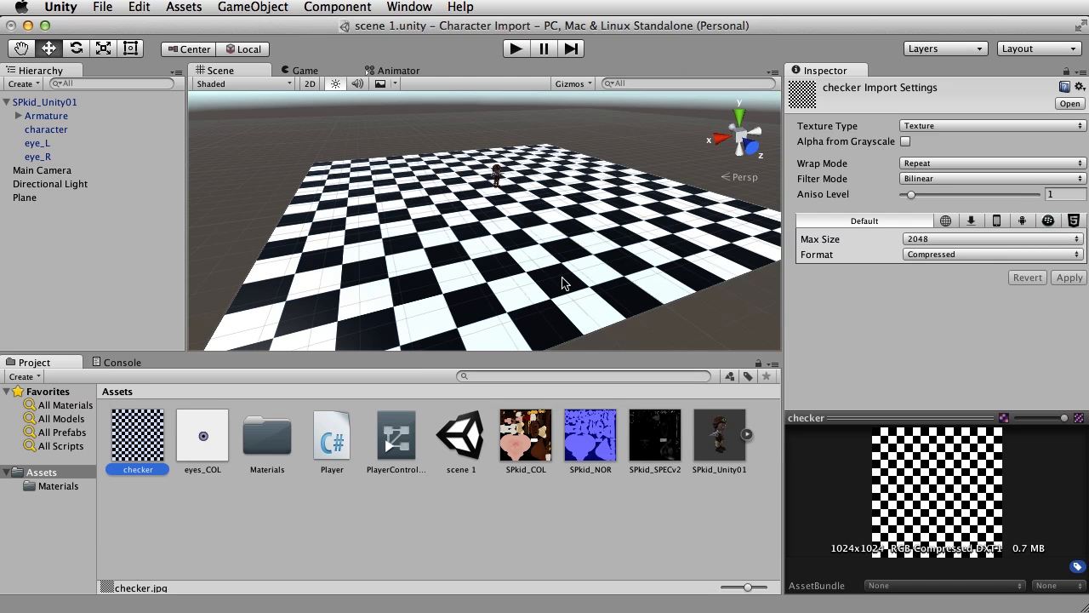
# Step: Select the Plane and set the checker material's Tiling X and Y to 2
pyautogui.click(25, 197)
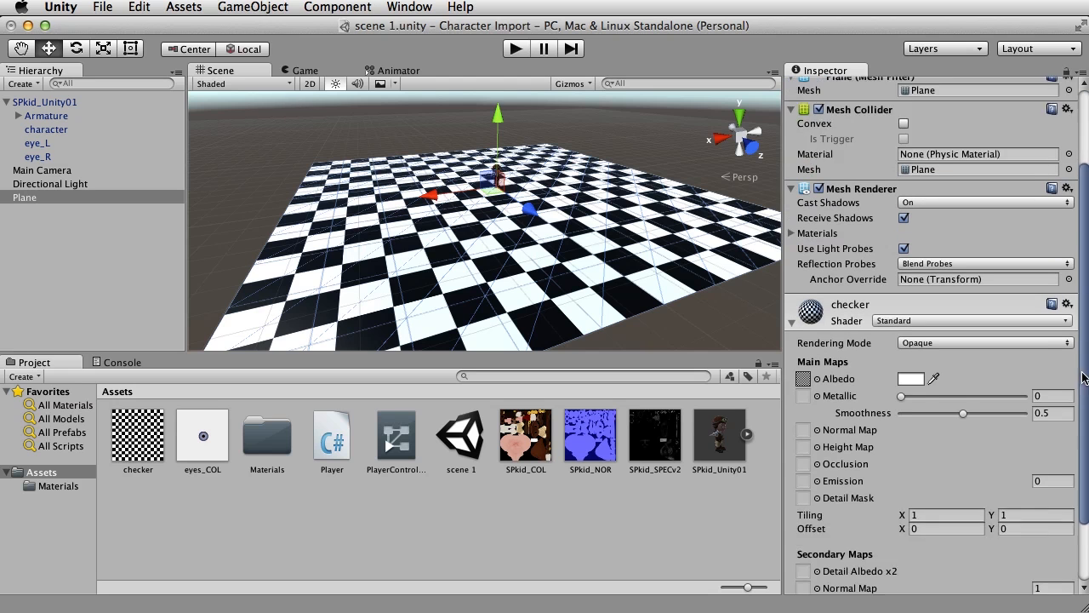
pyautogui.scroll(-3)
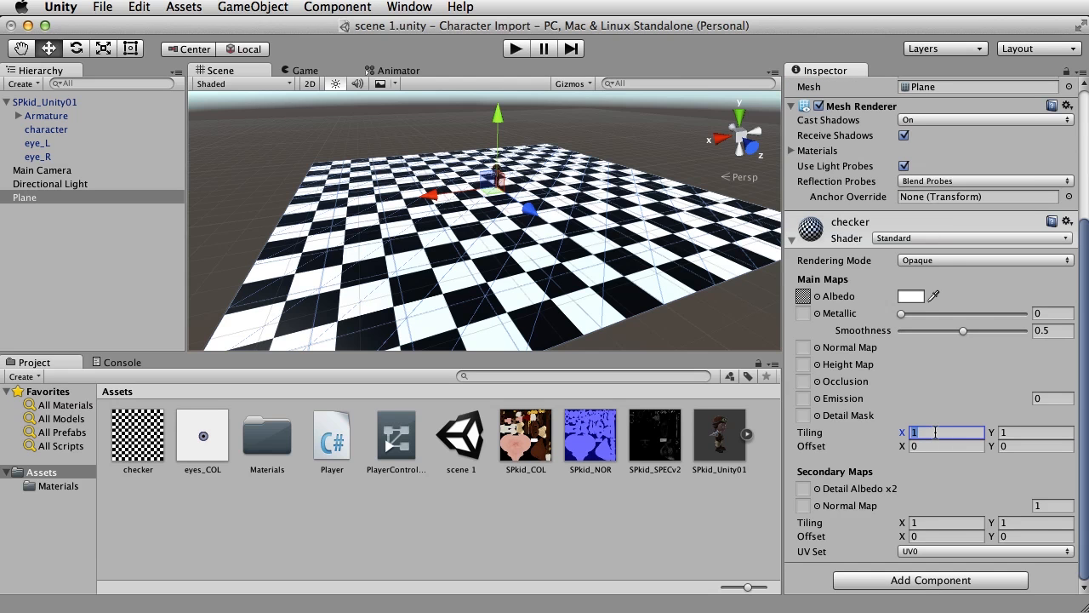
pyautogui.write('2')
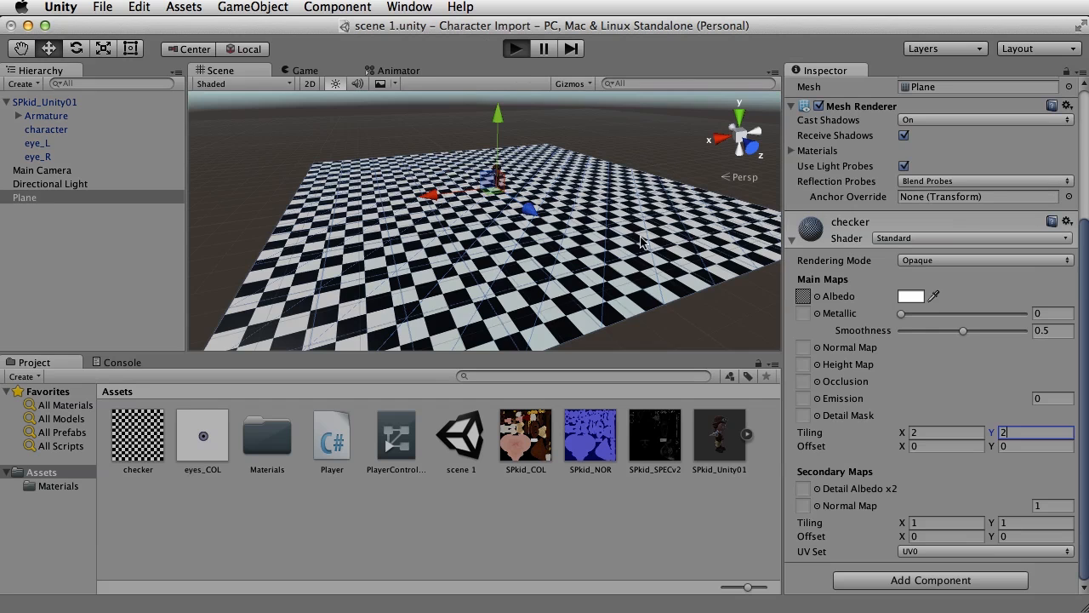
pyautogui.click(516, 48)
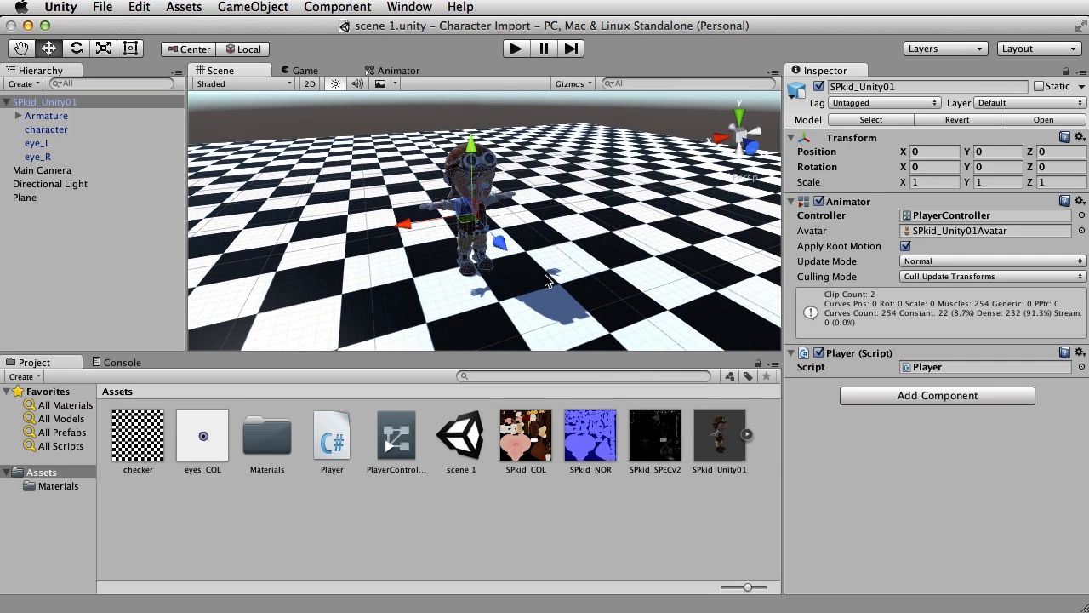
pyautogui.moveTo(560, 295)
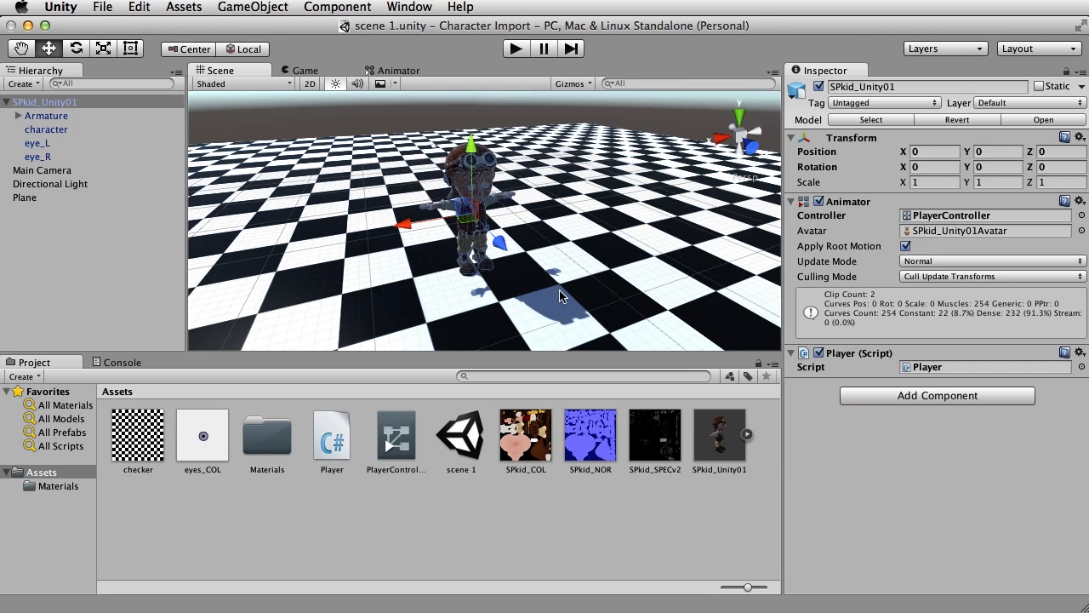
pyautogui.moveTo(655, 540)
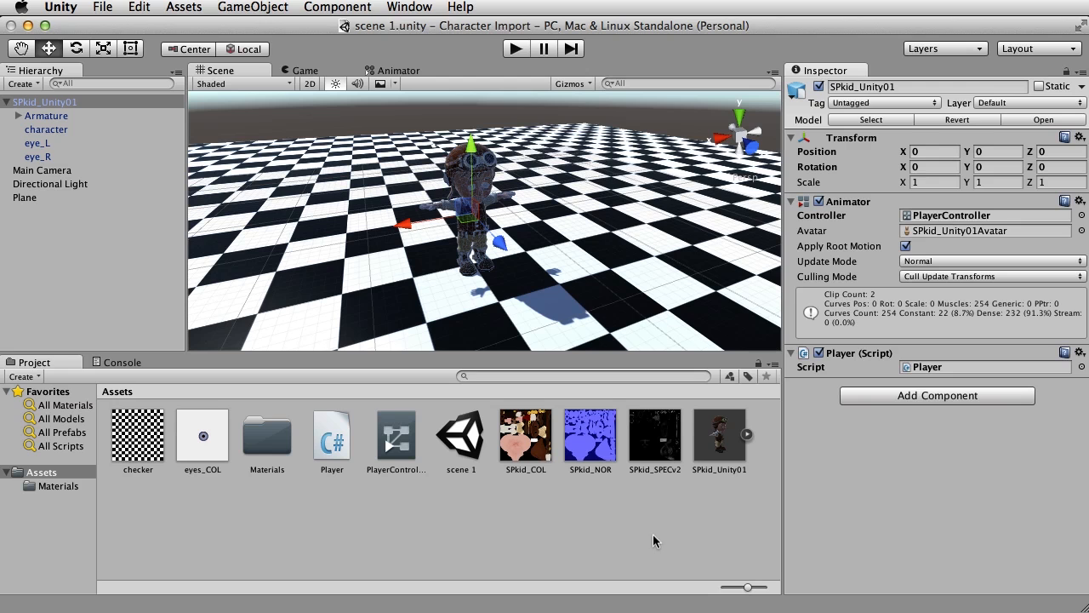
pyautogui.moveTo(924, 404)
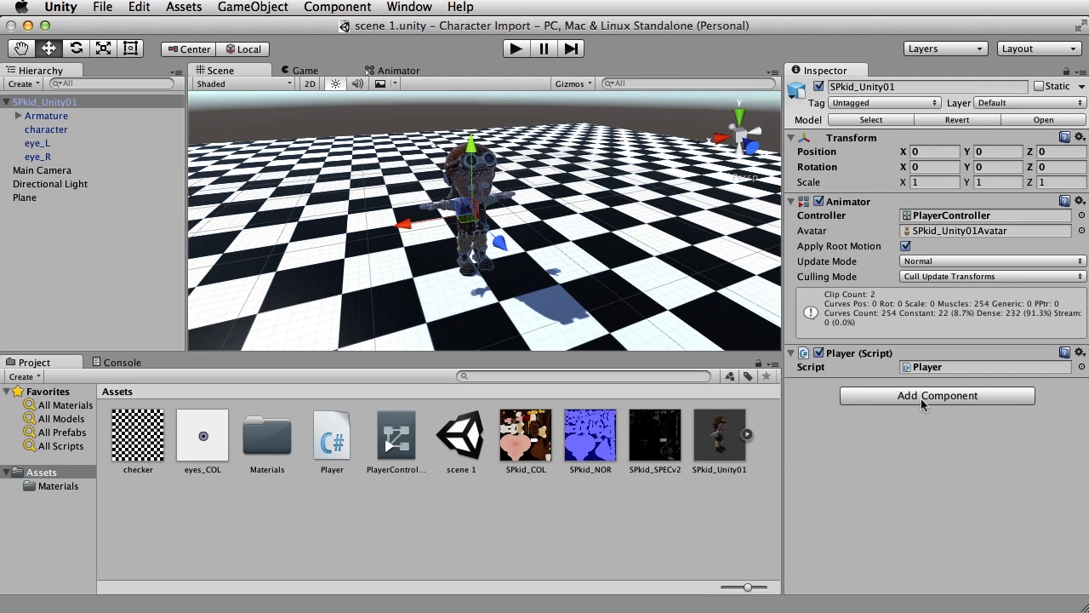
# Step: Add a Character Controller from Add Component > Physics to SPkid_Unity01
pyautogui.click(936, 395)
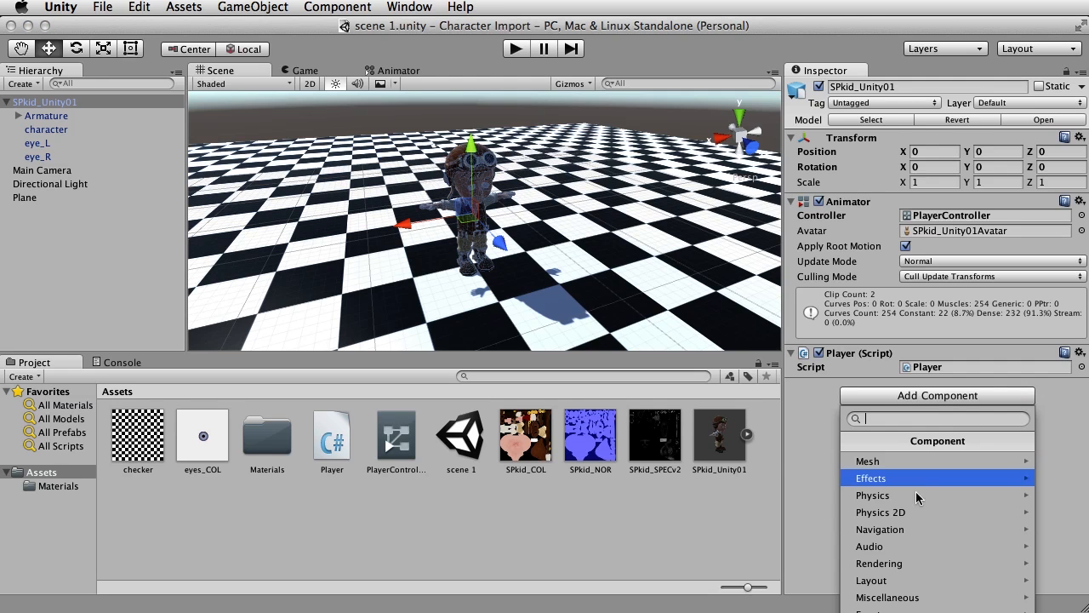
pyautogui.click(873, 495)
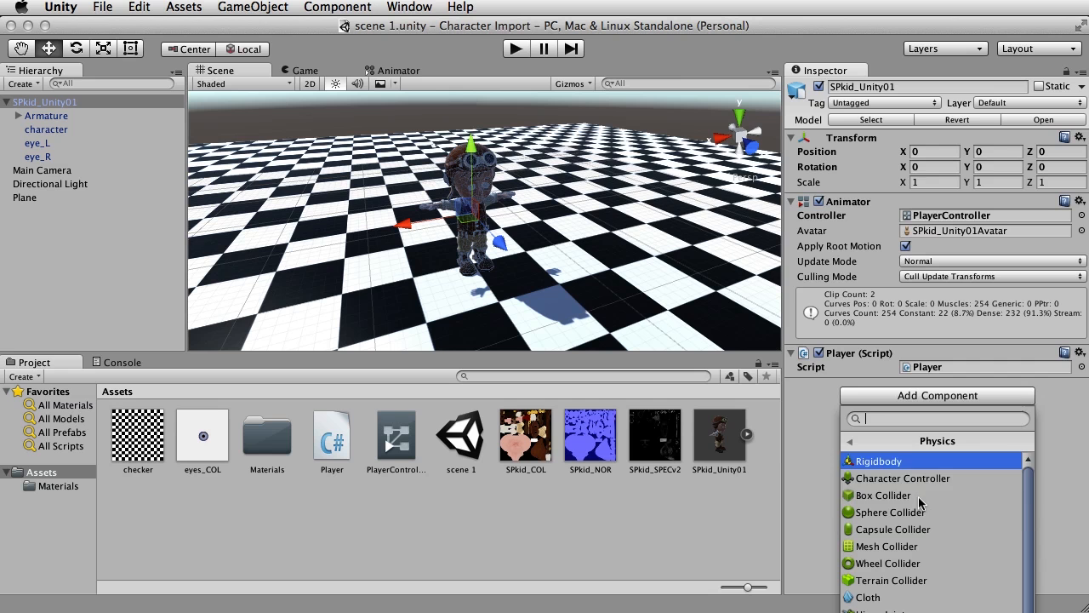
pyautogui.click(903, 478)
pyautogui.write('3.42')
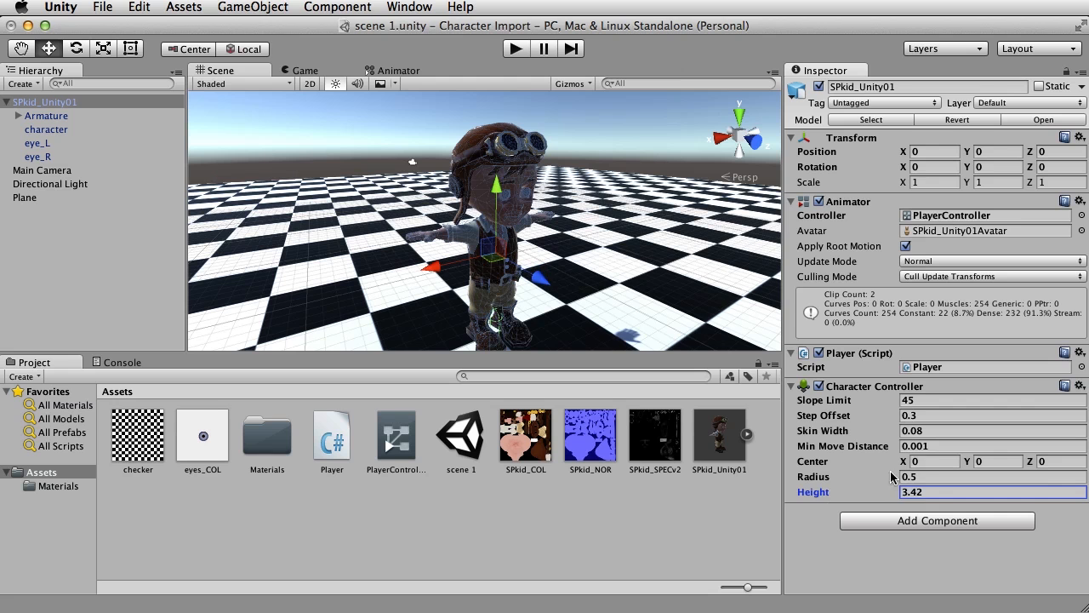
# Step: Try Character Controller values, settling on center Y 6.1, radius 2.48 and height 11.98
pyautogui.write('15.22')
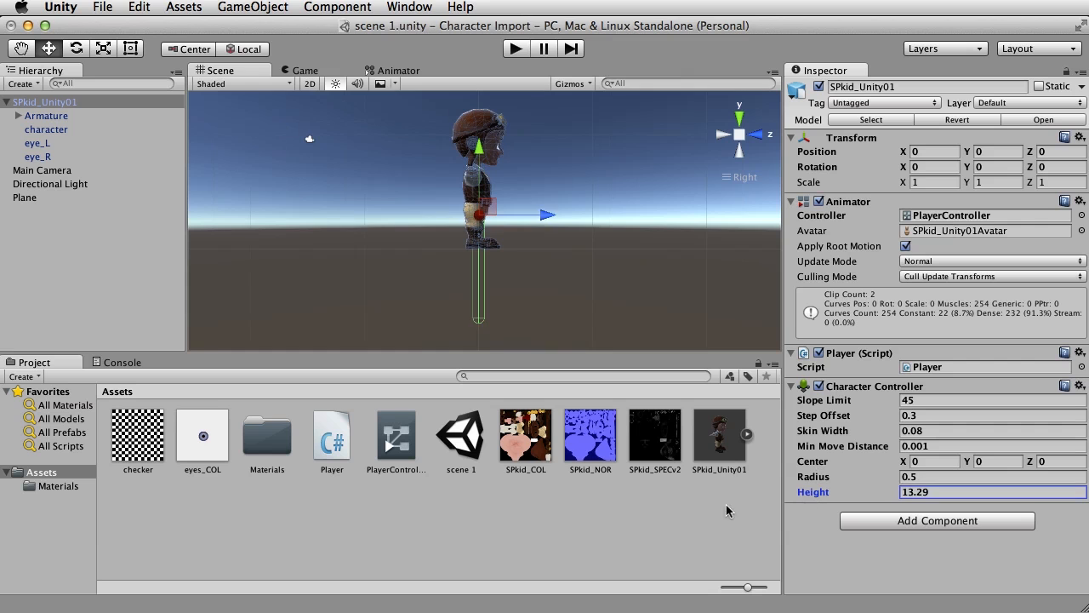
pyautogui.write('8.21')
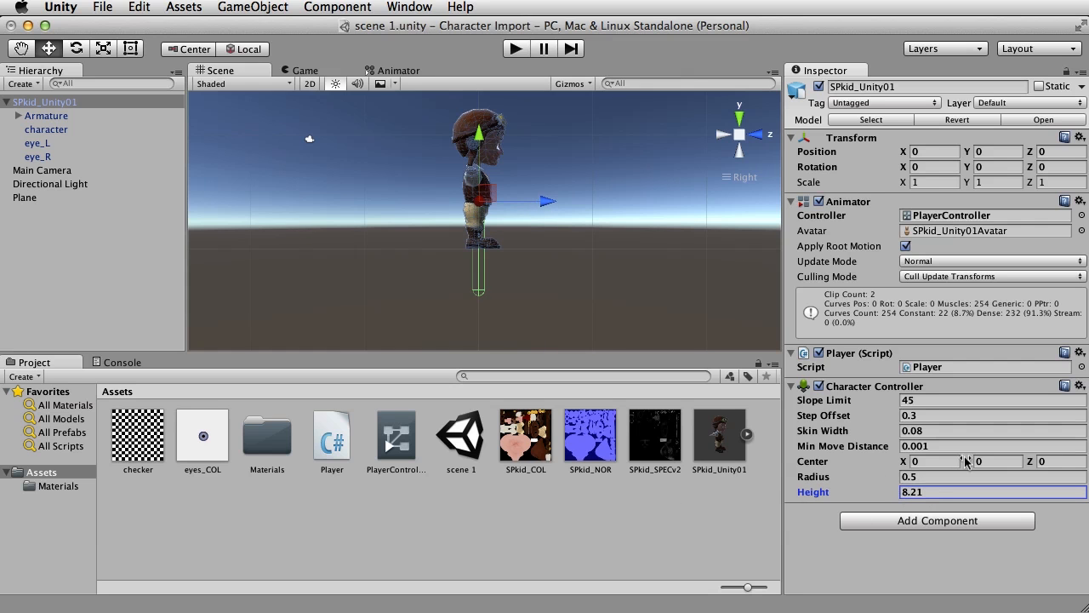
pyautogui.write('2.5')
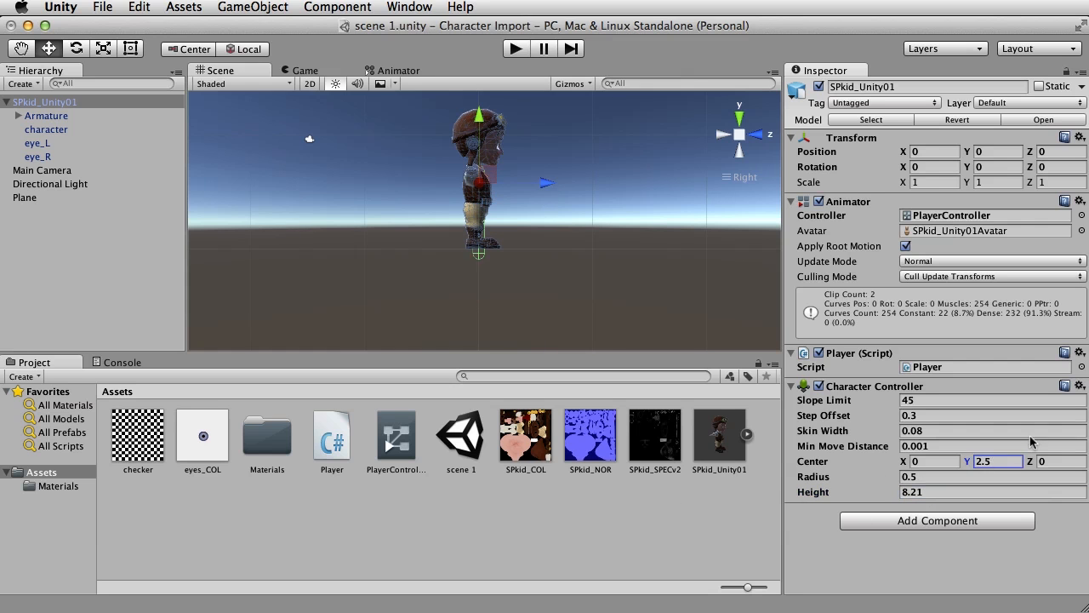
pyautogui.write('6.1')
pyautogui.click(994, 477)
pyautogui.write('3.55')
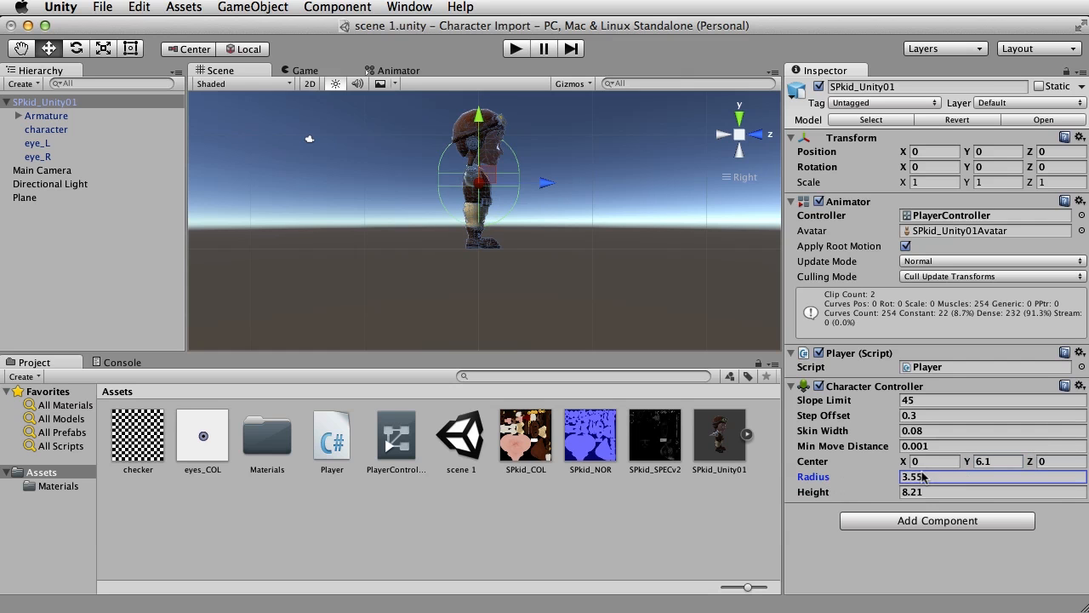
pyautogui.write('1.82')
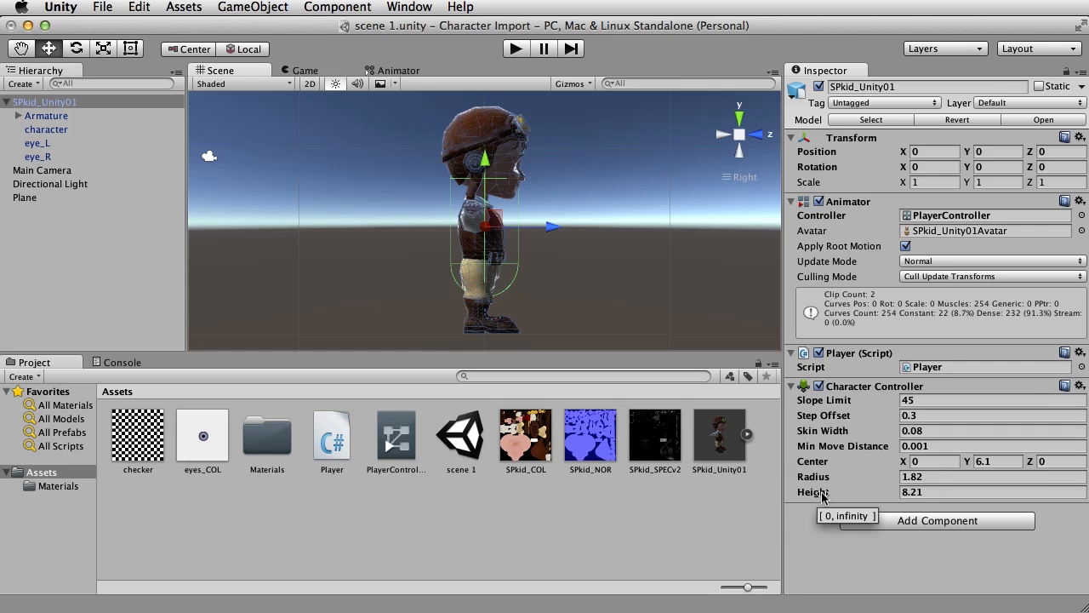
pyautogui.click(992, 492)
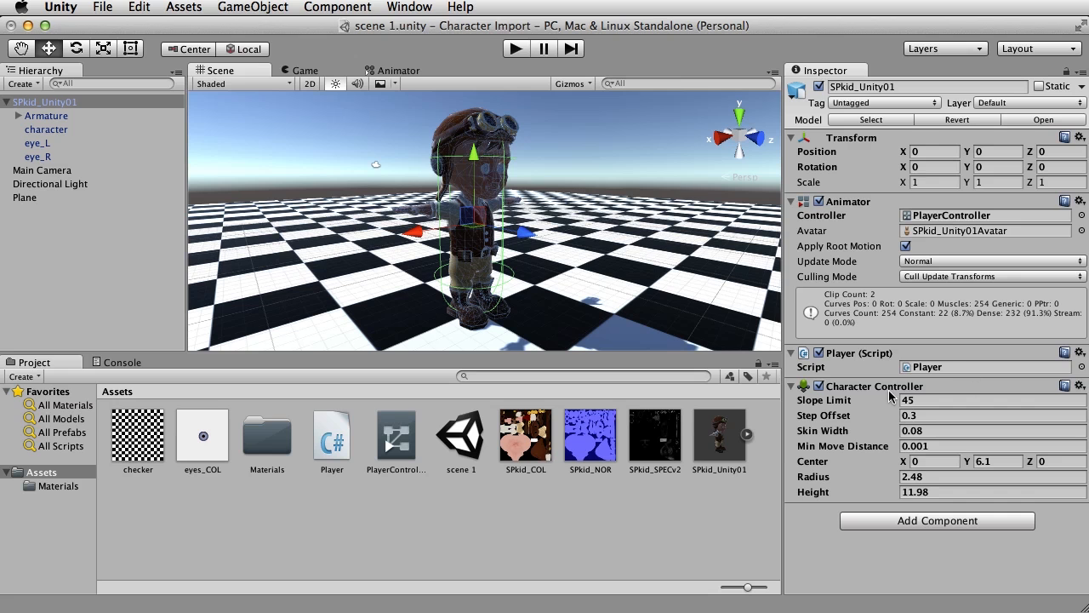
pyautogui.moveTo(840, 210)
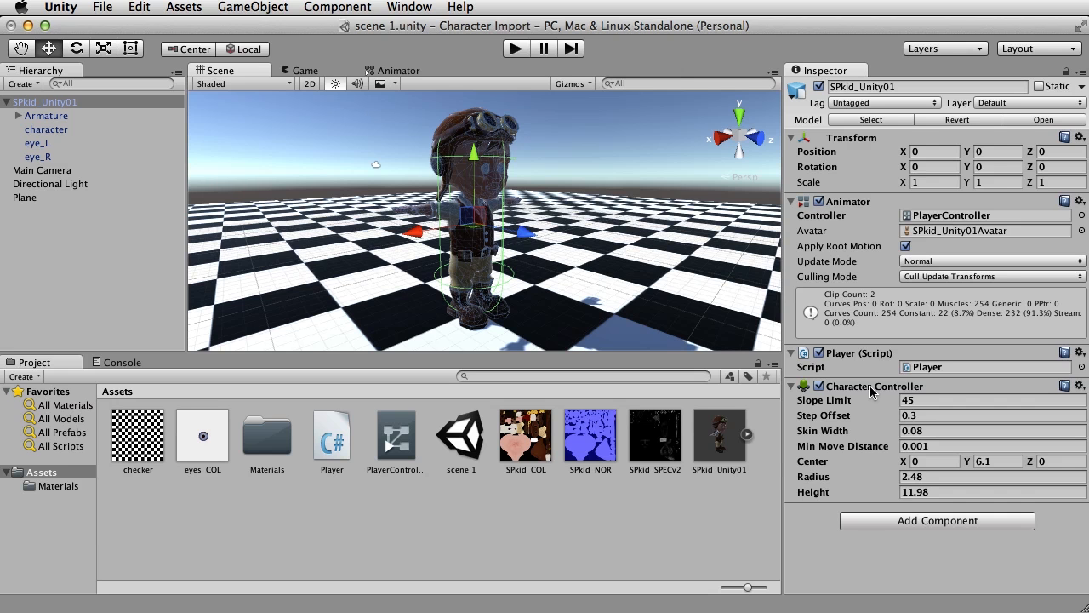
pyautogui.moveTo(321, 455)
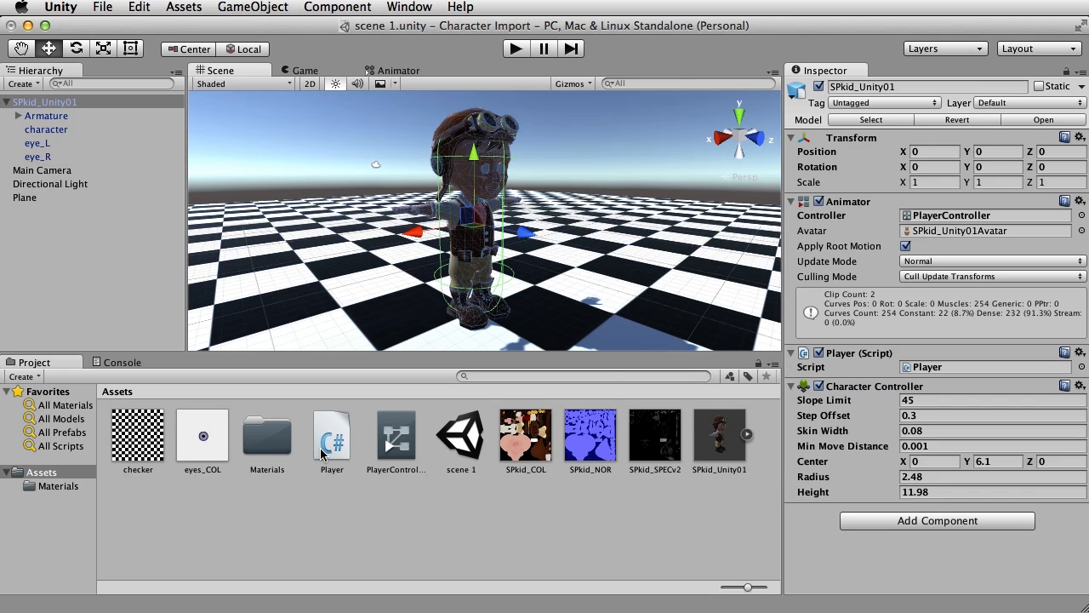
# Step: Open Player.cs and declare 'private CharacterController controller;' below the anim field
pyautogui.doubleClick(331, 434)
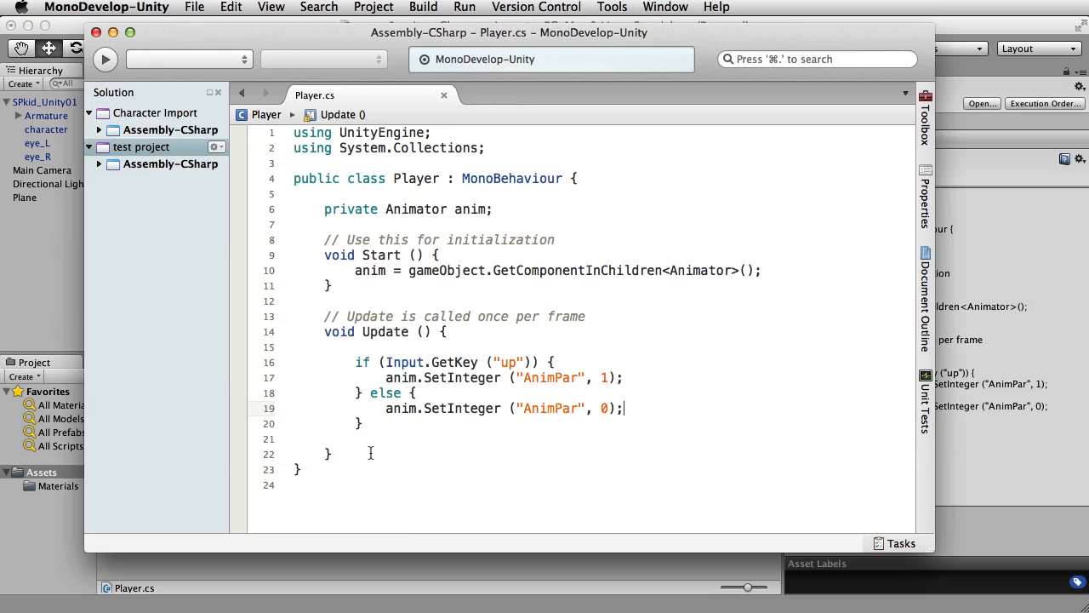
pyautogui.press('Return')
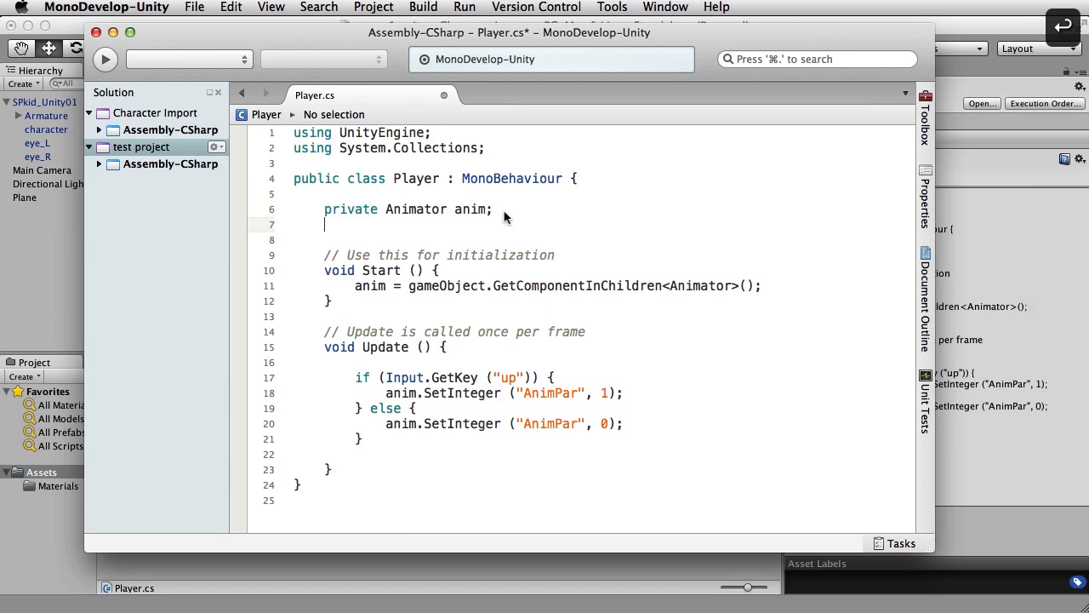
pyautogui.write('private')
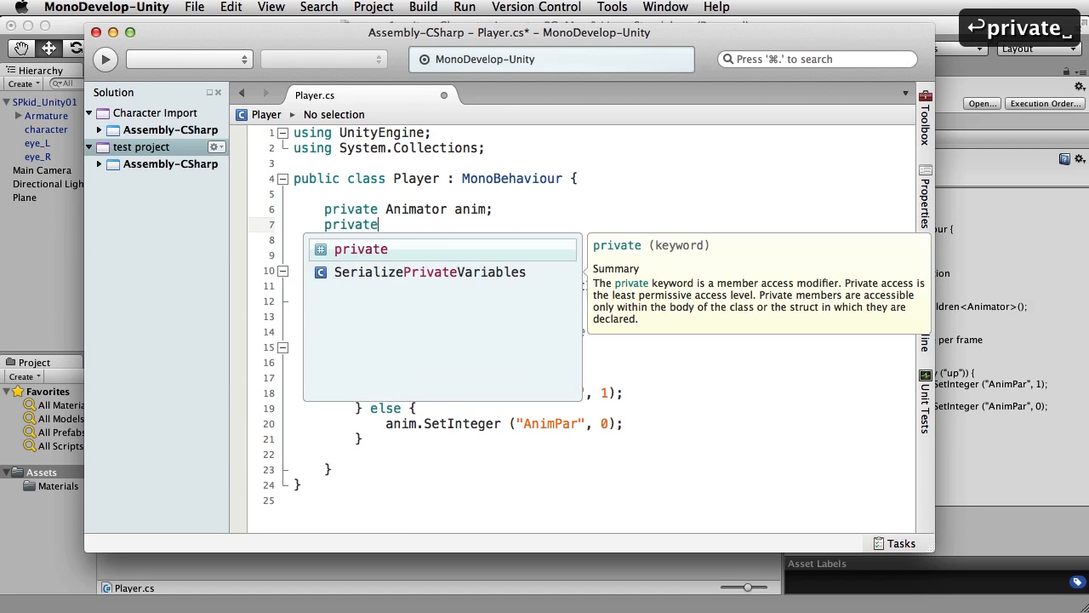
pyautogui.write('C')
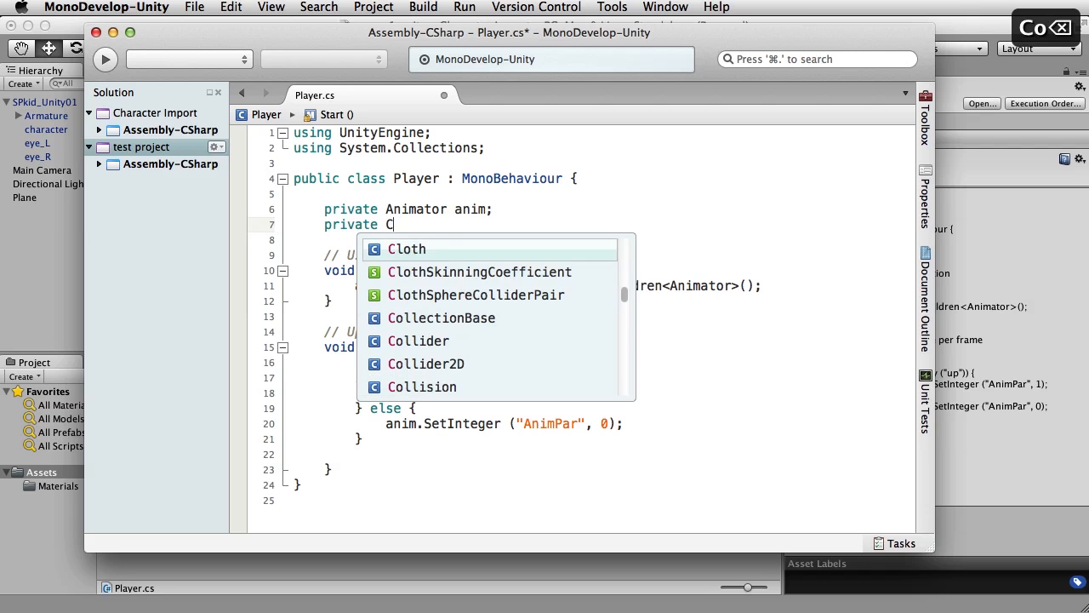
pyautogui.write('haracterController')
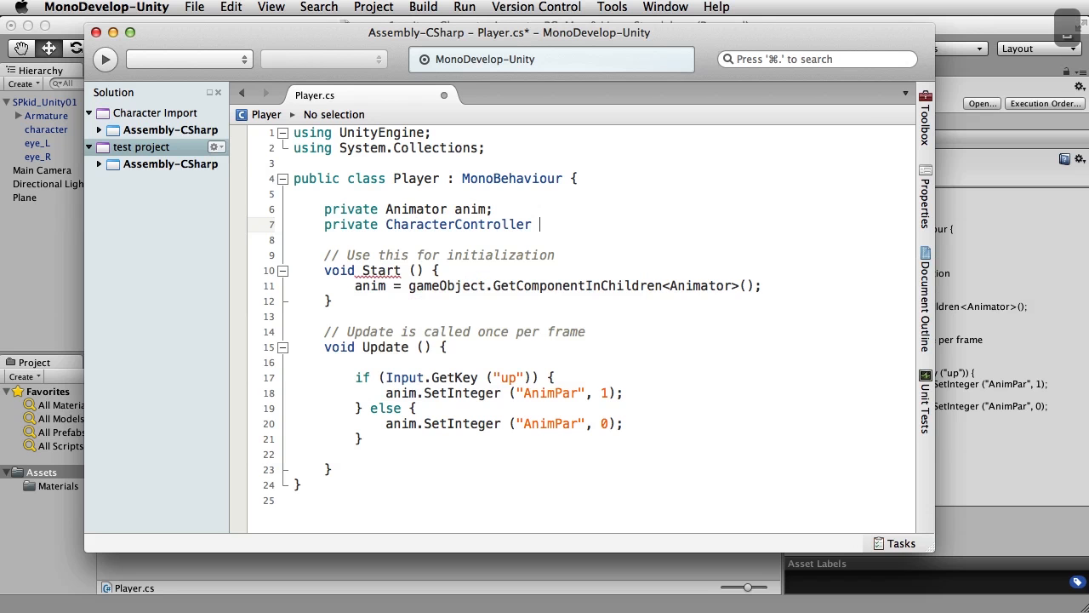
pyautogui.write('controller')
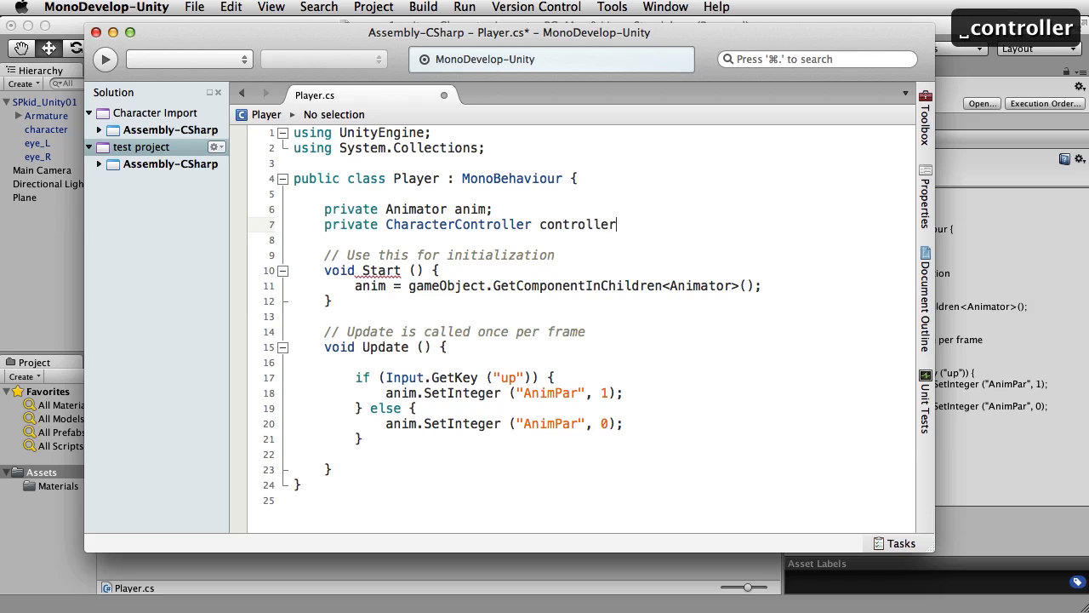
pyautogui.write(';')
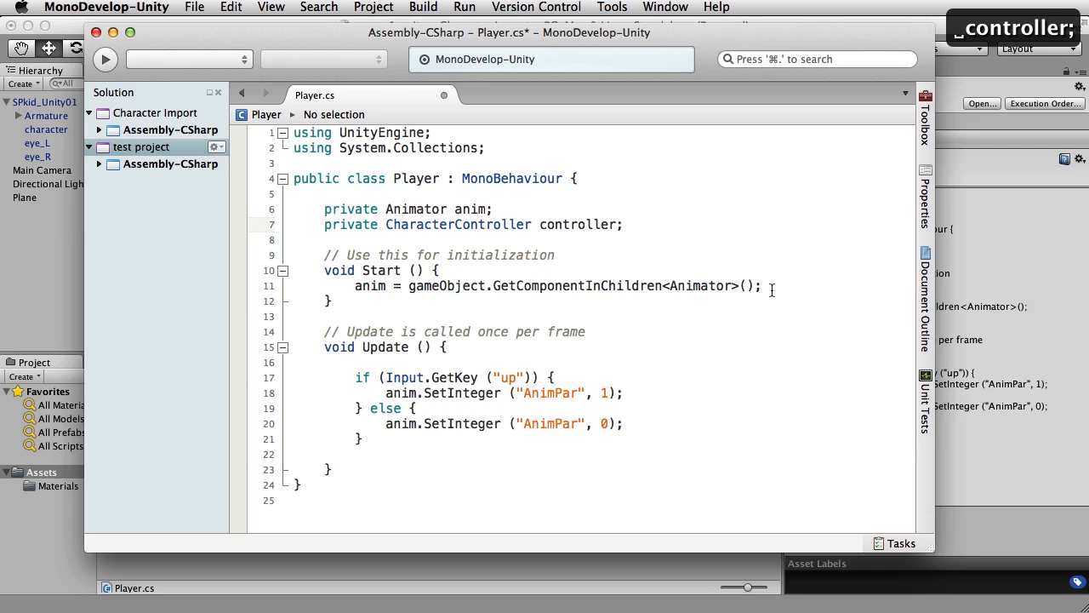
# Step: In Start, write 'controller = GetComponent<CharacterController>();'
pyautogui.press('Return')
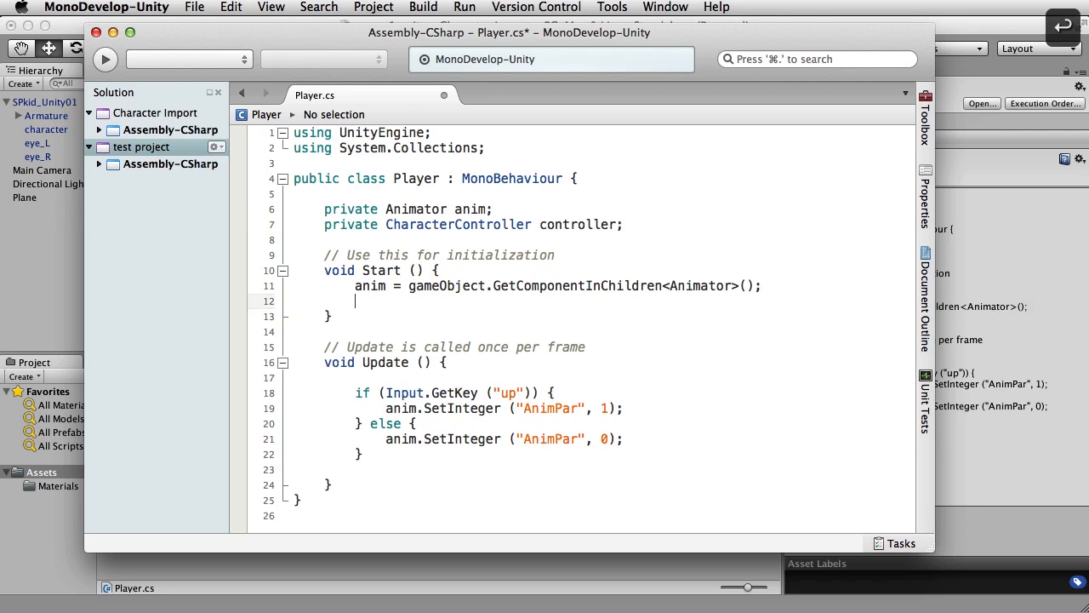
pyautogui.click(356, 300)
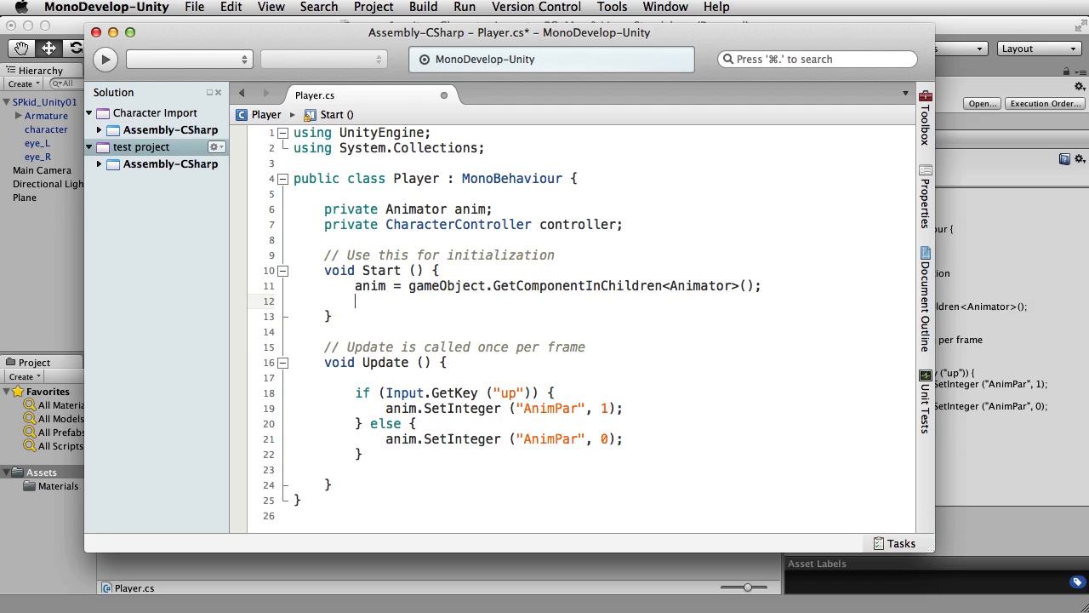
pyautogui.write('control')
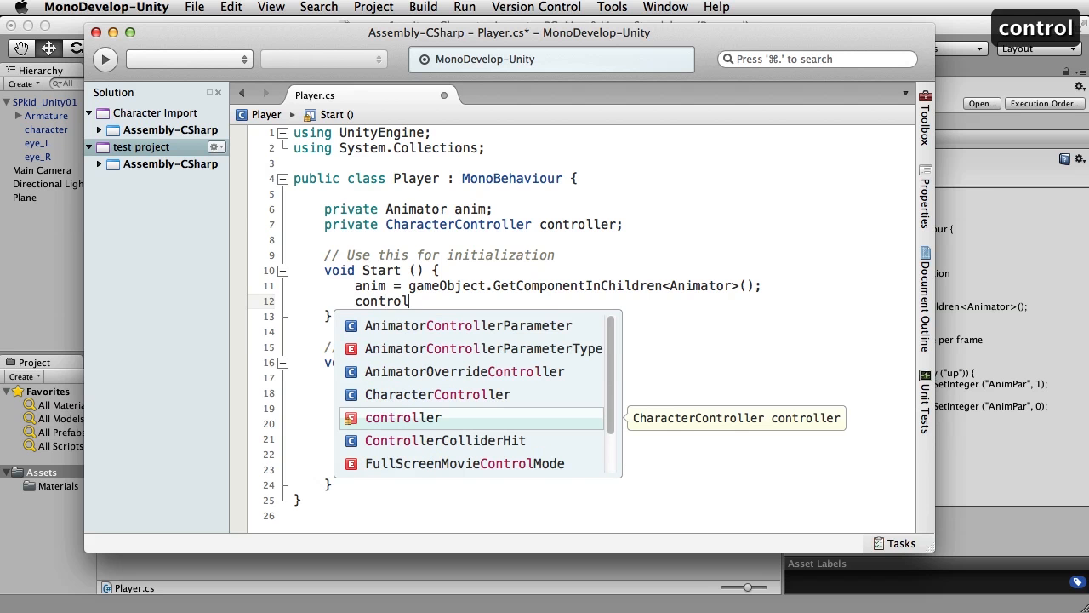
pyautogui.write('ler')
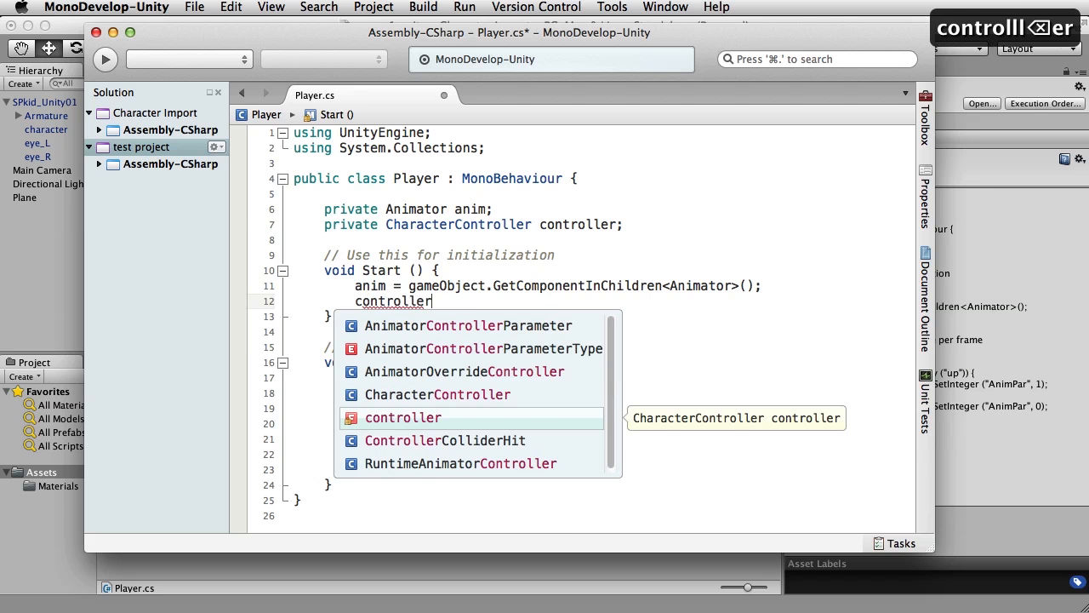
pyautogui.write('= G')
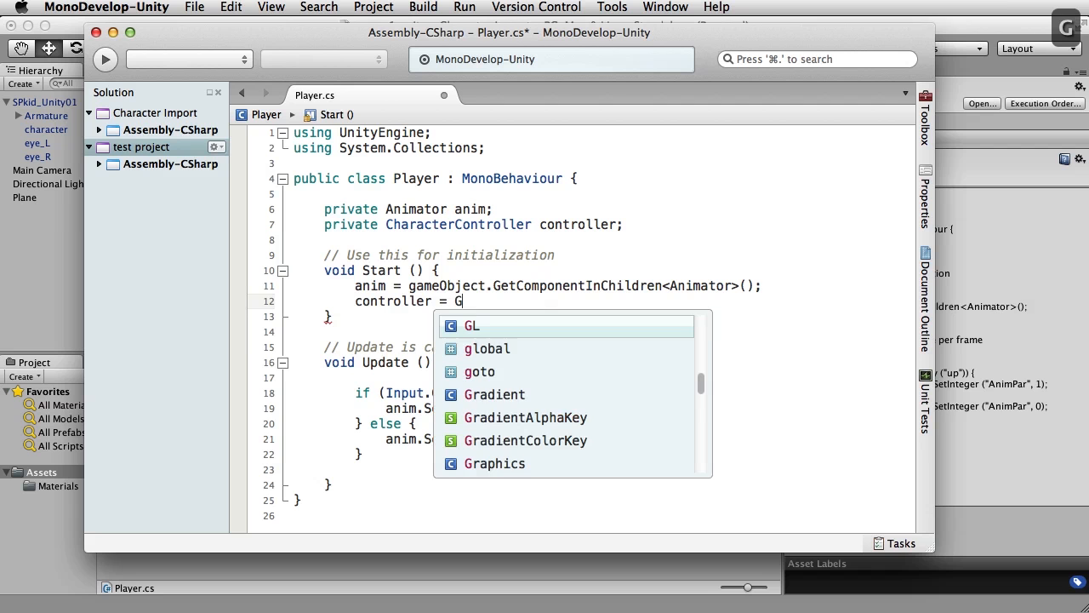
pyautogui.write('etComponent')
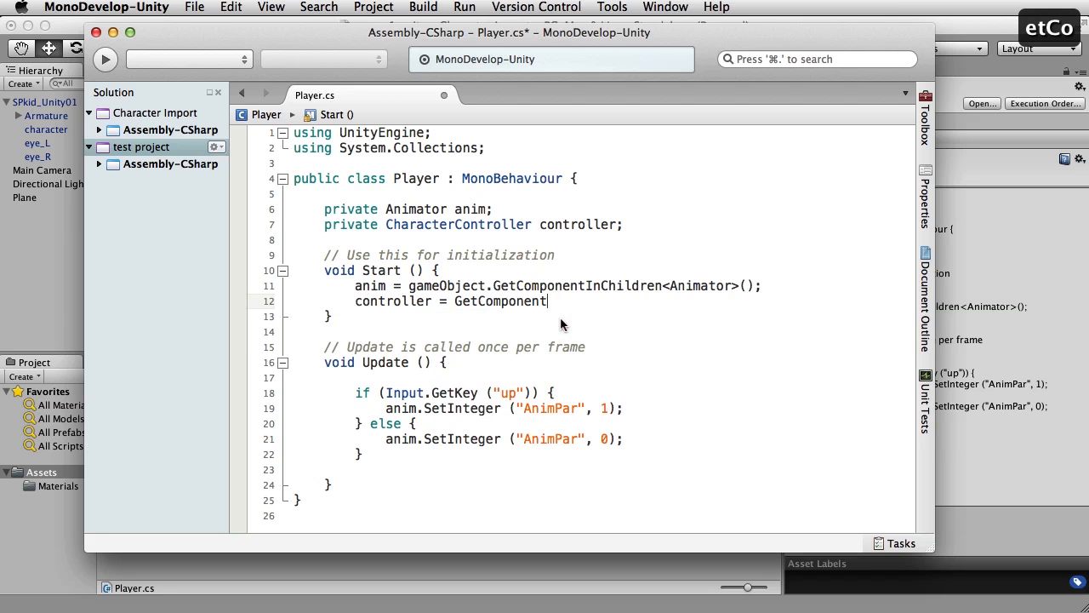
pyautogui.write('<>')
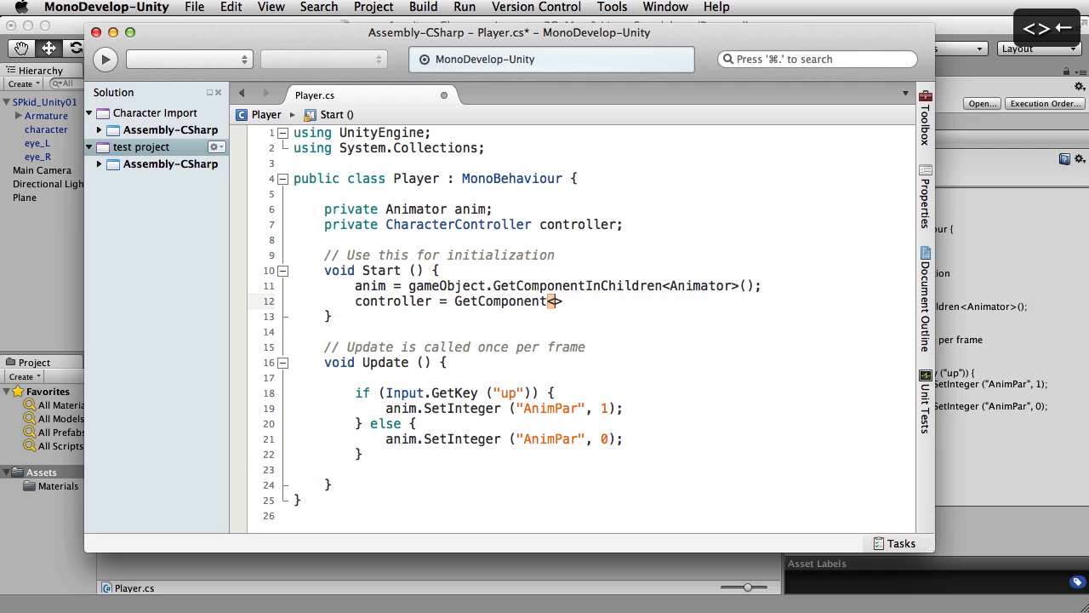
pyautogui.write('CharacterController')
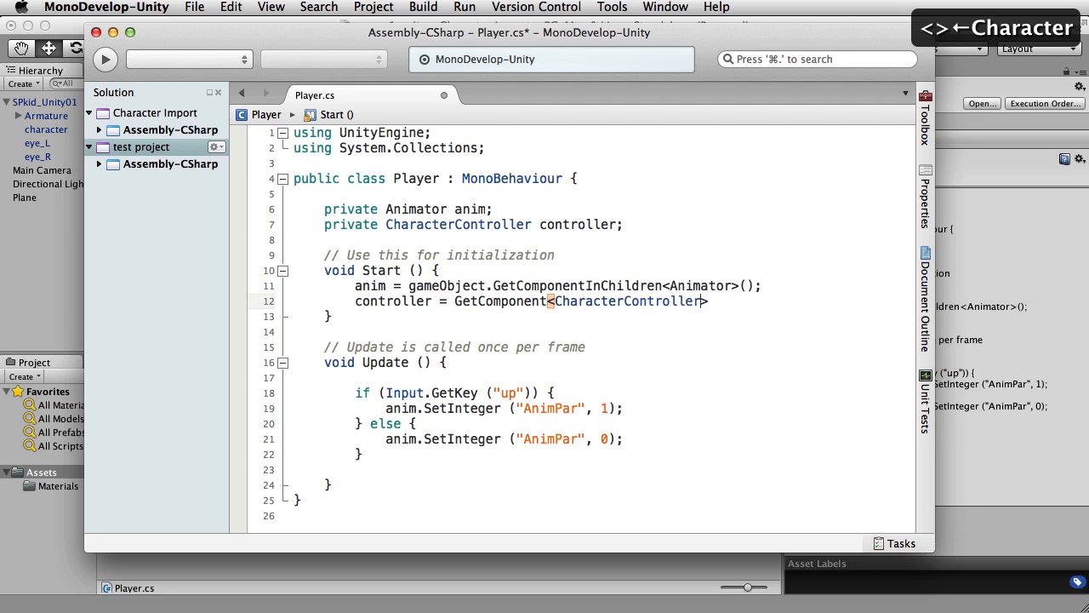
pyautogui.write('()')
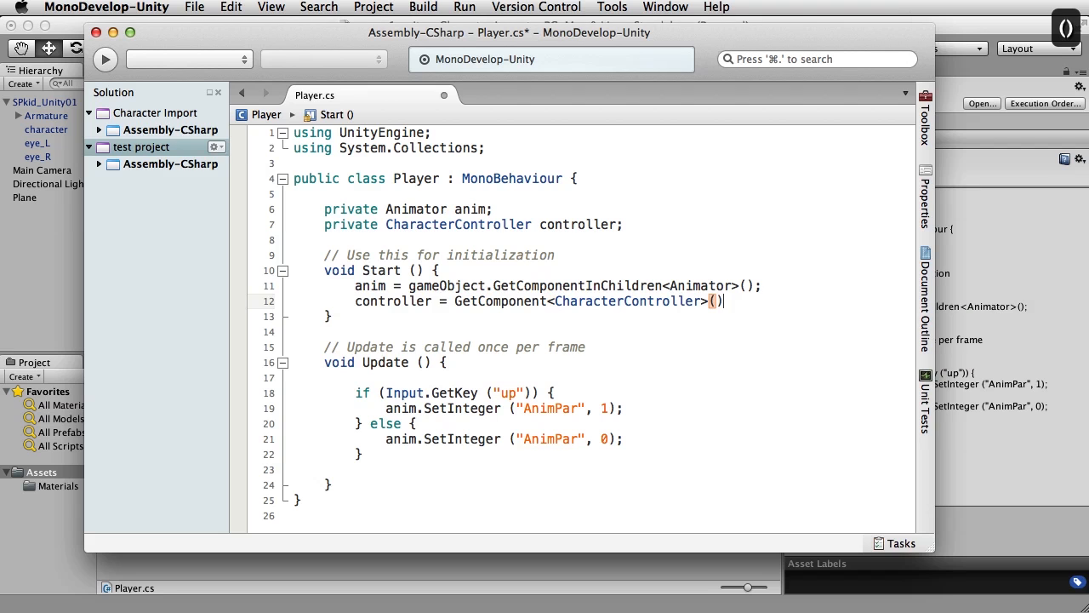
pyautogui.write(';')
pyautogui.write('public float gravity = 20.0f;')
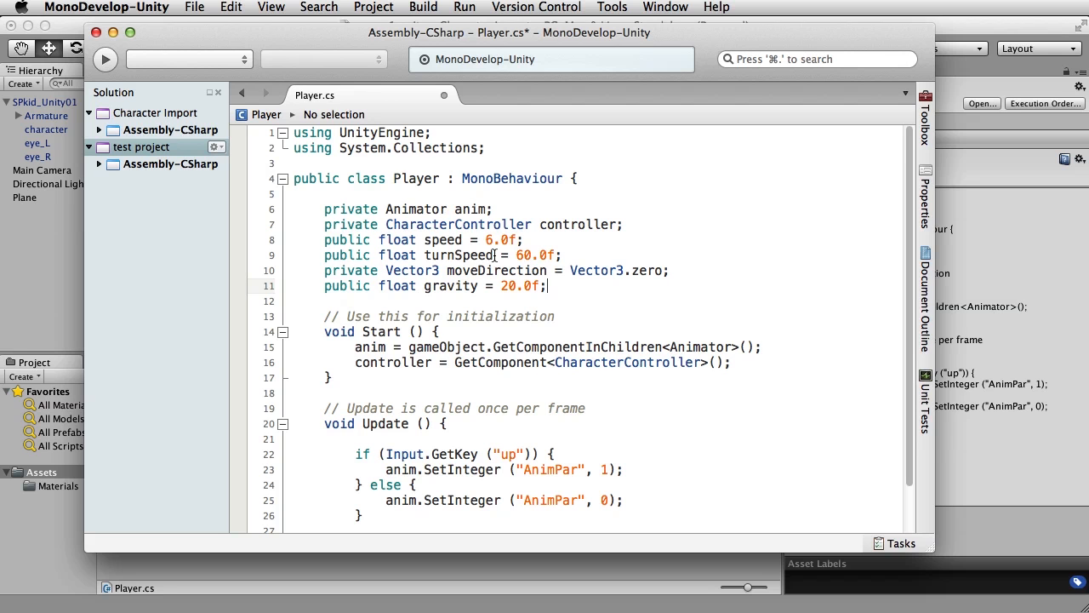
pyautogui.moveTo(659, 255)
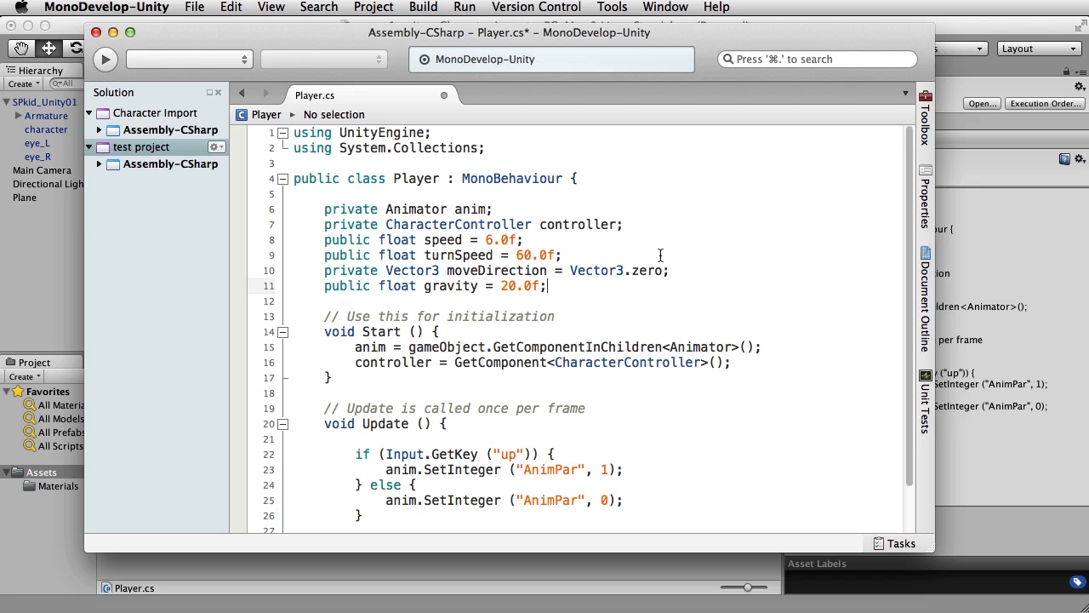
pyautogui.moveTo(597, 277)
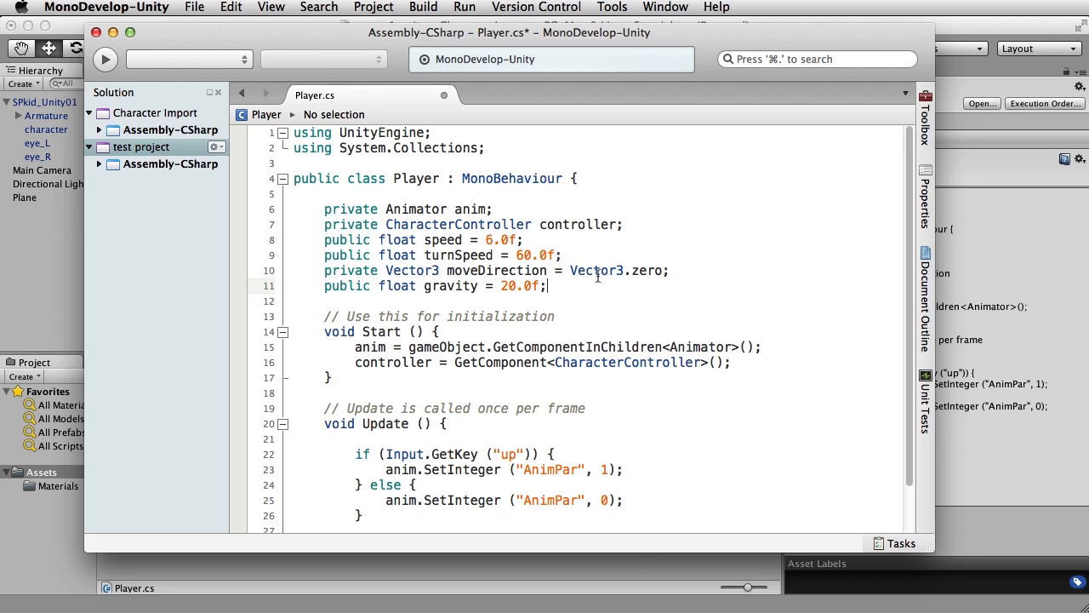
pyautogui.moveTo(597, 271)
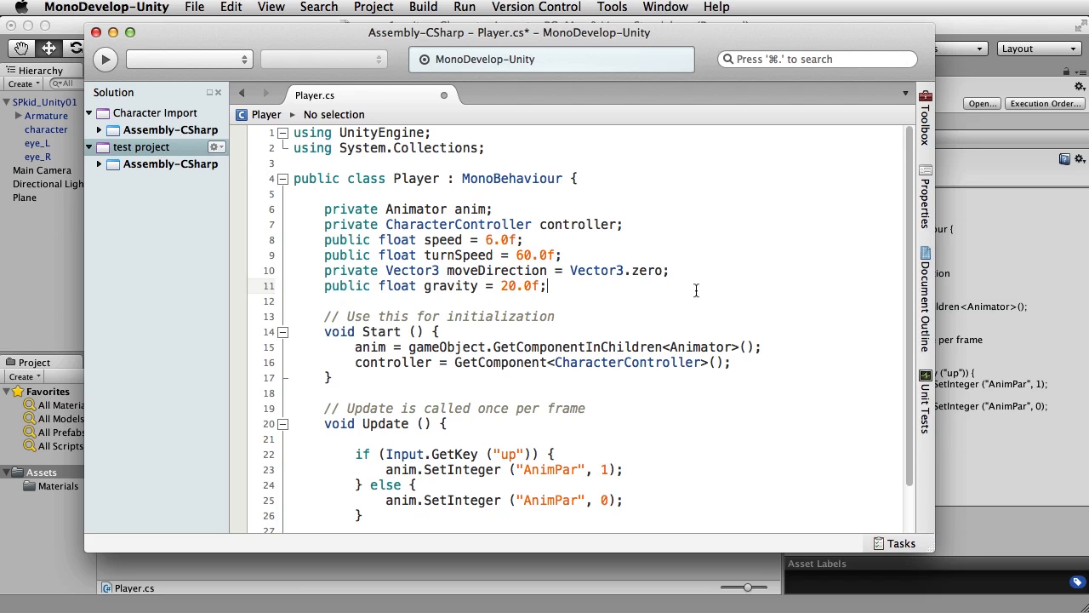
pyautogui.moveTo(687, 304)
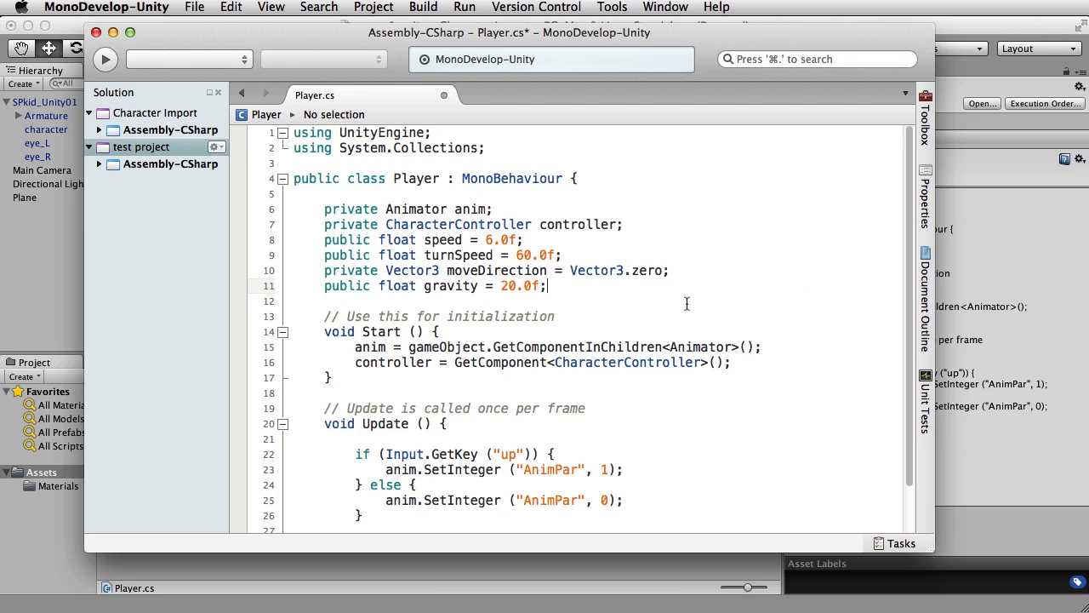
pyautogui.moveTo(692, 311)
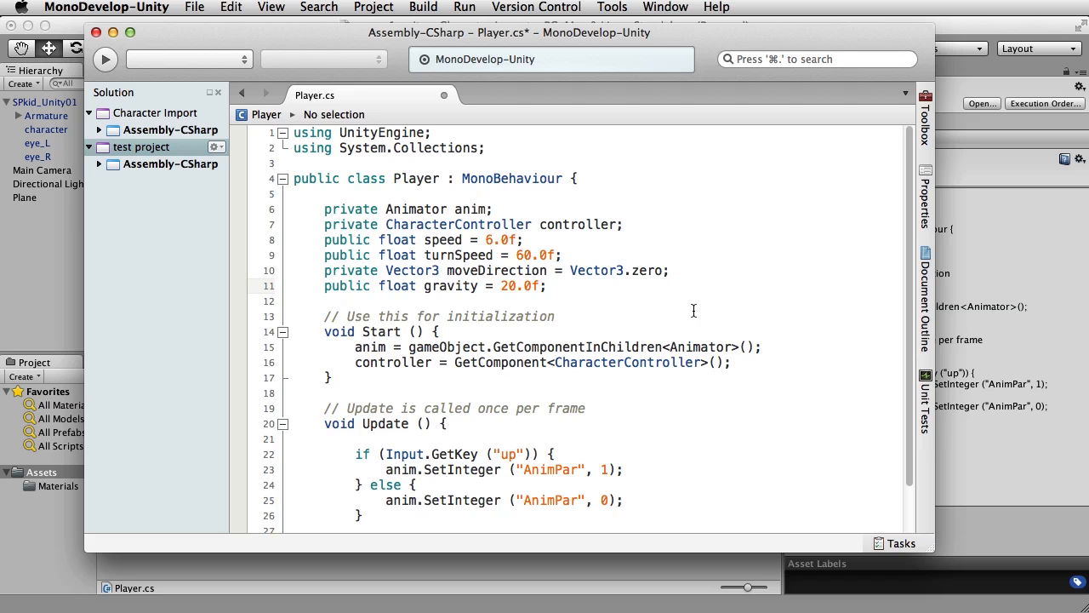
pyautogui.moveTo(400, 342)
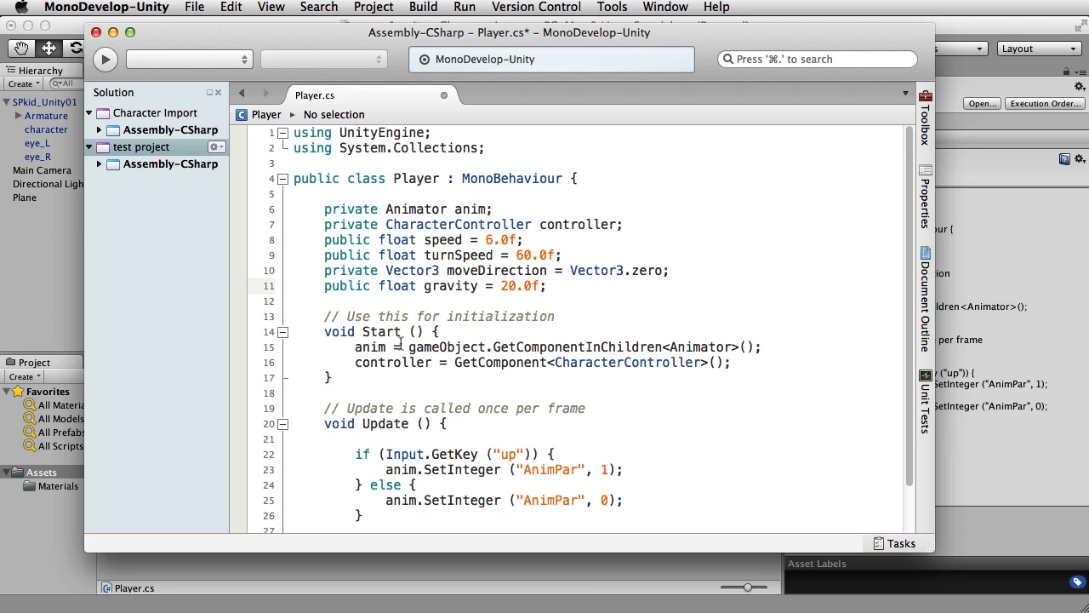
pyautogui.moveTo(393, 362)
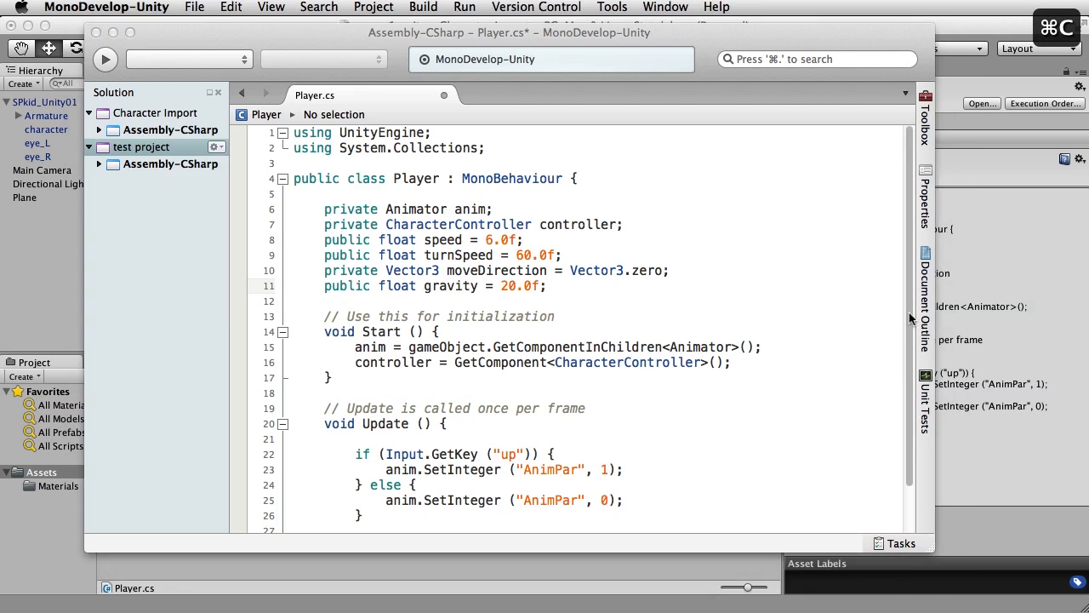
# Step: Paste the grounded moveDirection block and place the turning, Move and gravity lines in Update
pyautogui.scroll(-3)
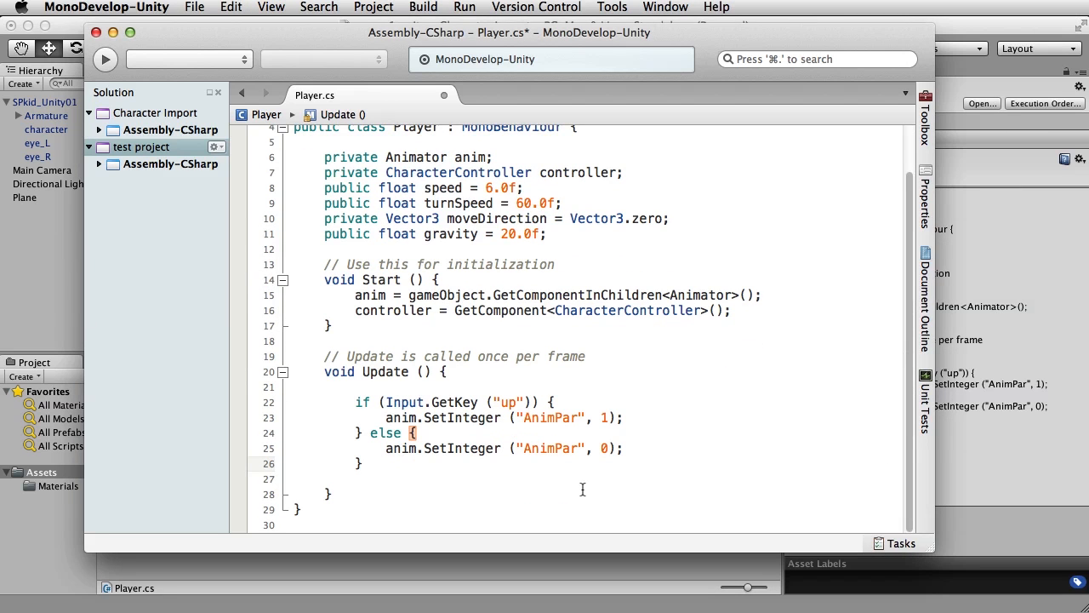
pyautogui.press('cmd+v')
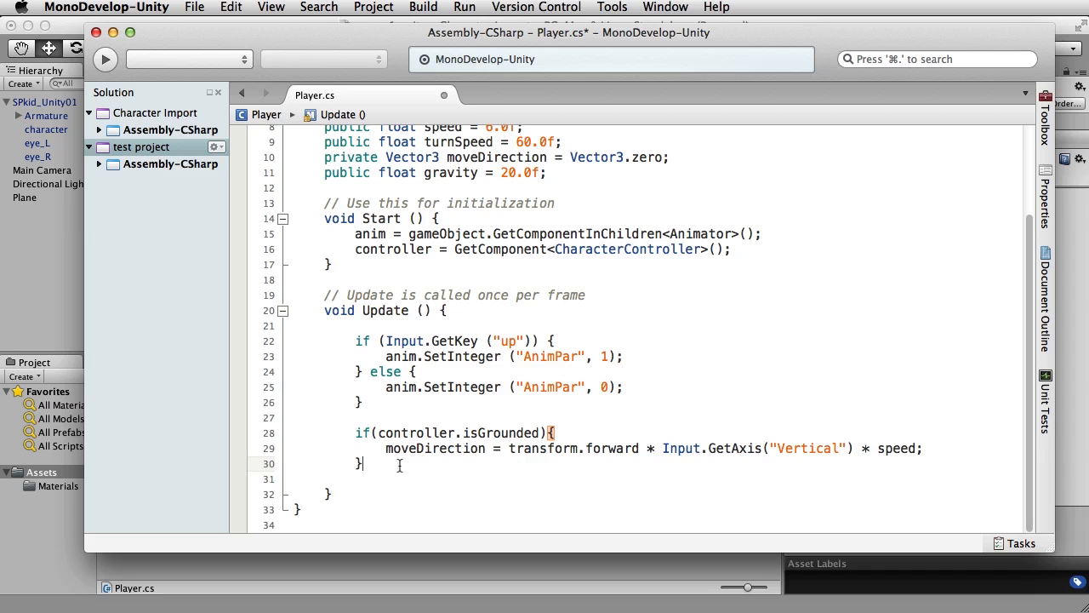
pyautogui.press('Return')
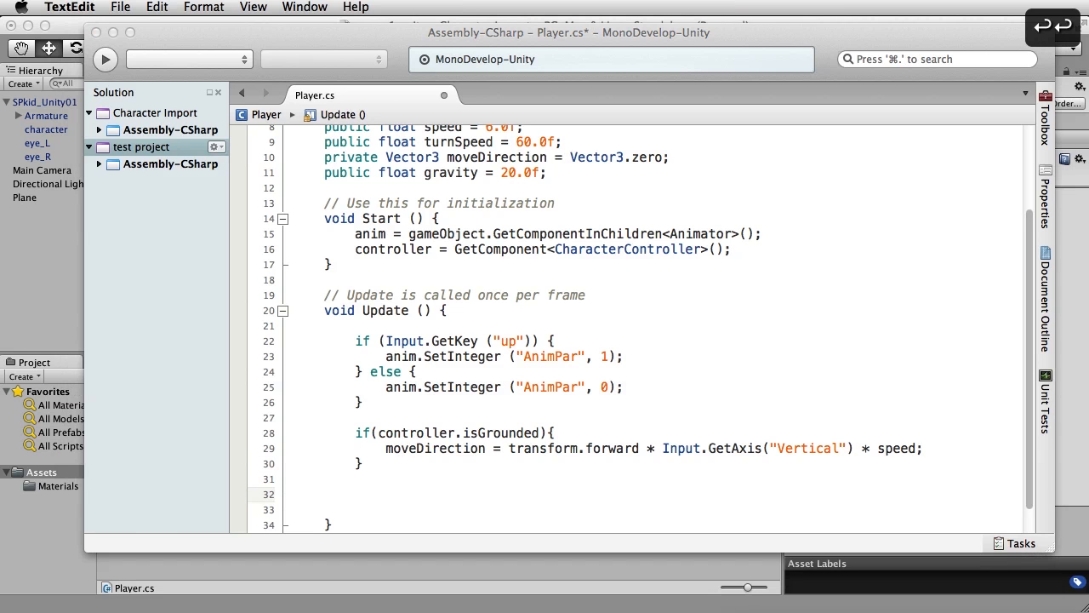
pyautogui.click(409, 486)
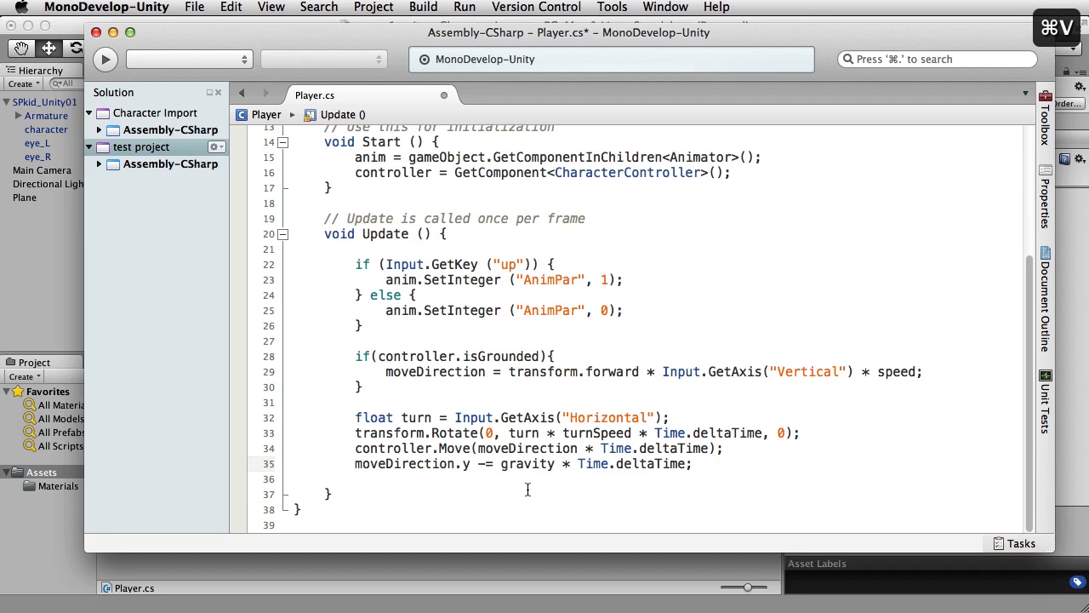
pyautogui.moveTo(669, 433)
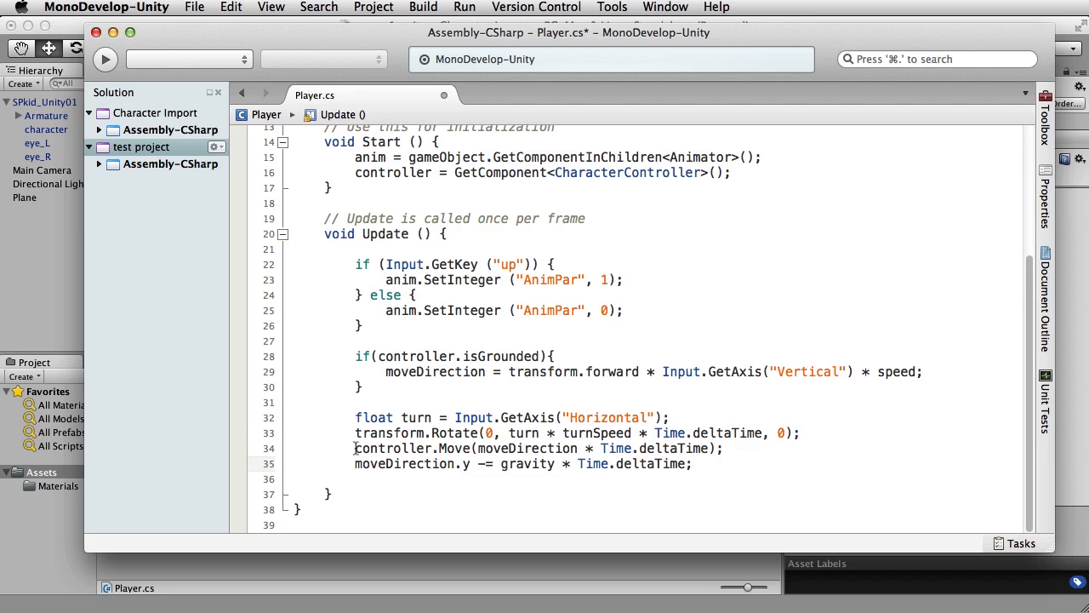
pyautogui.doubleClick(393, 448)
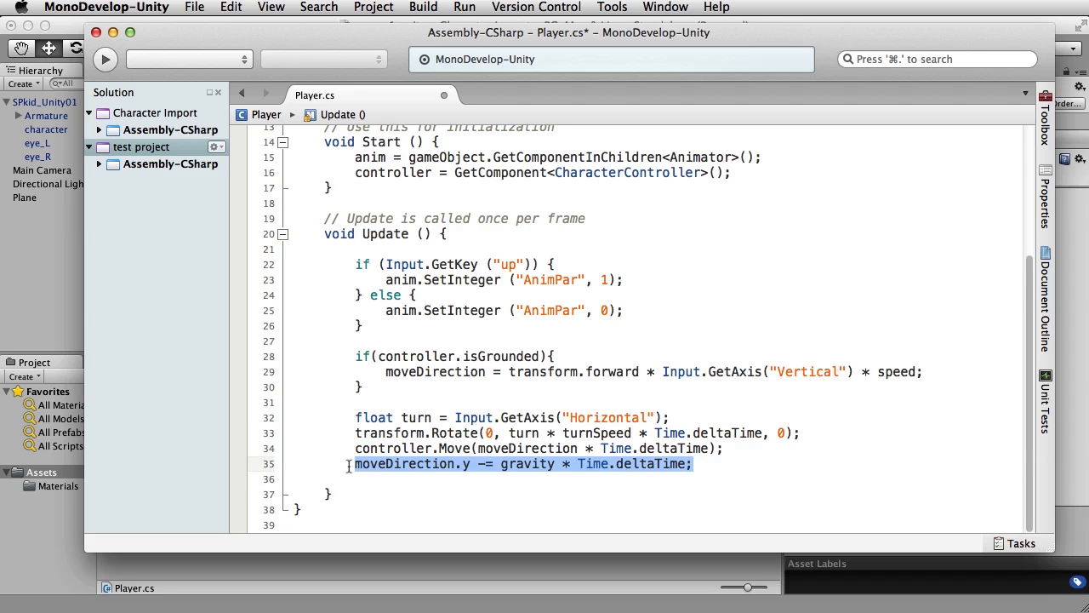
pyautogui.moveTo(804, 447)
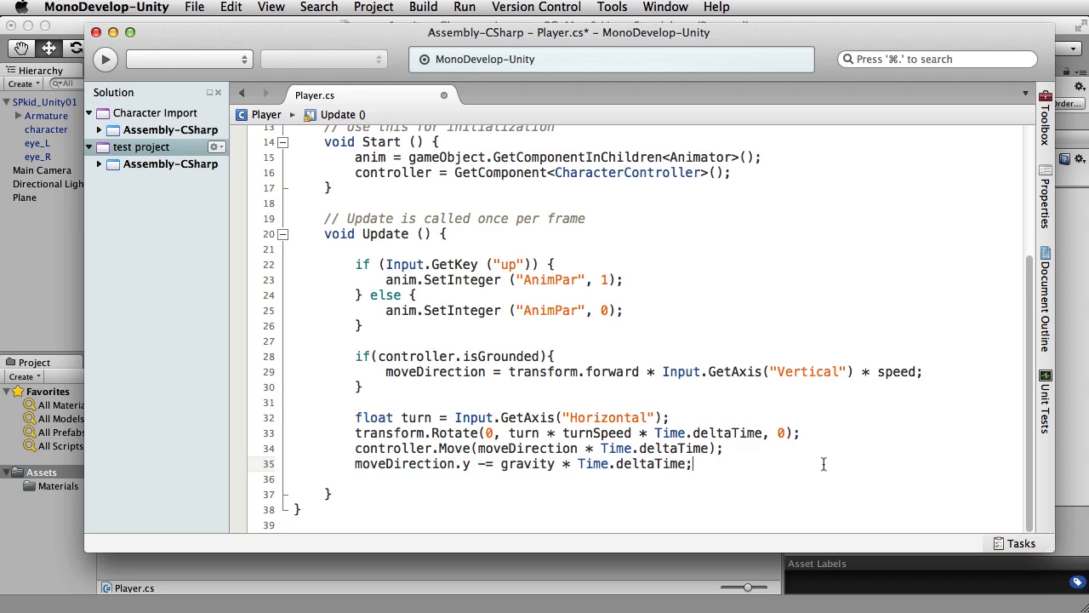
pyautogui.scroll(3)
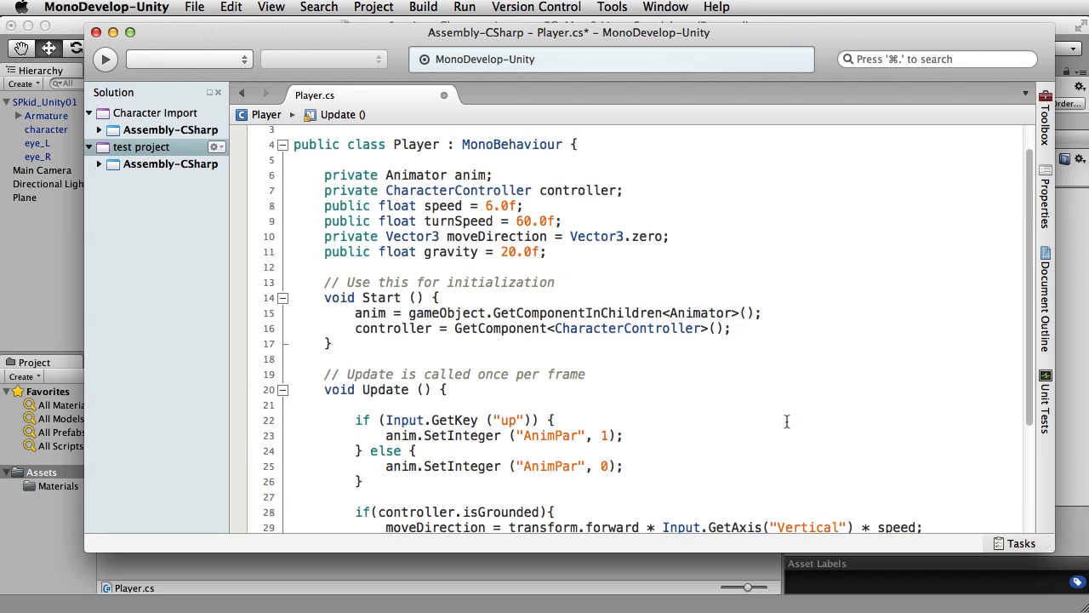
pyautogui.scroll(3)
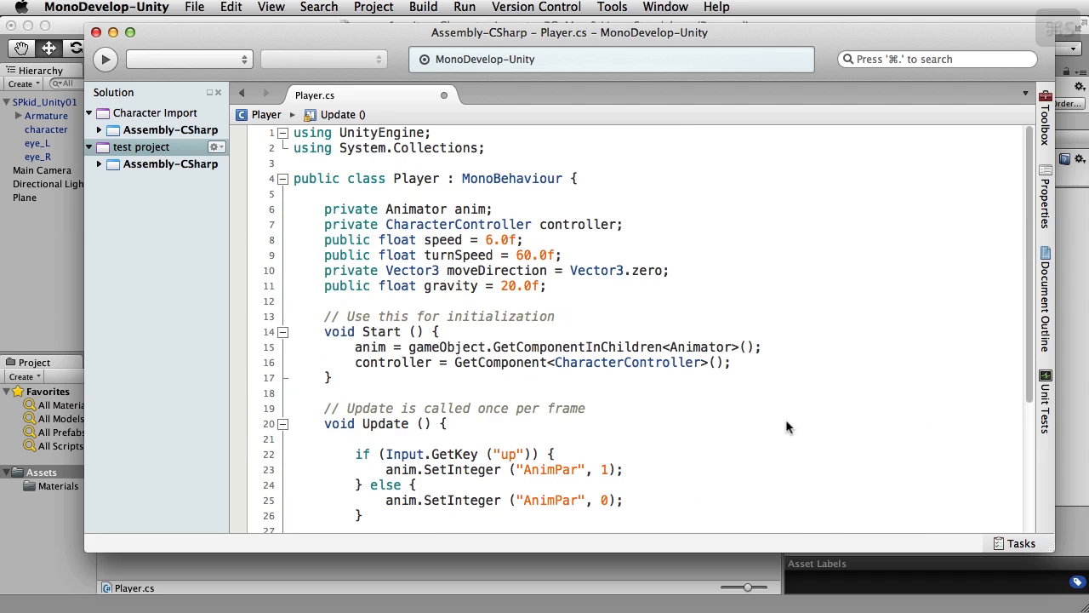
# Step: Save the Player script, then run a test play of the character's movement and stop it
pyautogui.press('cmd+s')
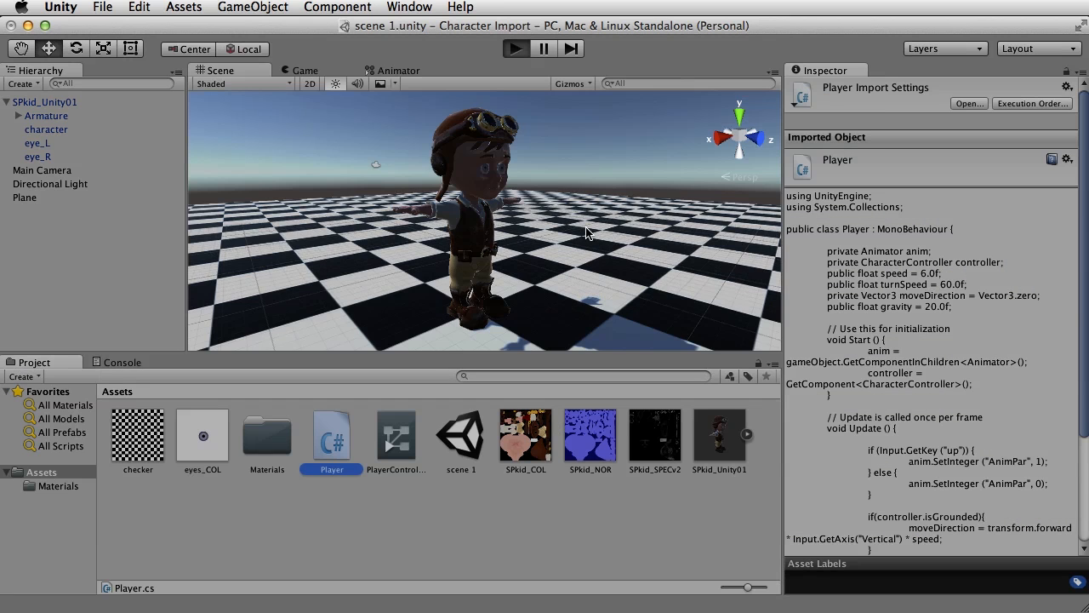
pyautogui.click(515, 48)
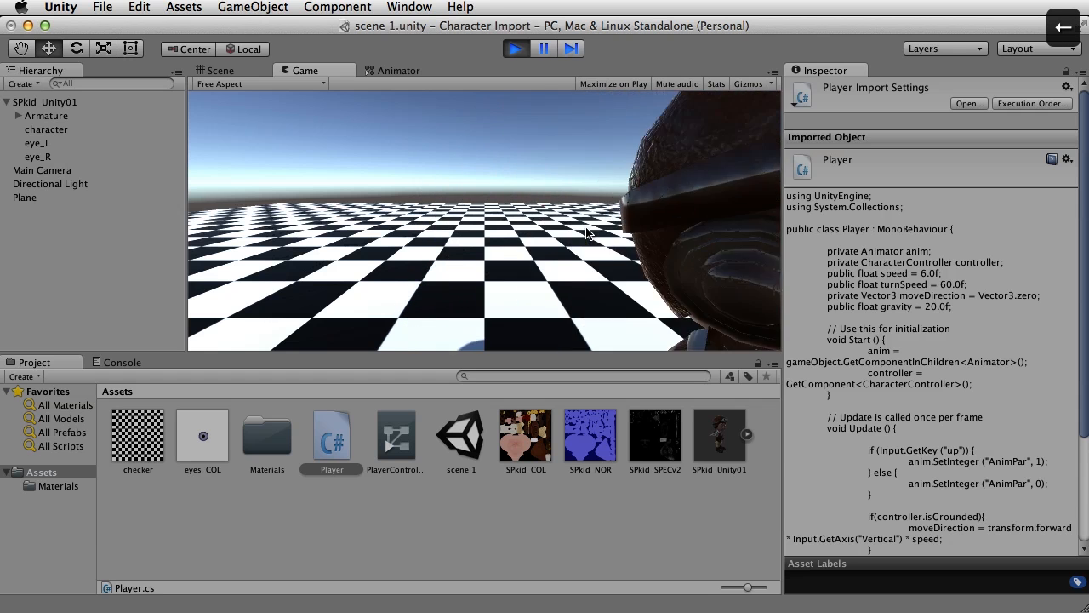
pyautogui.click(220, 70)
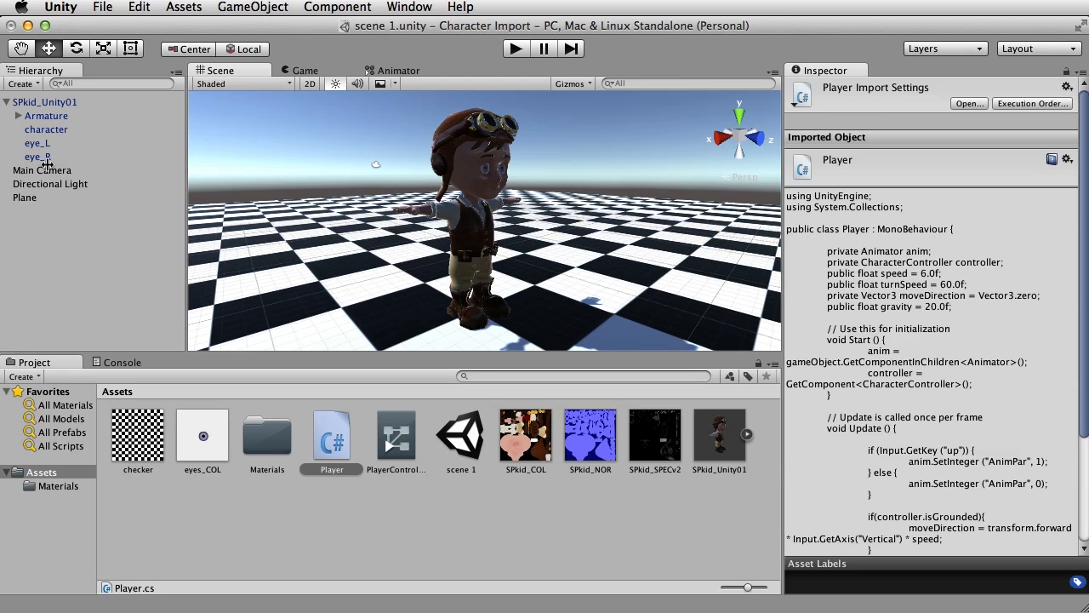
# Step: Parent Main Camera under SPkid_Unity01, then test-play the follow camera and stop
pyautogui.click(41, 171)
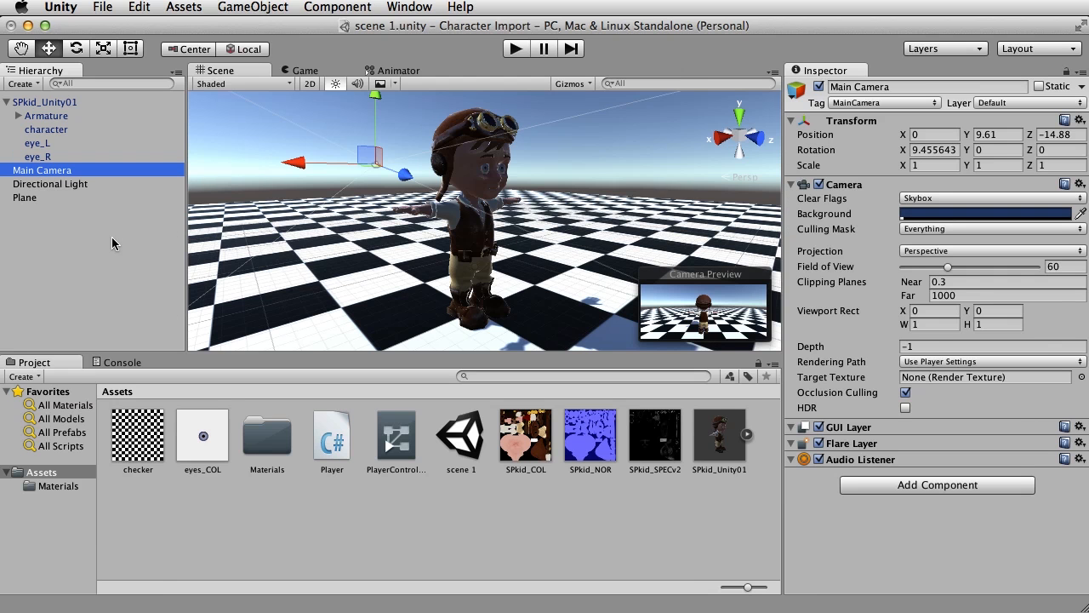
pyautogui.moveTo(102, 270)
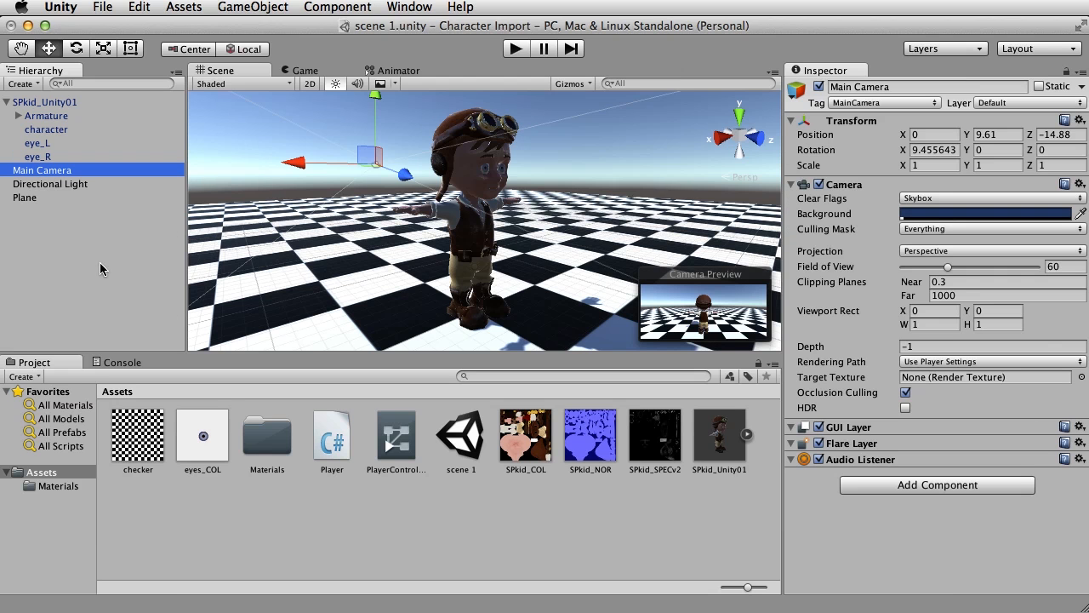
pyautogui.moveTo(42, 170)
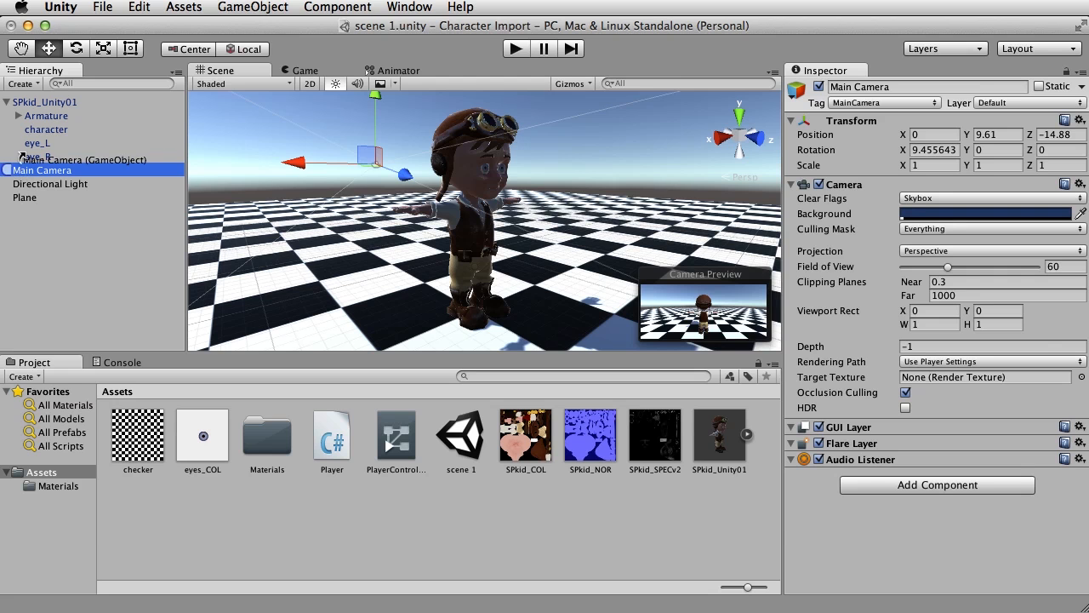
pyautogui.click(51, 101)
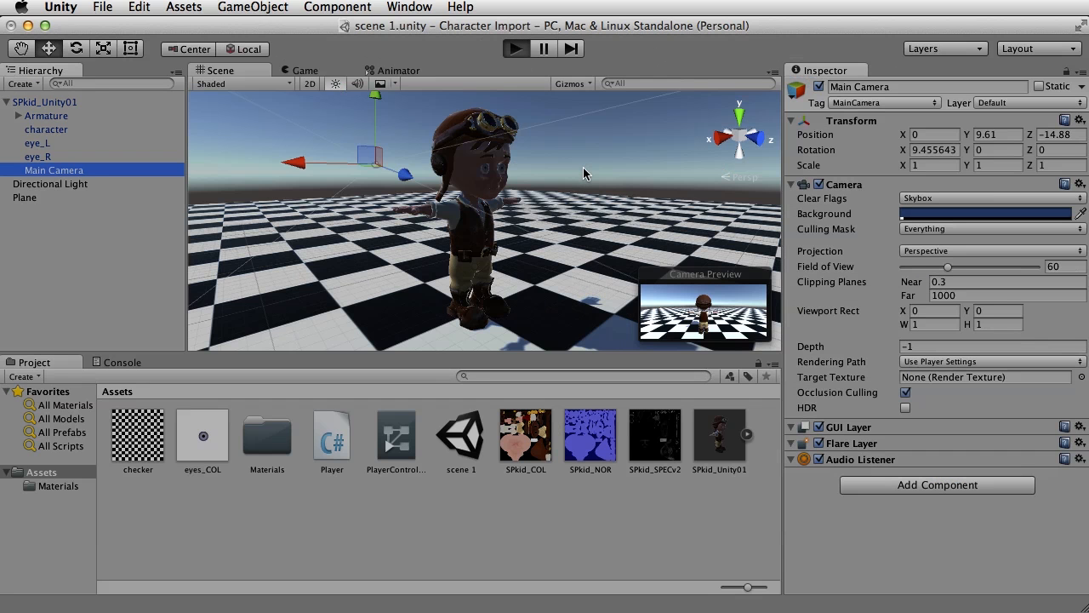
pyautogui.click(516, 48)
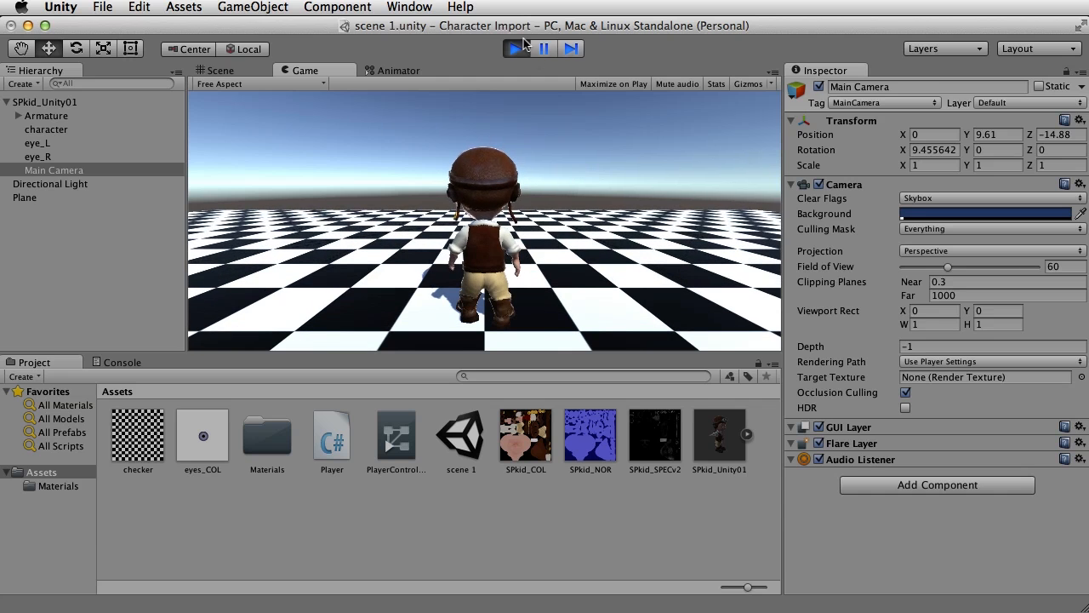
pyautogui.click(220, 70)
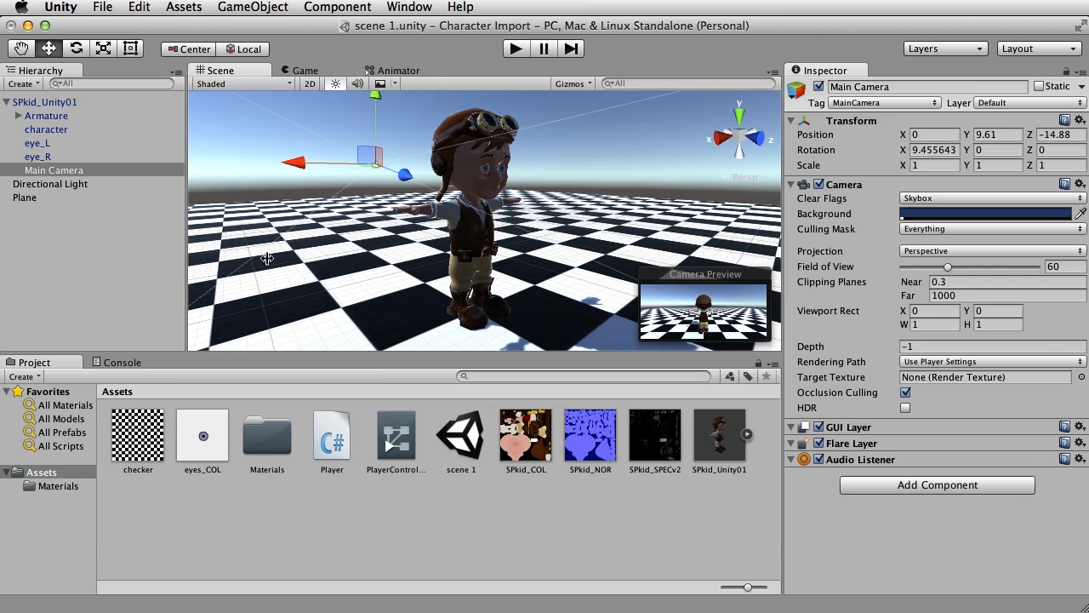
# Step: Set Speed to 20 in SPkid_Unity01's Player (Script) component and start a test play
pyautogui.click(46, 101)
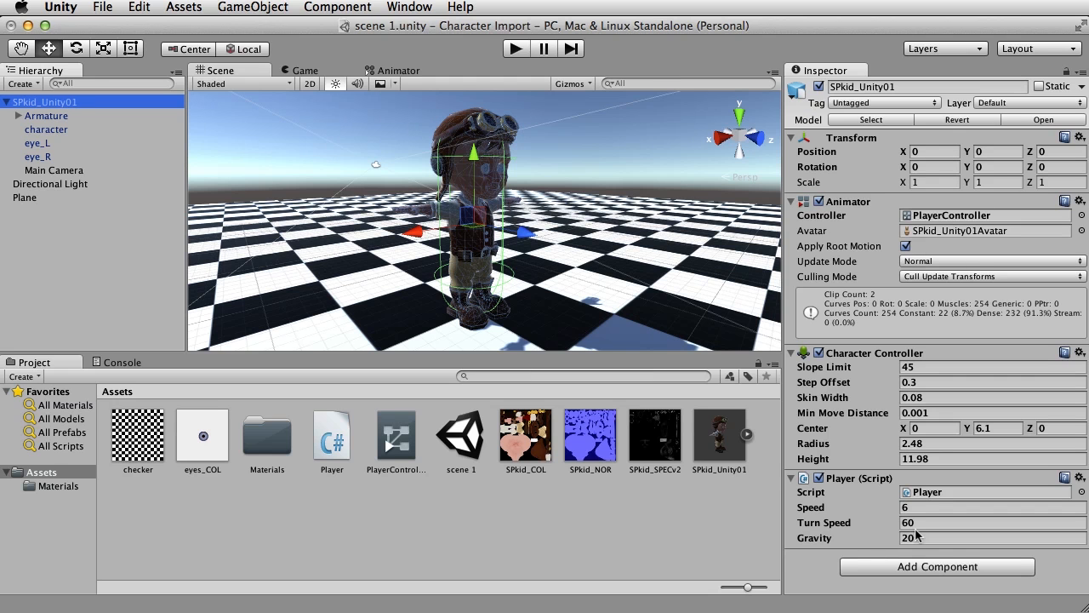
pyautogui.moveTo(882, 517)
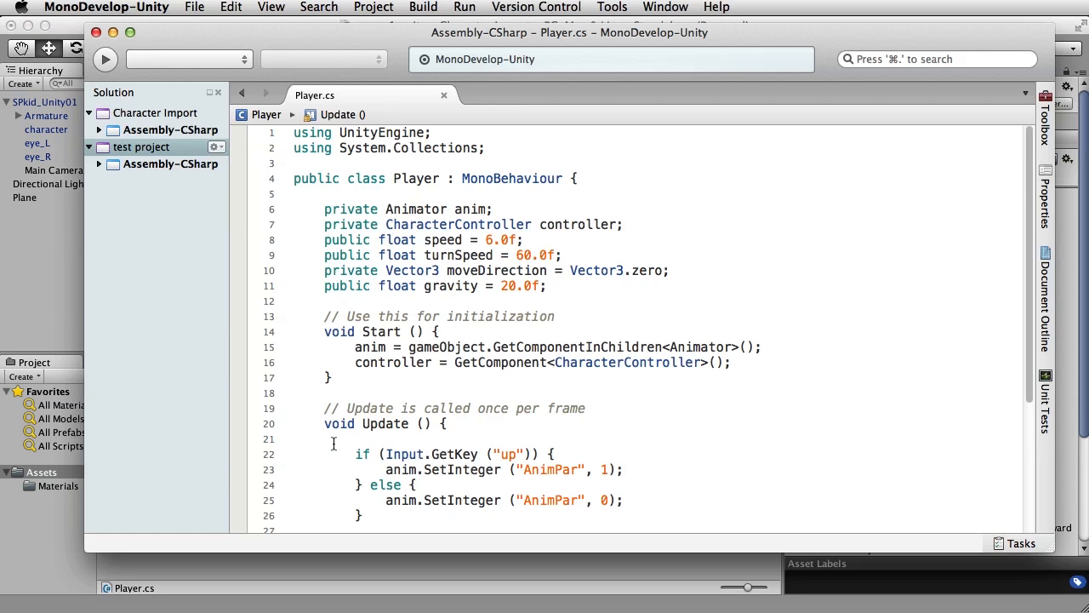
pyautogui.doubleClick(346, 239)
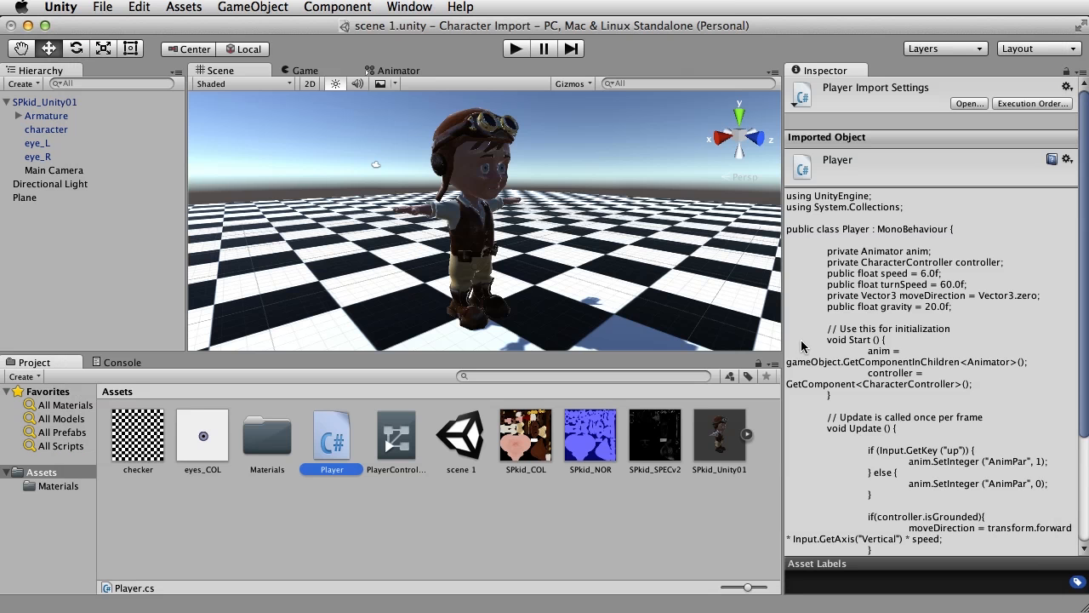
pyautogui.click(45, 101)
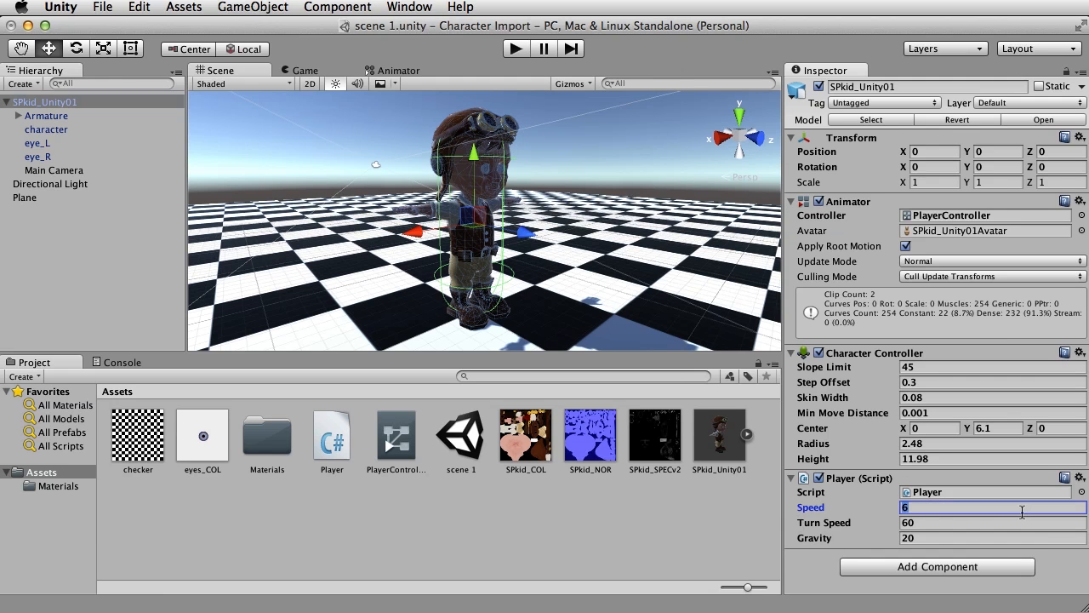
pyautogui.write('20')
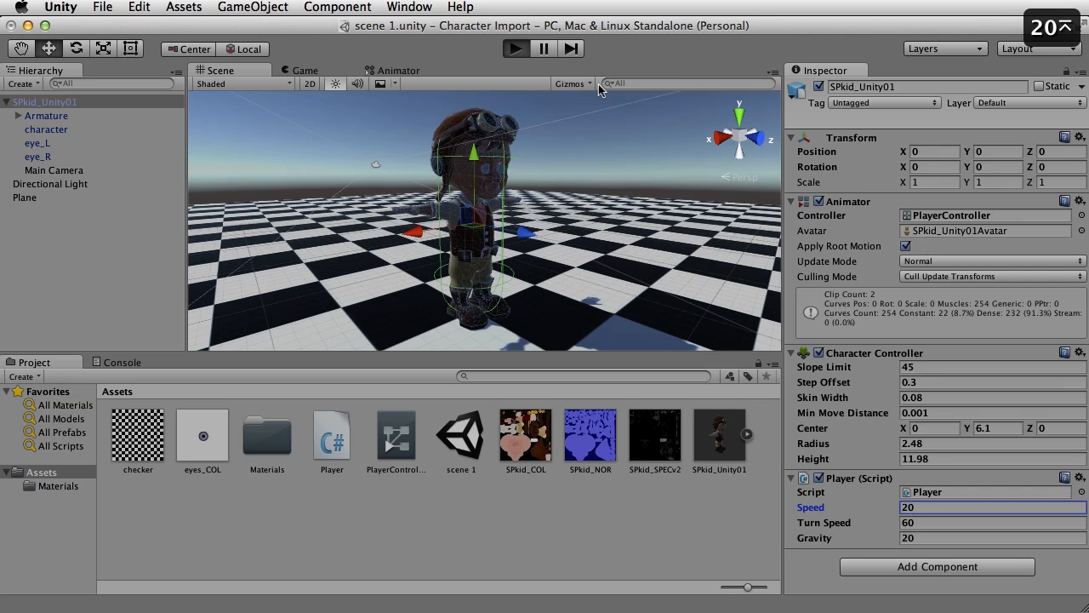
pyautogui.click(516, 48)
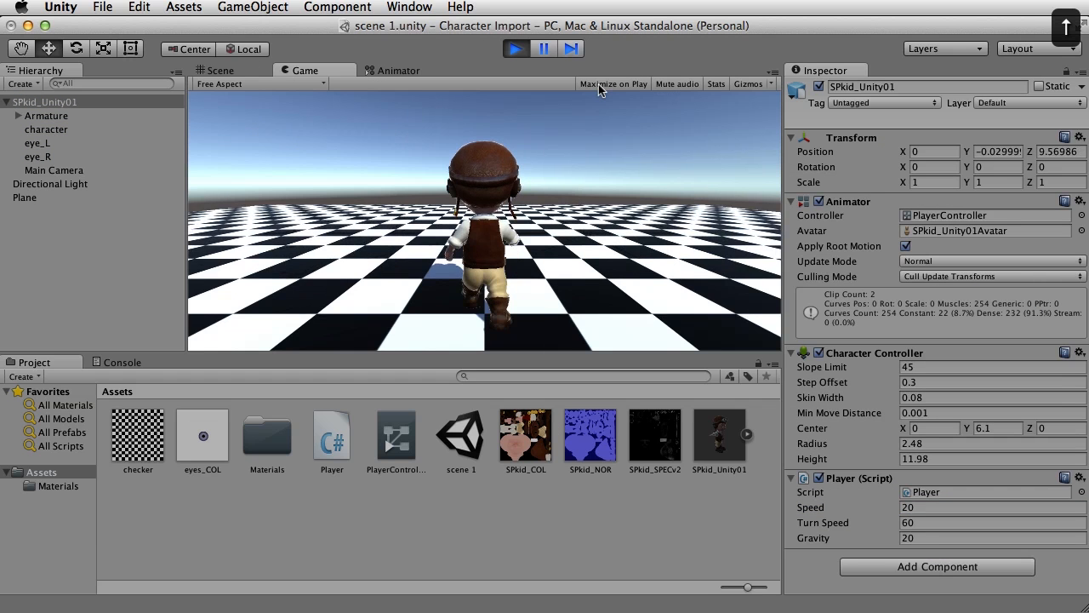